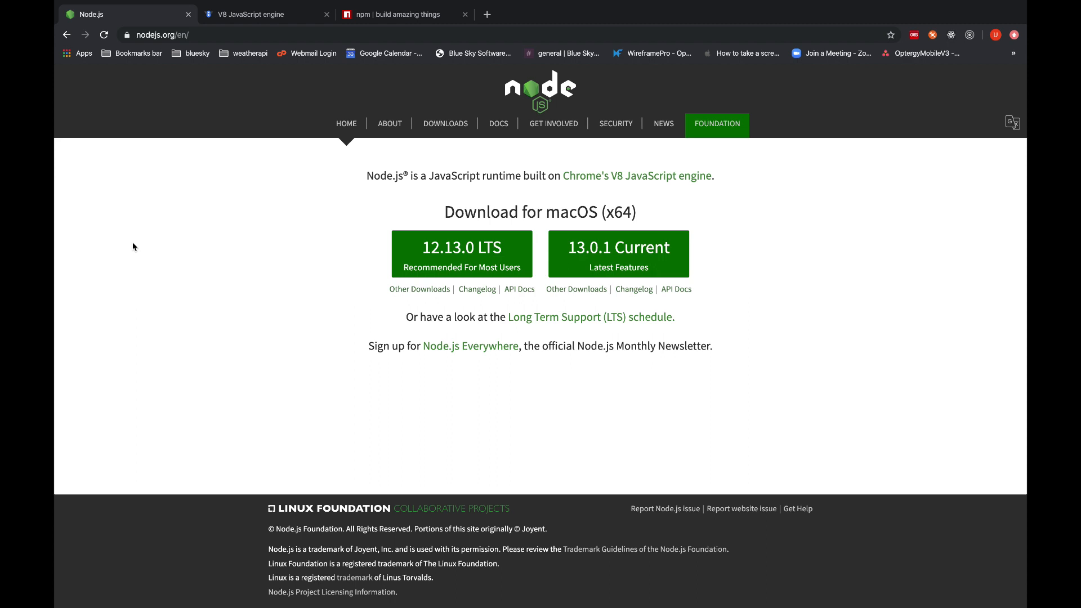
mouse_move(298, 223)
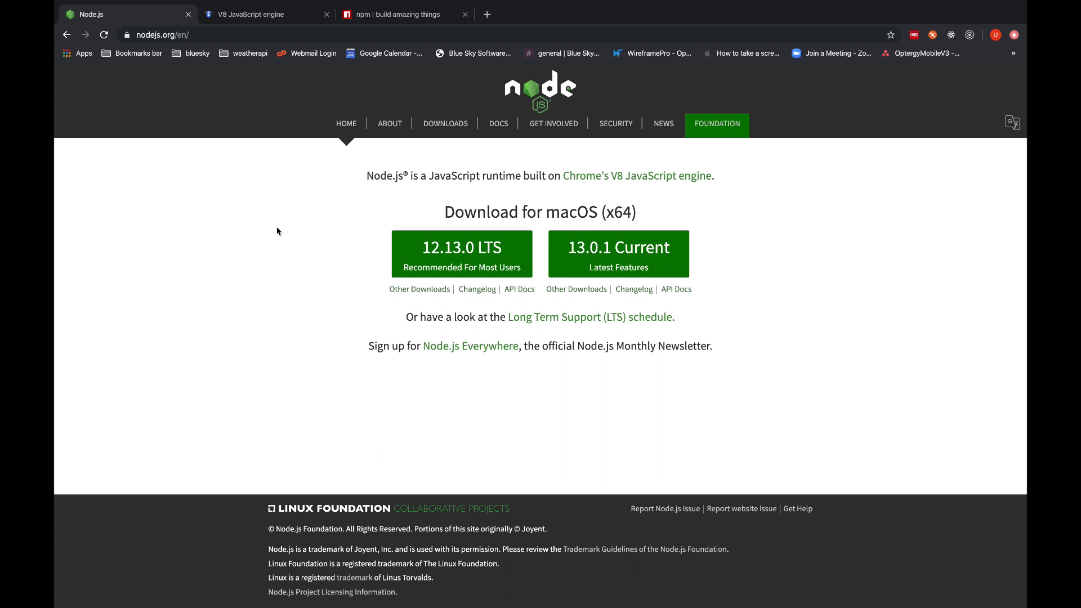
Highlight and deselect the Node.js runtime phrase, then view and scroll the npm homepage.
left_click_drag(368, 176, 542, 175)
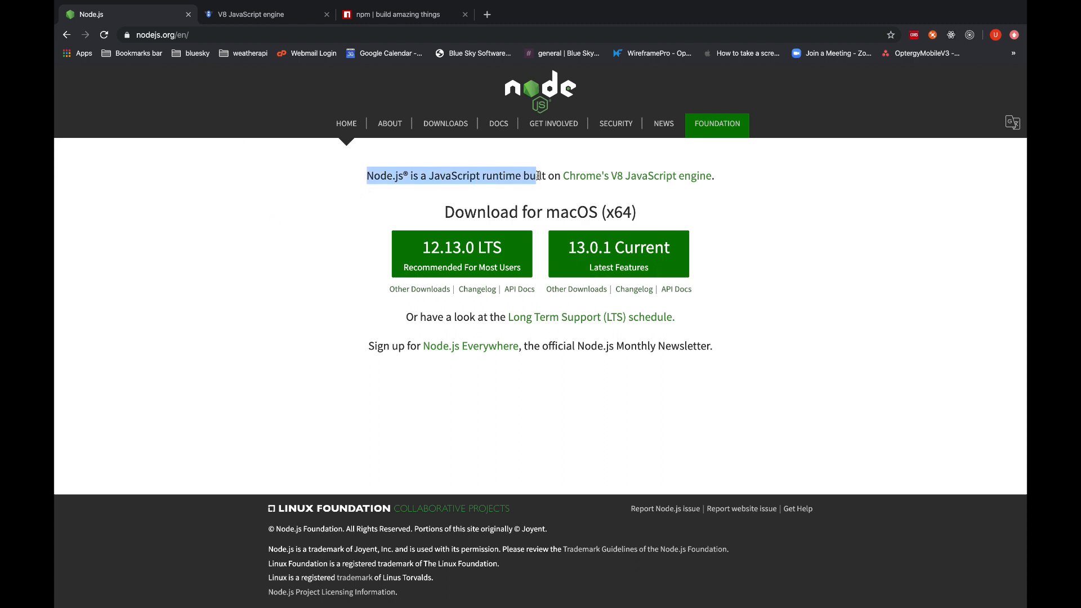
left_click(724, 212)
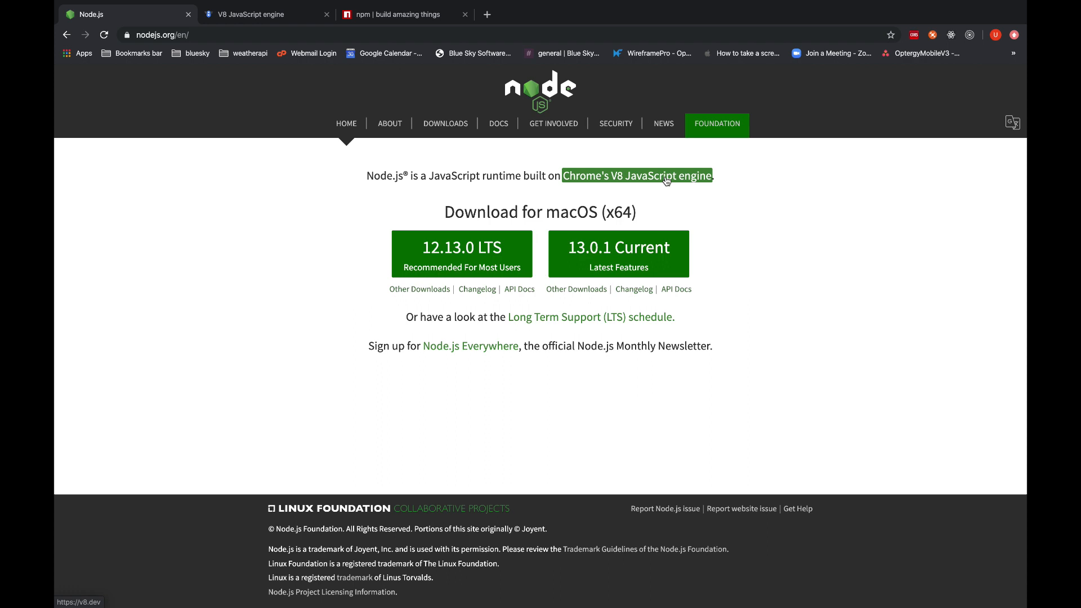
mouse_move(753, 262)
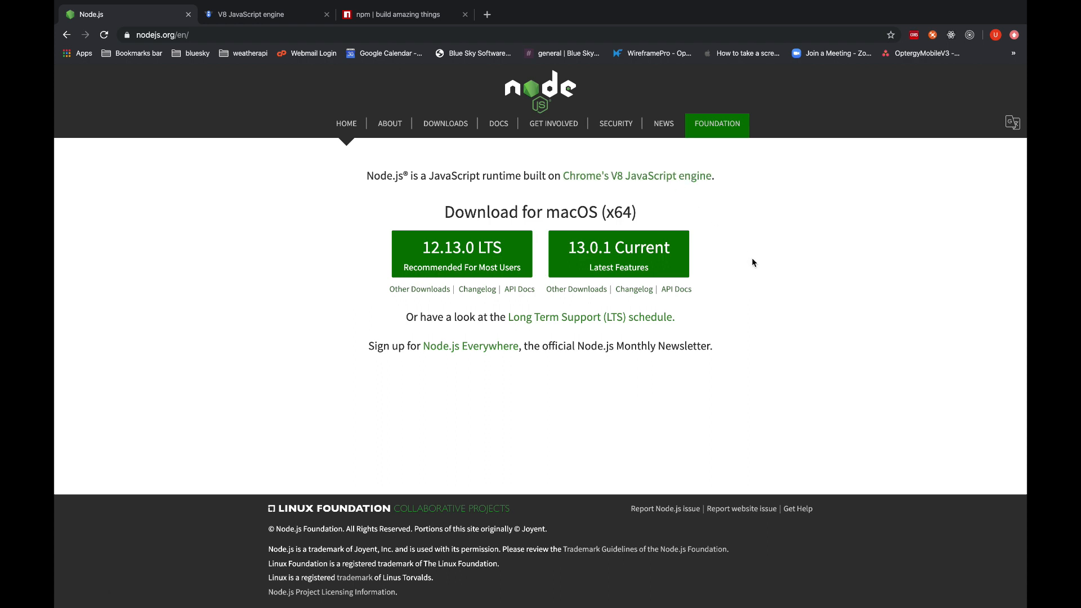
mouse_move(758, 288)
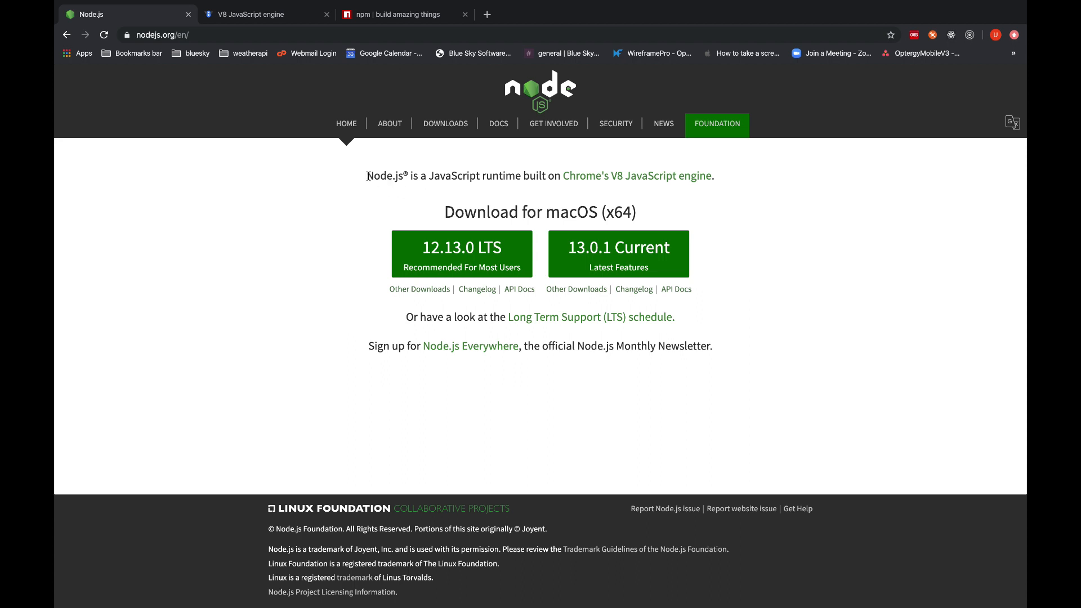
mouse_move(764, 220)
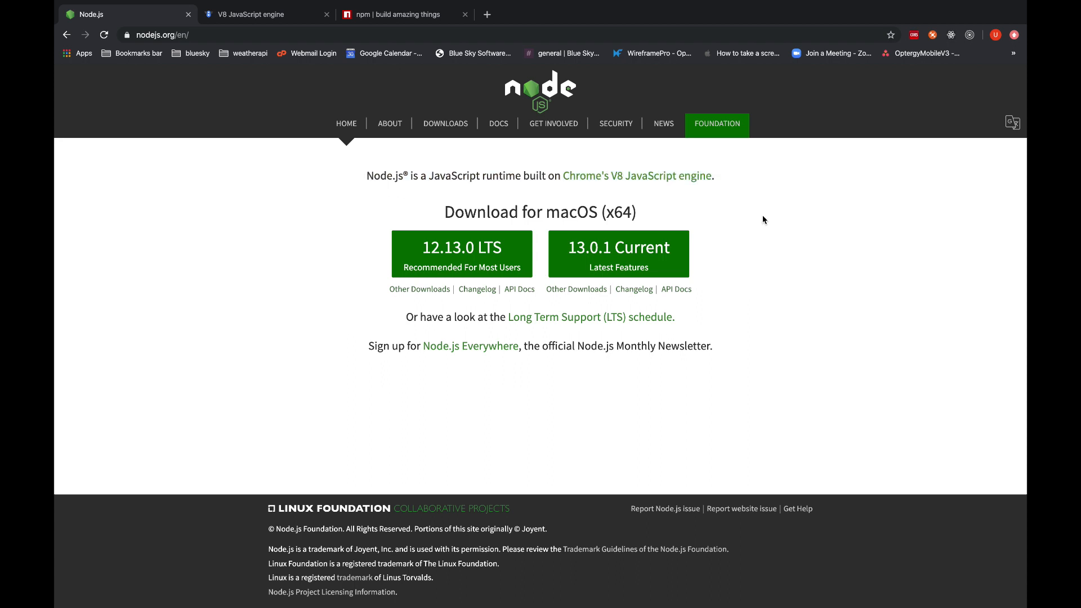
mouse_move(763, 280)
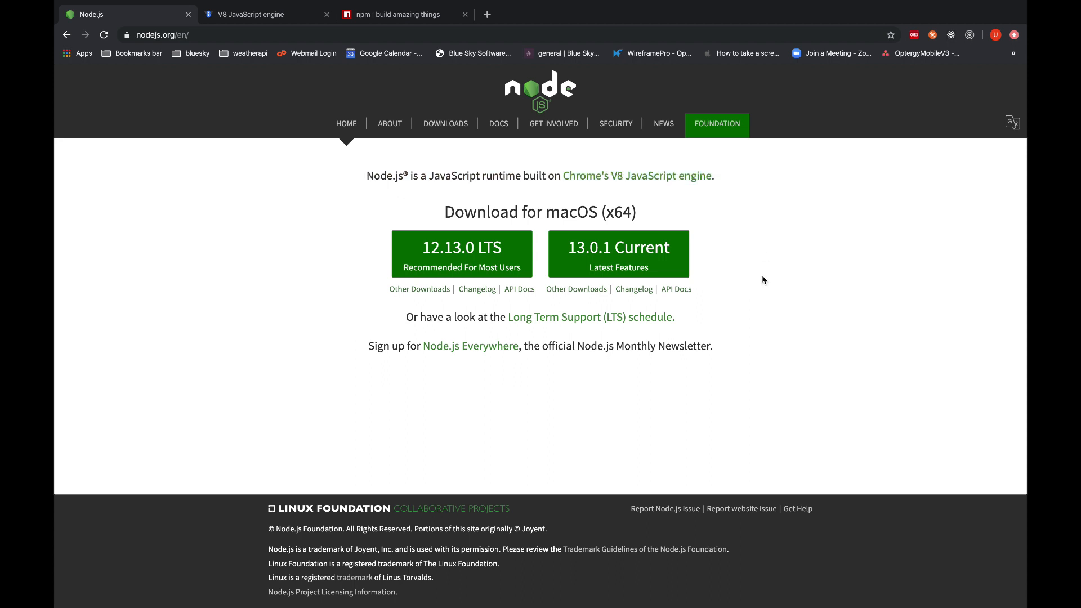
mouse_move(483, 233)
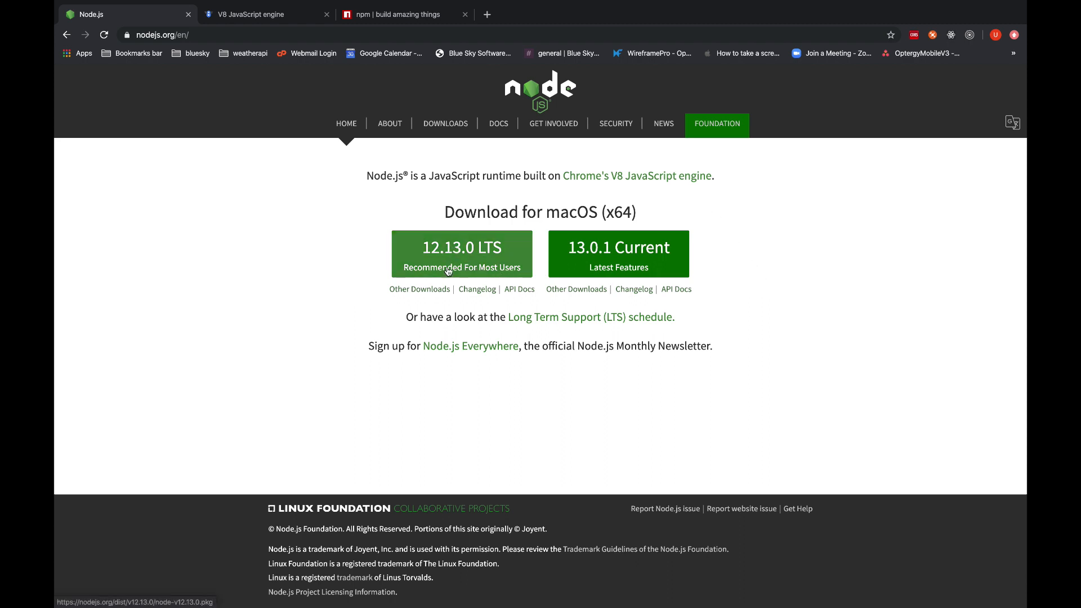
mouse_move(461, 254)
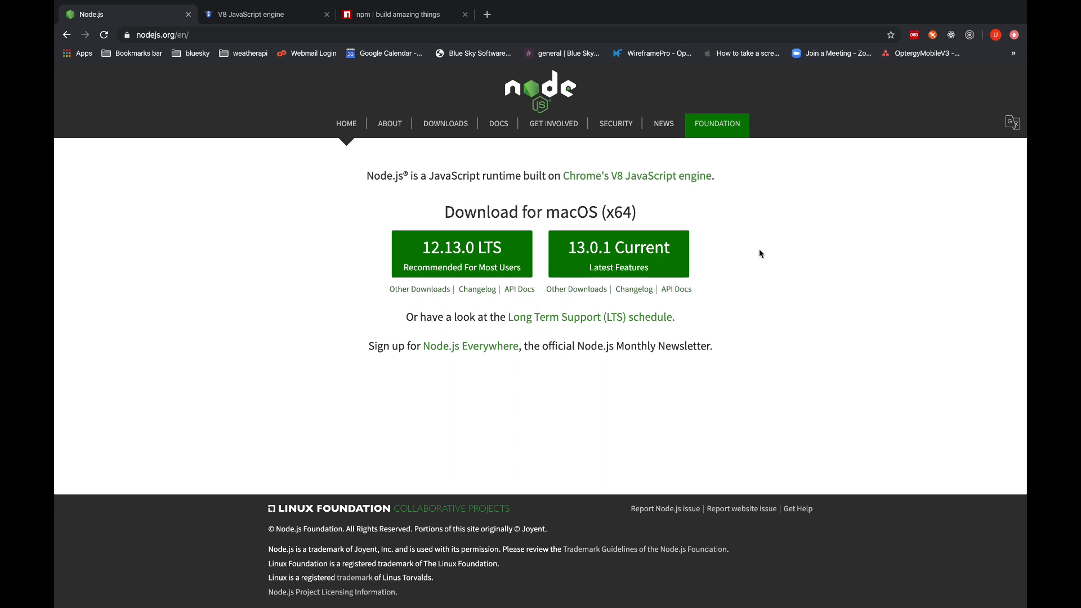
mouse_move(533, 417)
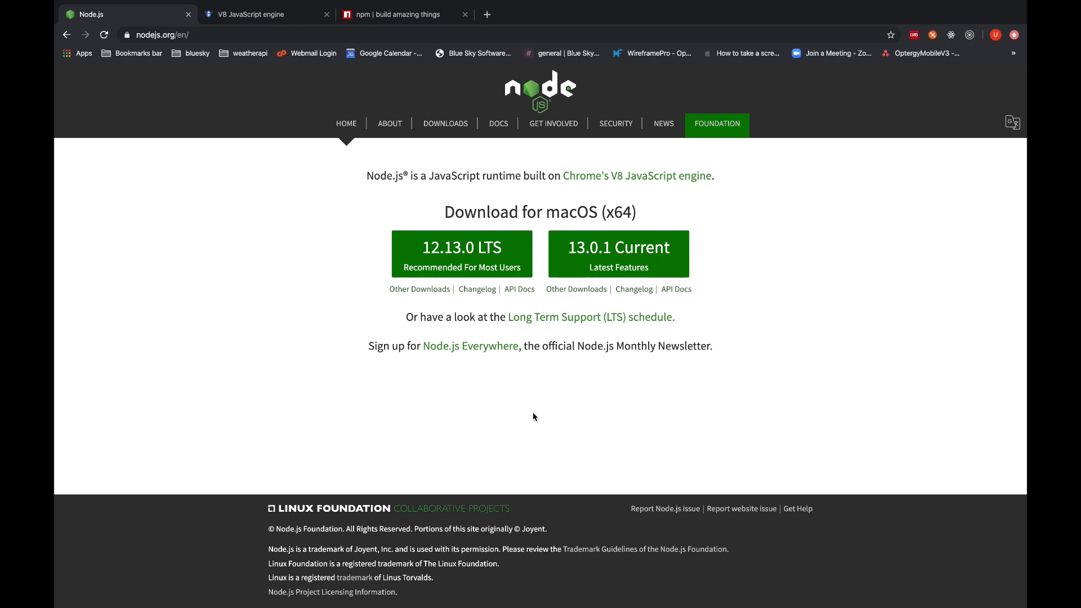
mouse_move(802, 280)
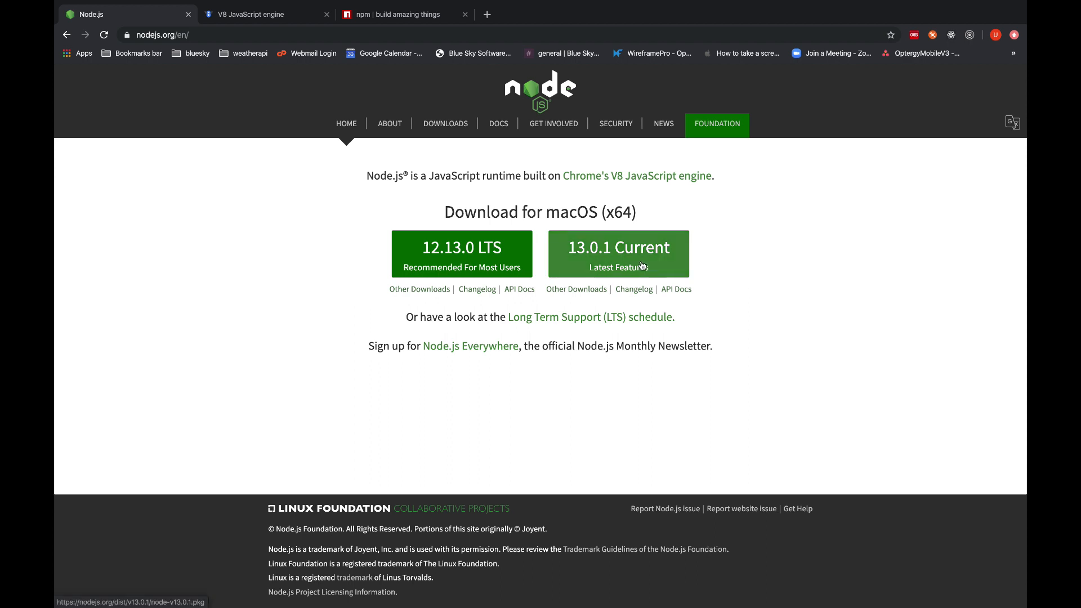
mouse_move(620, 267)
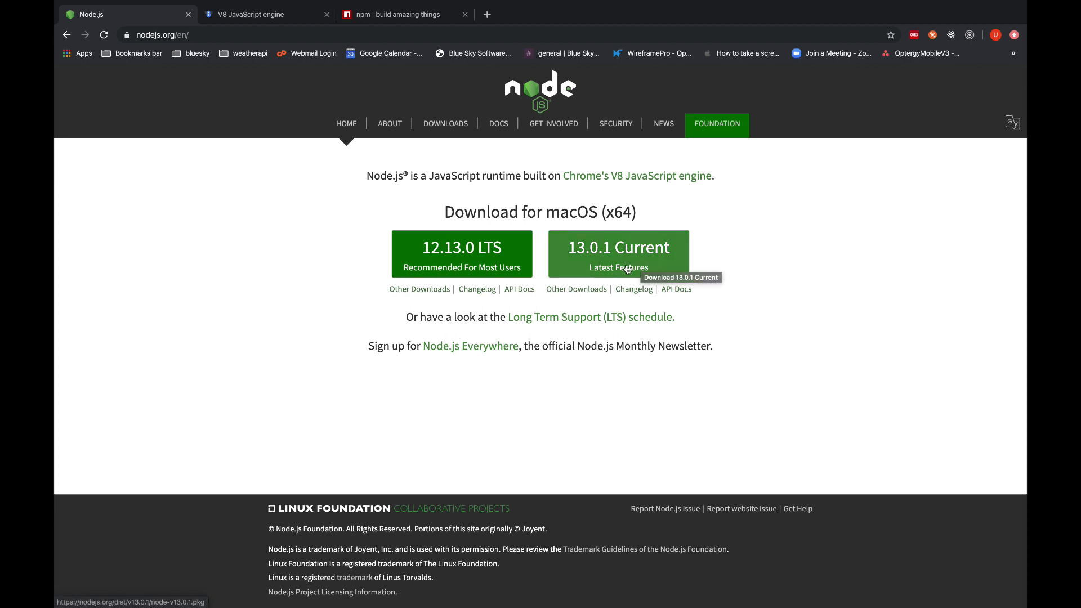
mouse_move(461, 302)
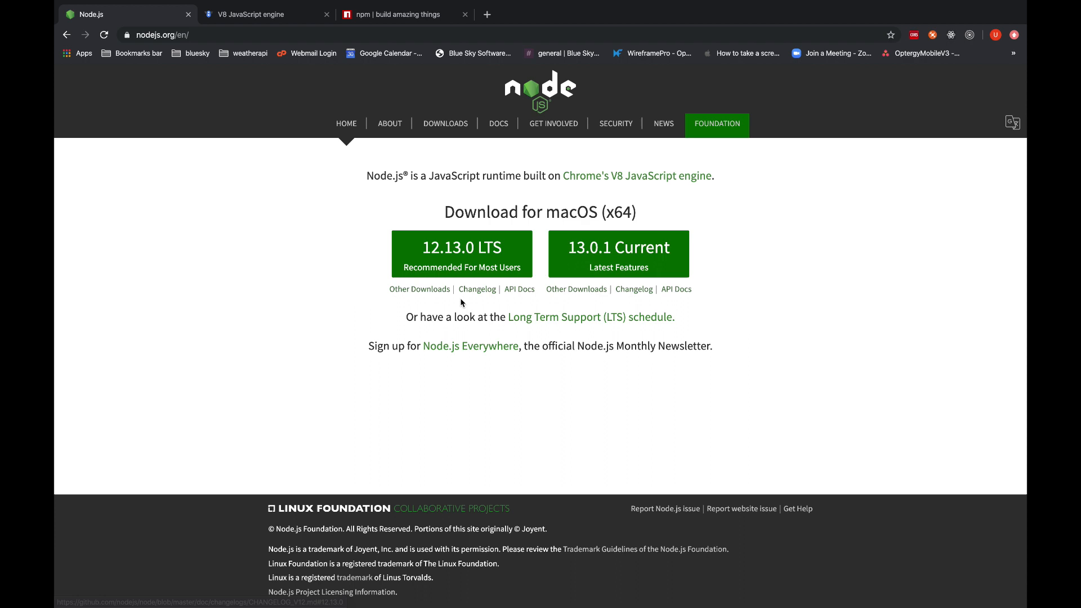
mouse_move(461, 253)
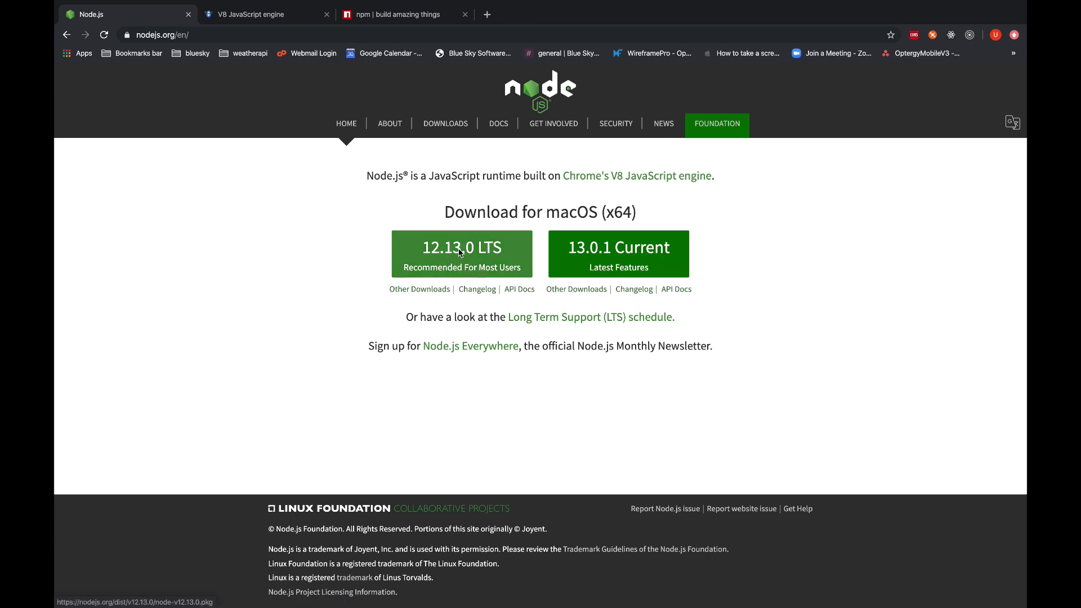
mouse_move(313, 244)
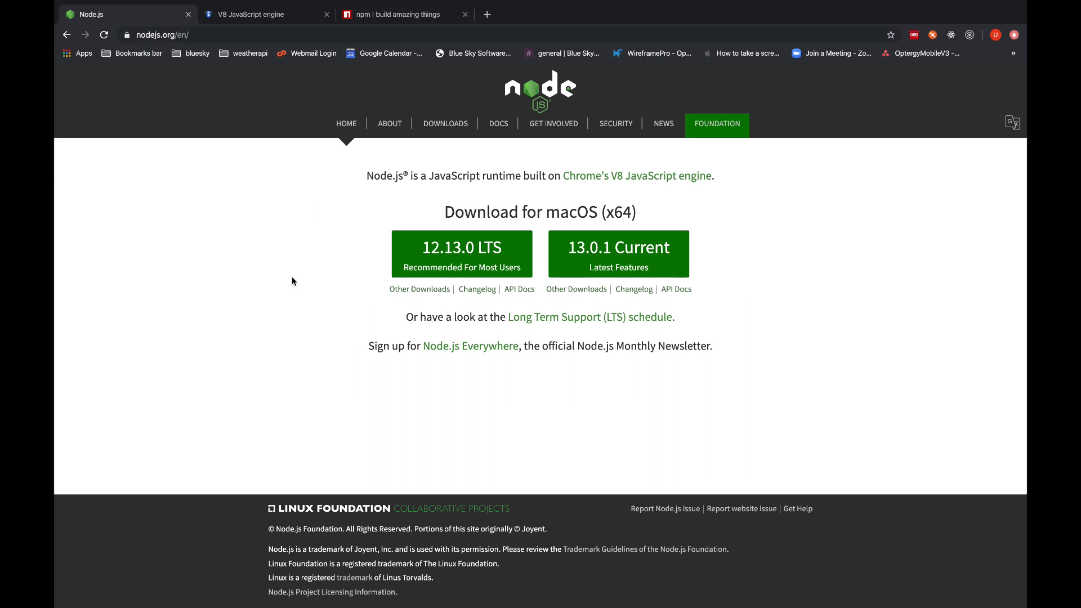
mouse_move(406, 21)
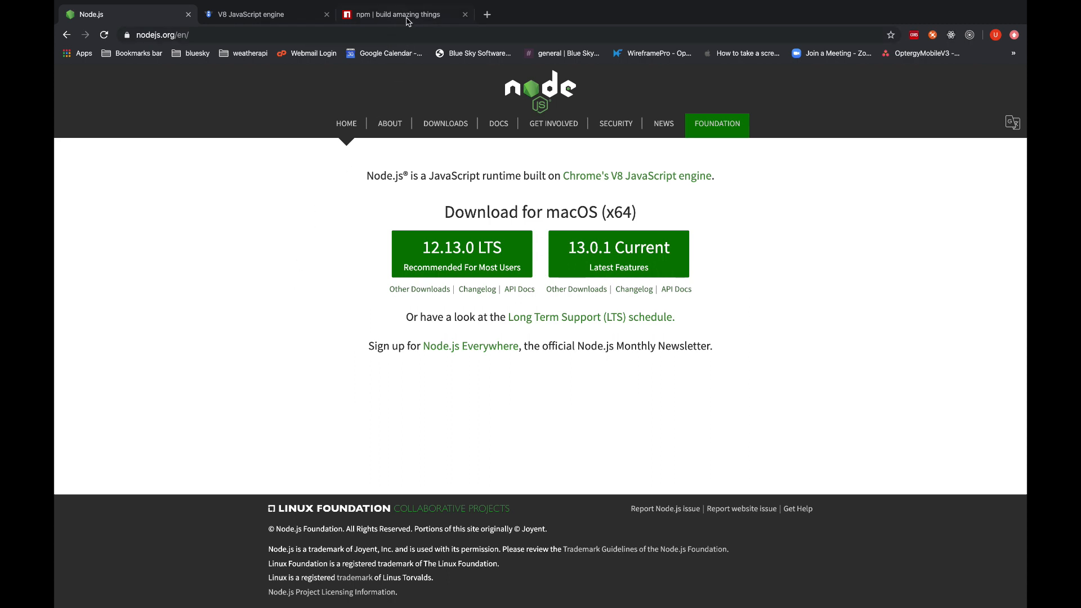
left_click(406, 13)
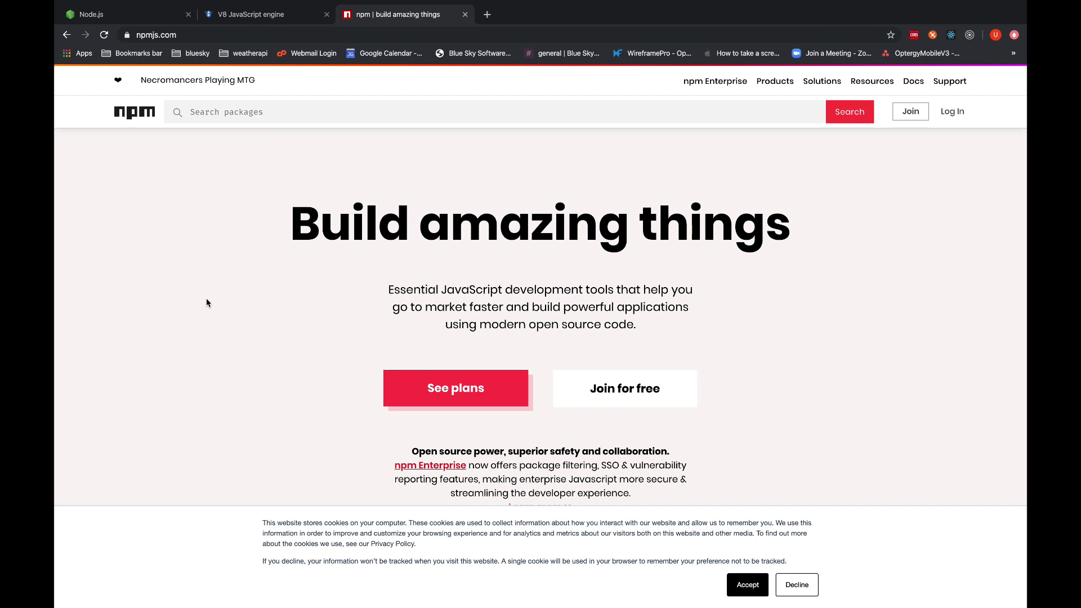
scroll("down", 3)
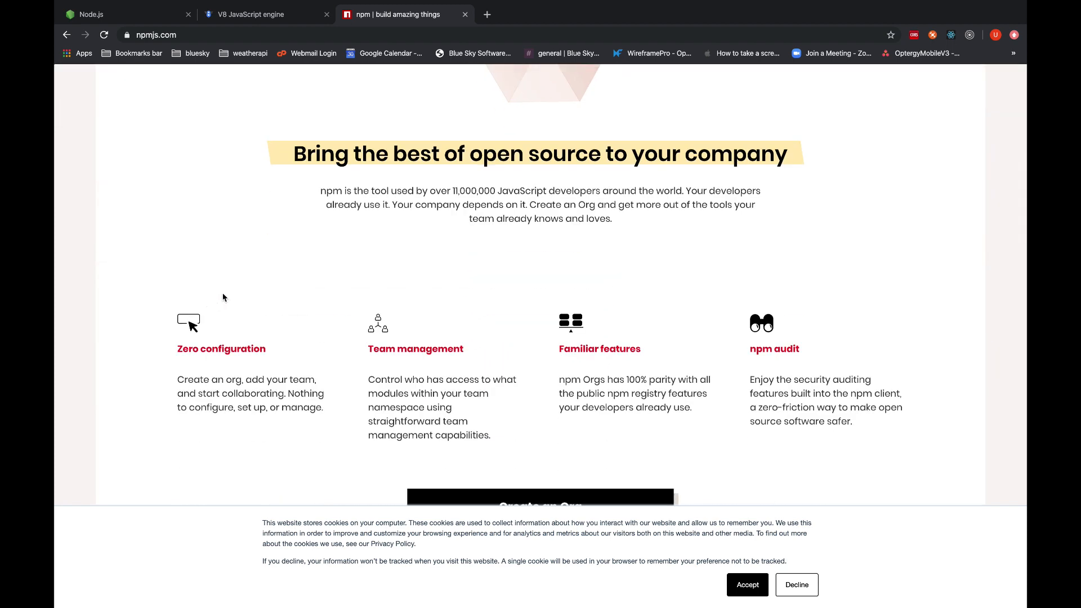
mouse_move(236, 292)
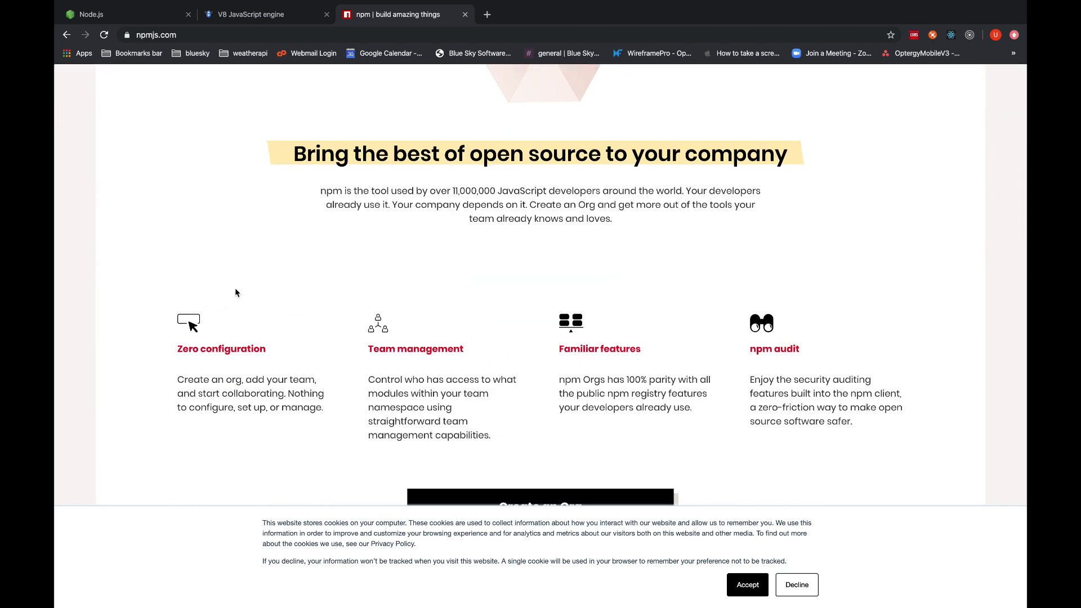
scroll("up", 3)
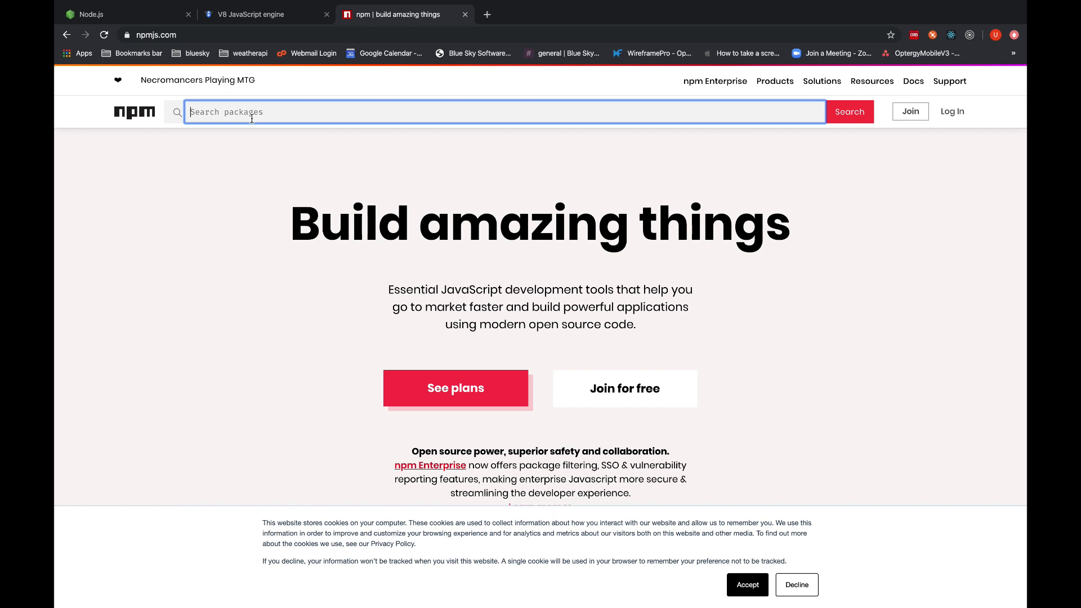
type("validate")
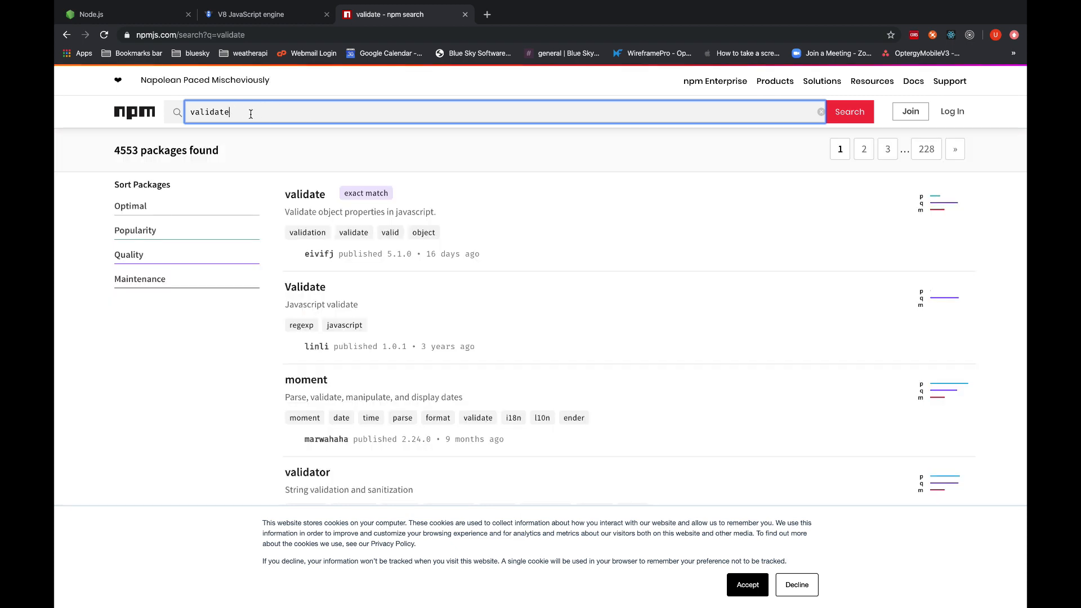
scroll("down", 3)
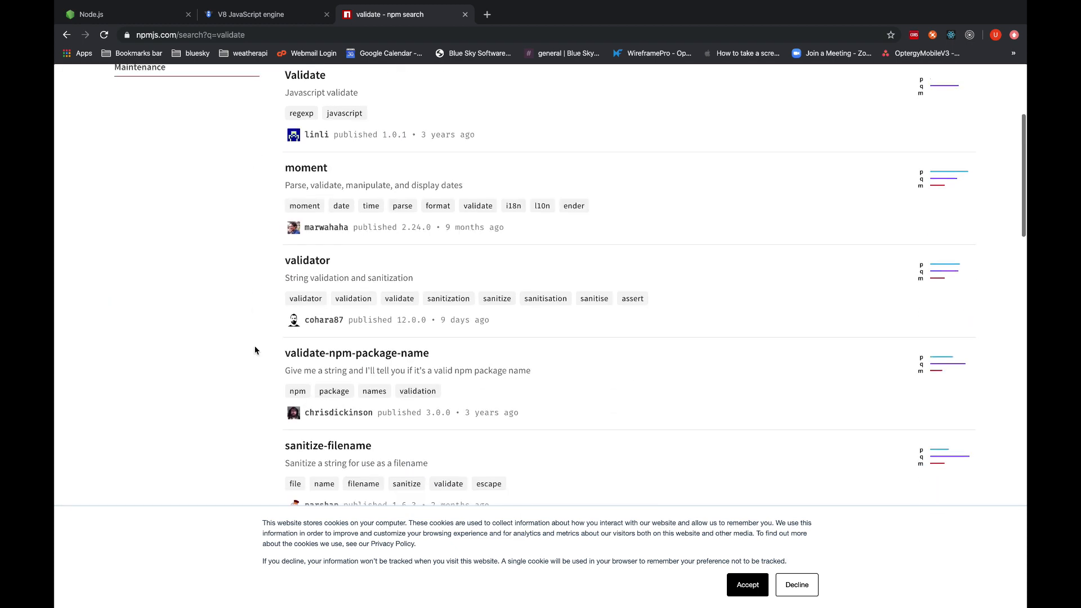
scroll("down", 3)
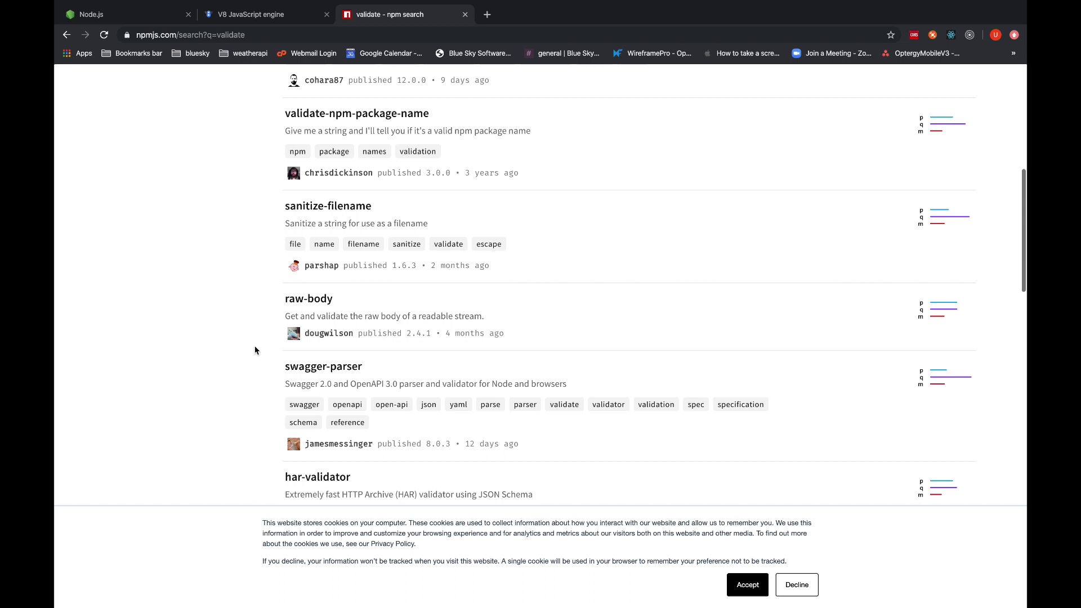
scroll("down", 3)
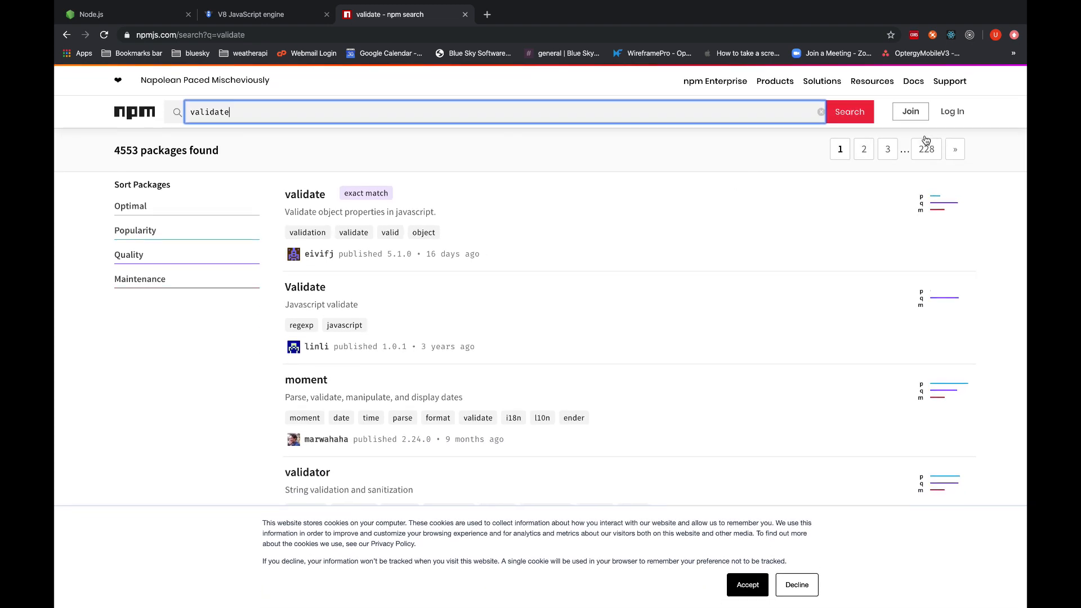
mouse_move(952, 111)
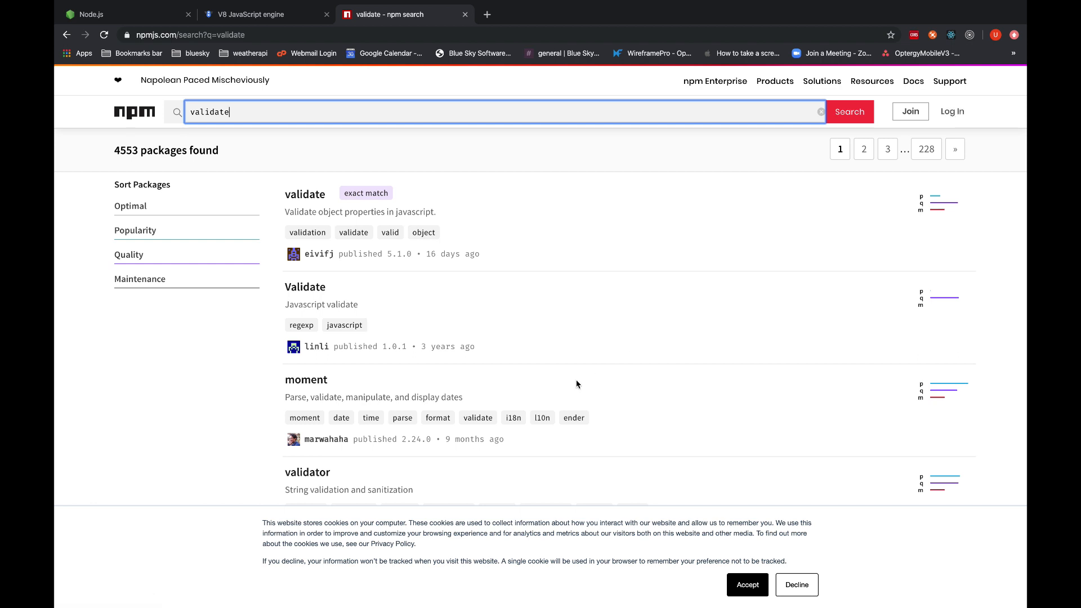
mouse_move(265, 383)
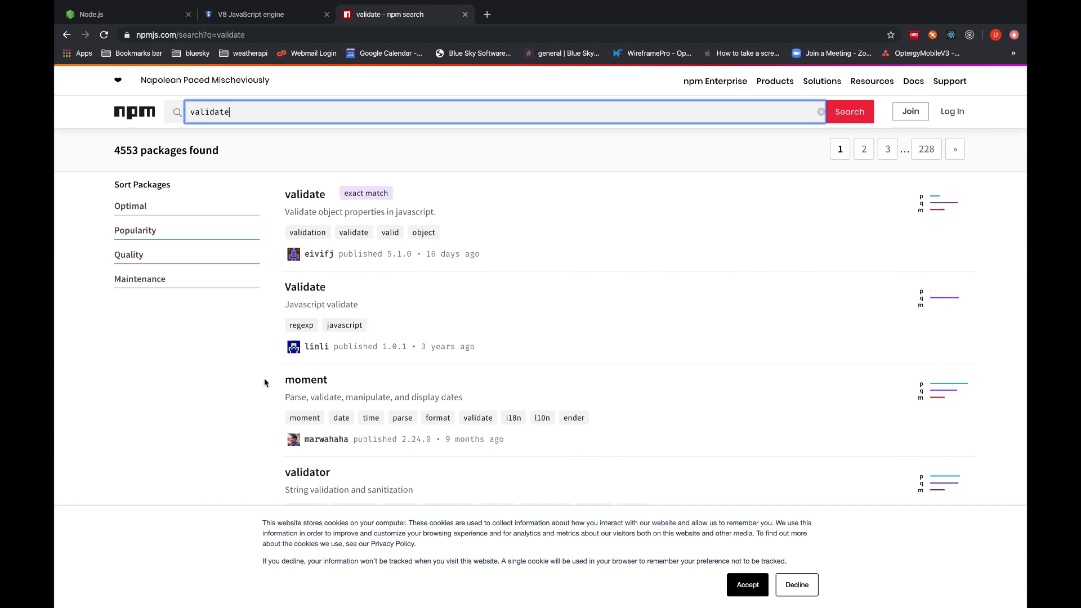
scroll("down", 3)
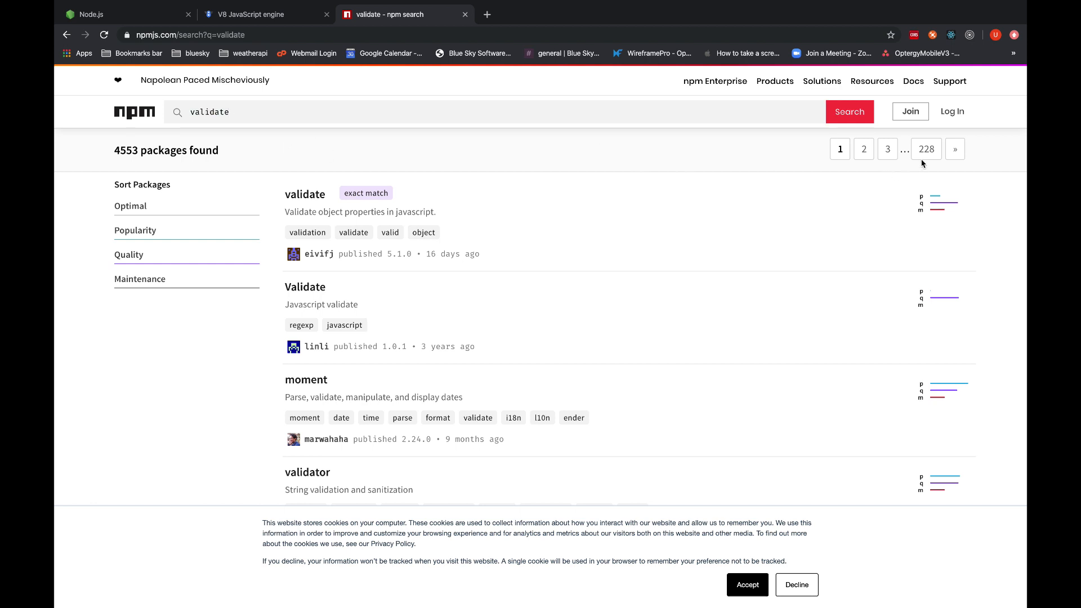
mouse_move(925, 150)
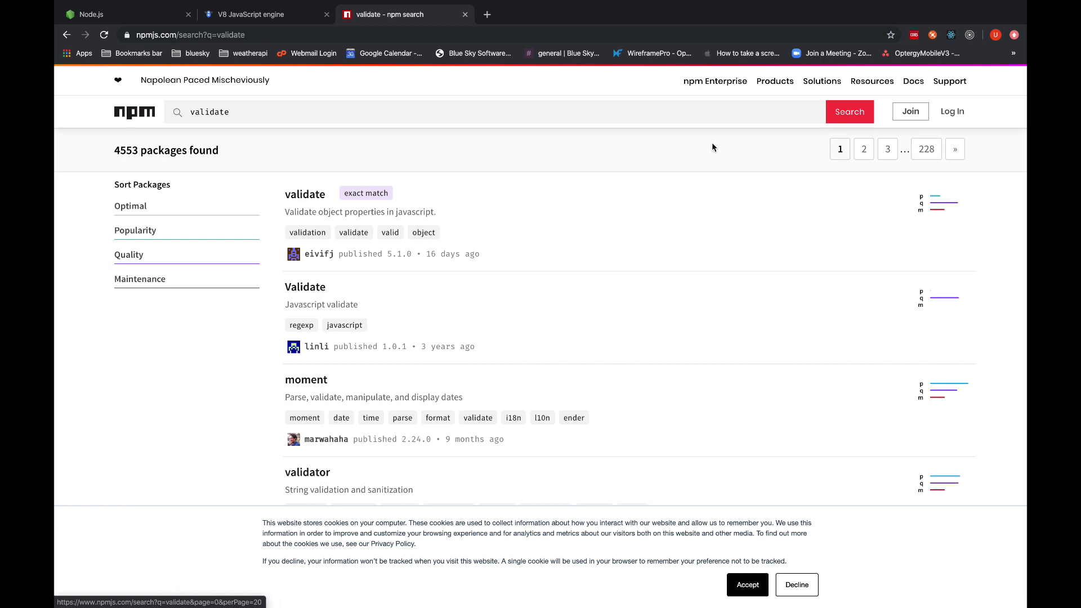
mouse_move(233, 372)
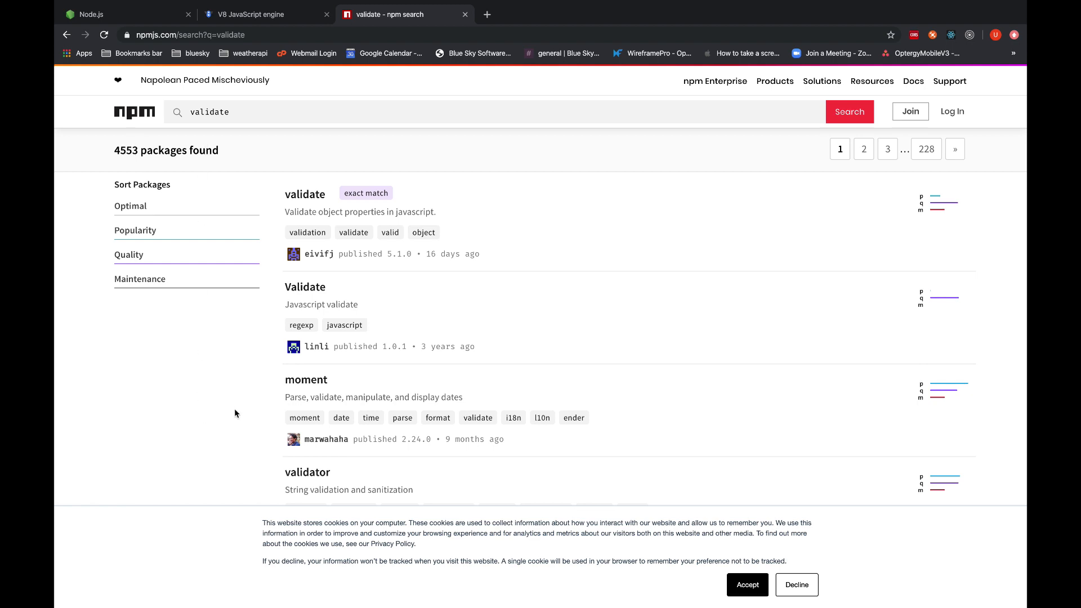
scroll("down", 3)
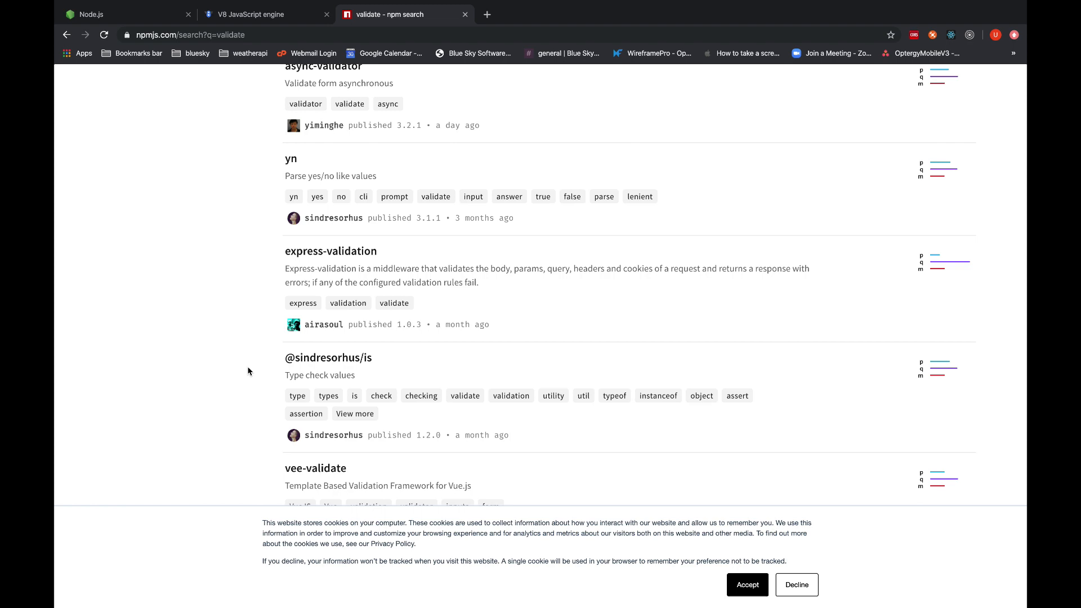
scroll("down", 3)
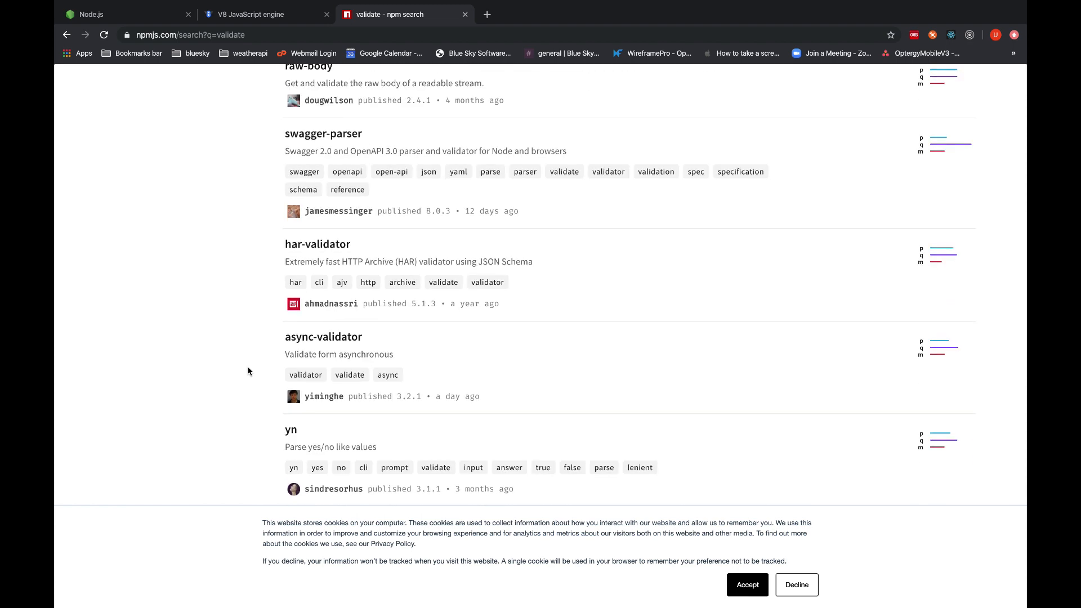
scroll("up", 3)
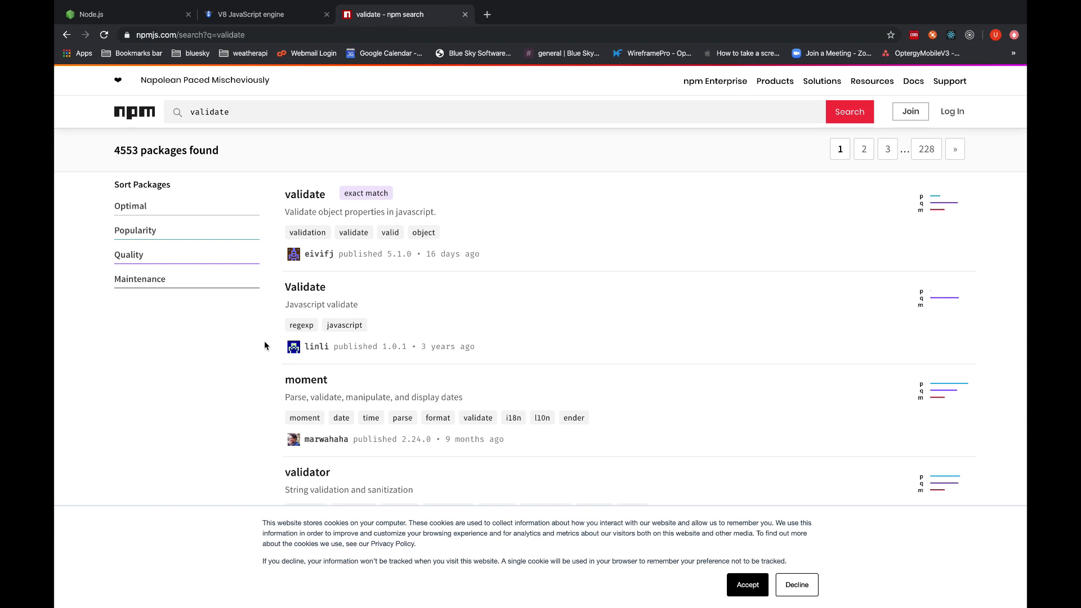
scroll("down", 3)
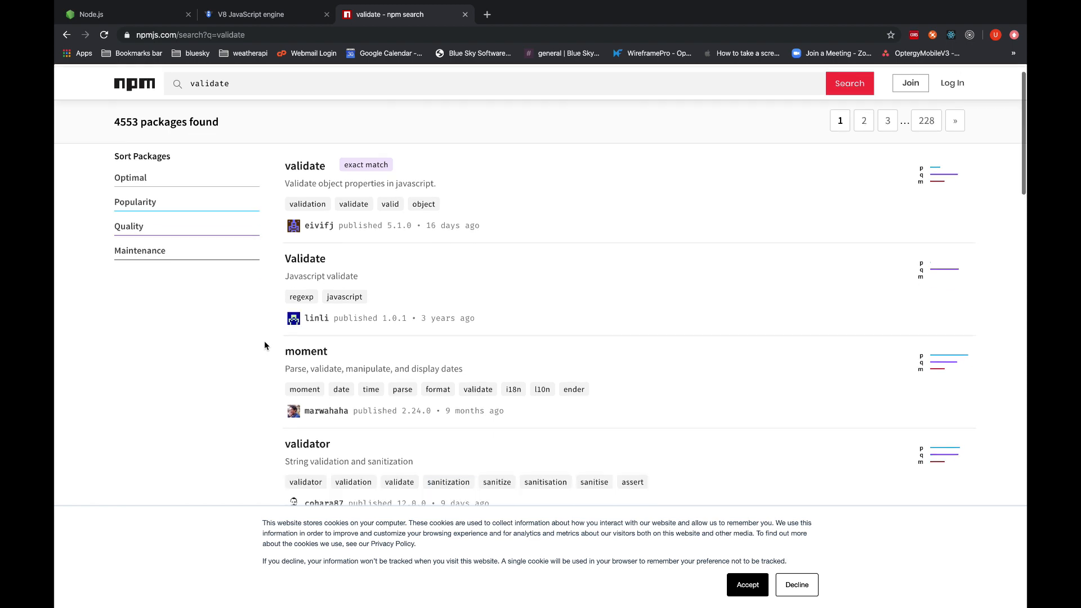
scroll("down", 3)
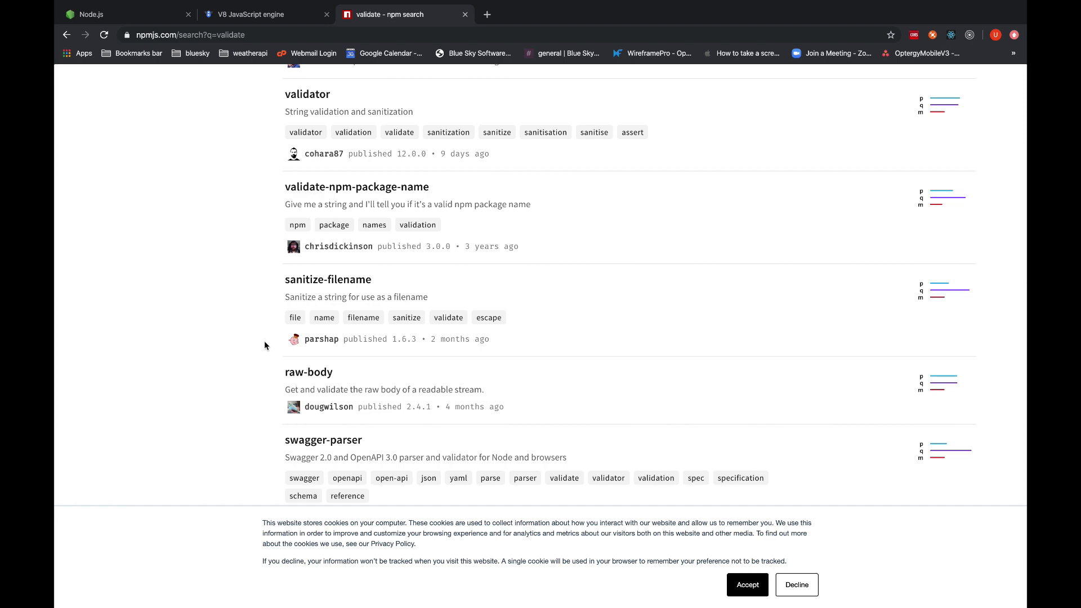
scroll("down", 3)
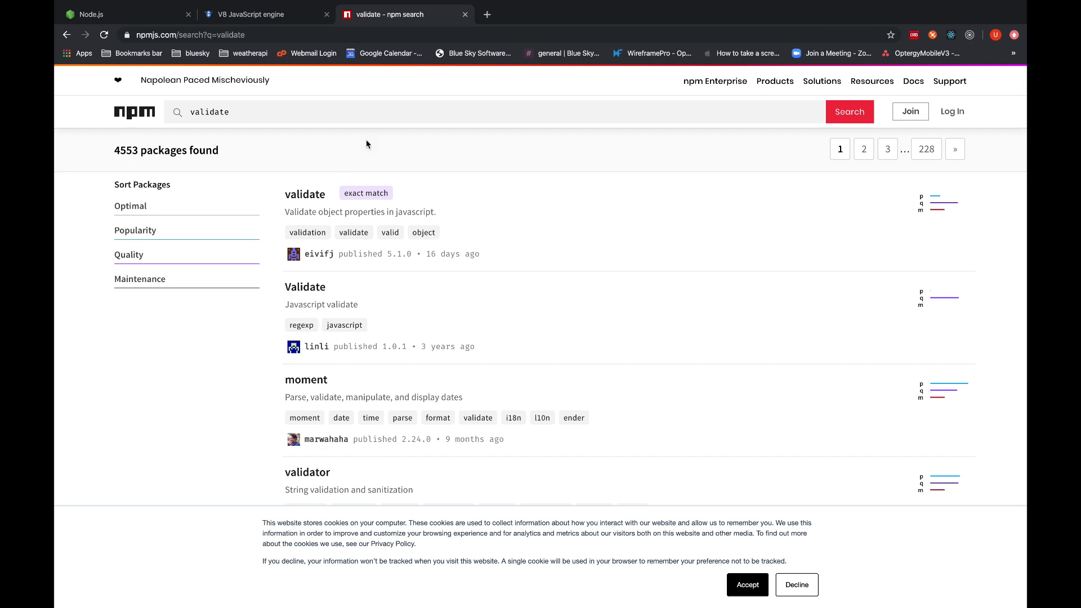
mouse_move(487, 13)
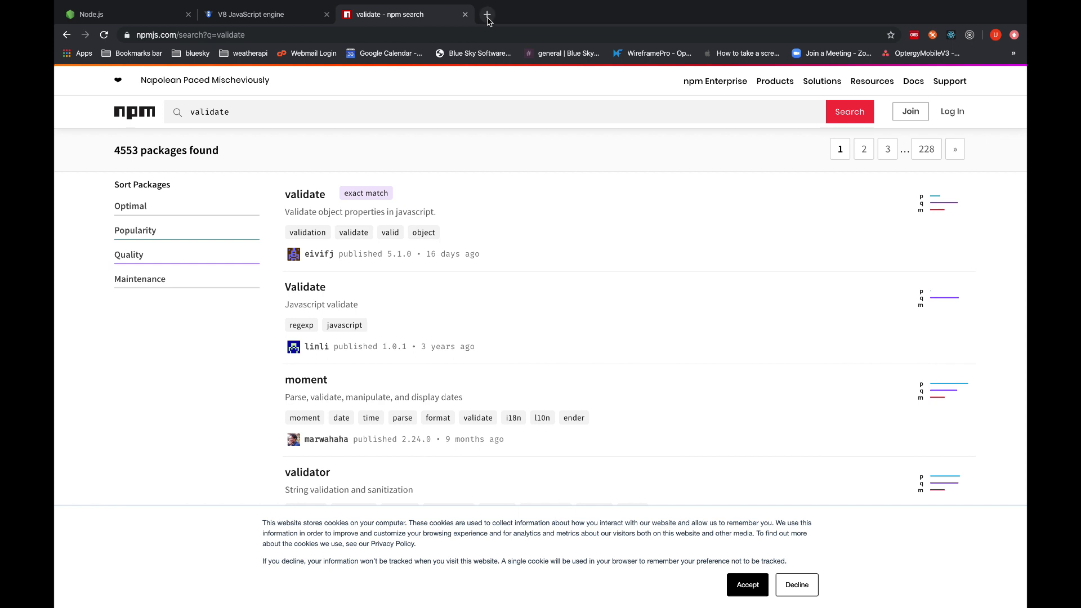
Open a new tab for appear.in, then flip between the npm validate results and Angular.
left_click(486, 15)
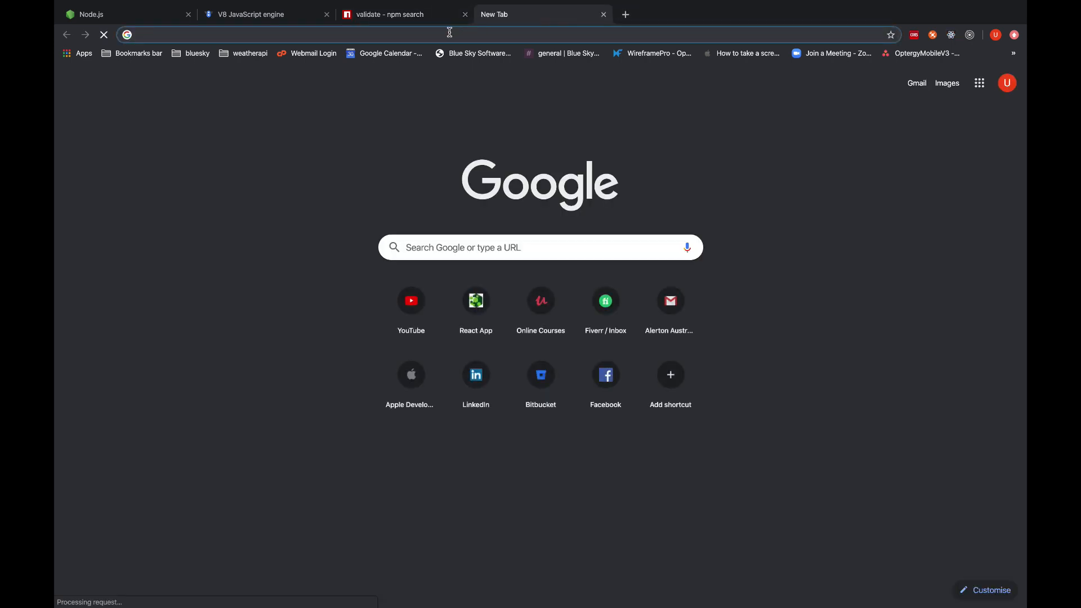
type("appear.in")
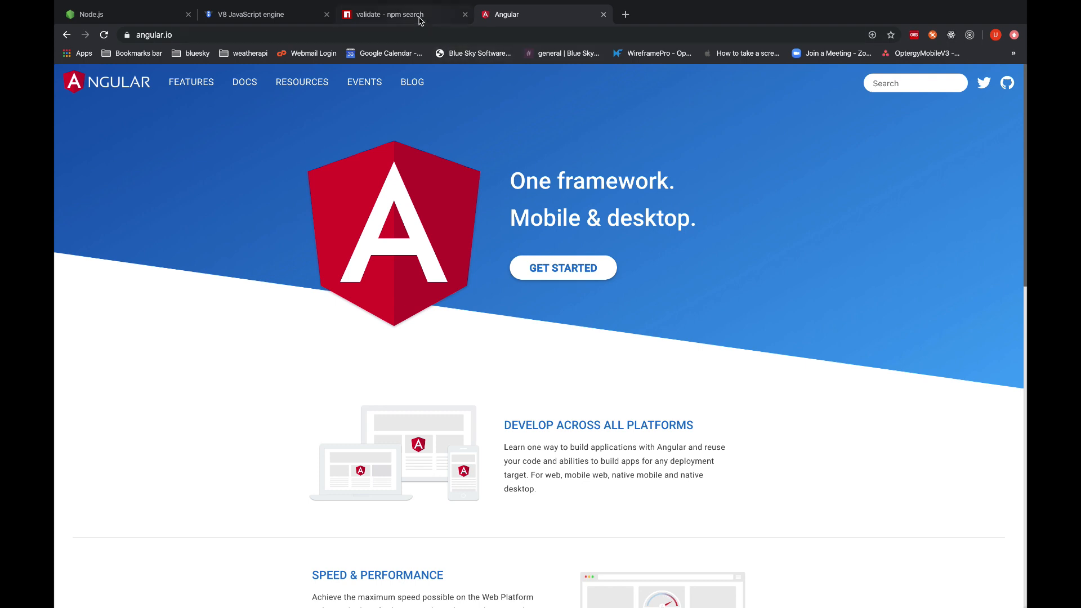
mouse_move(417, 17)
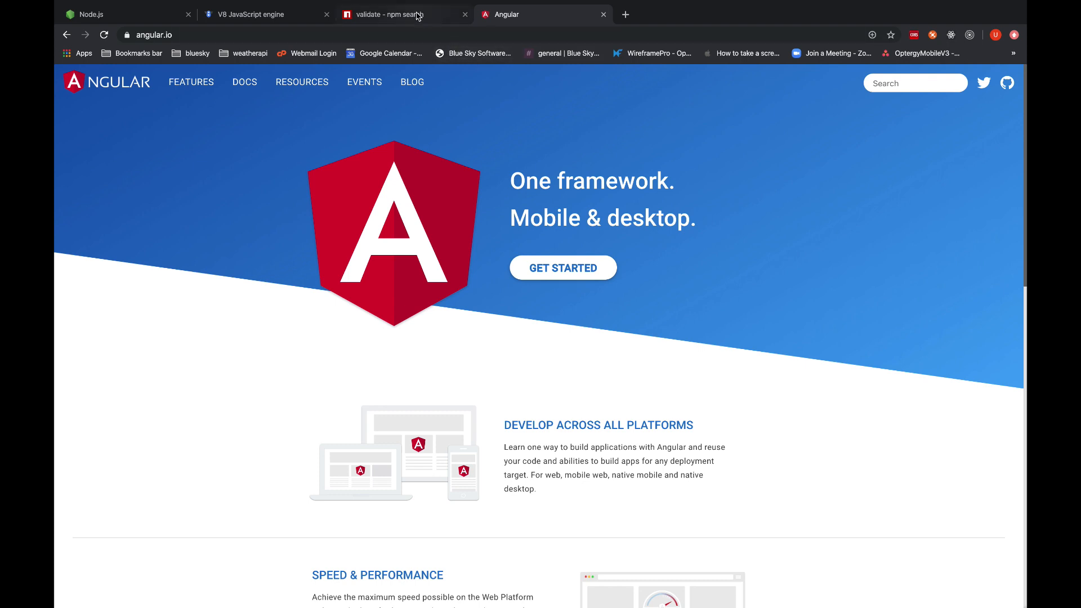
left_click(399, 14)
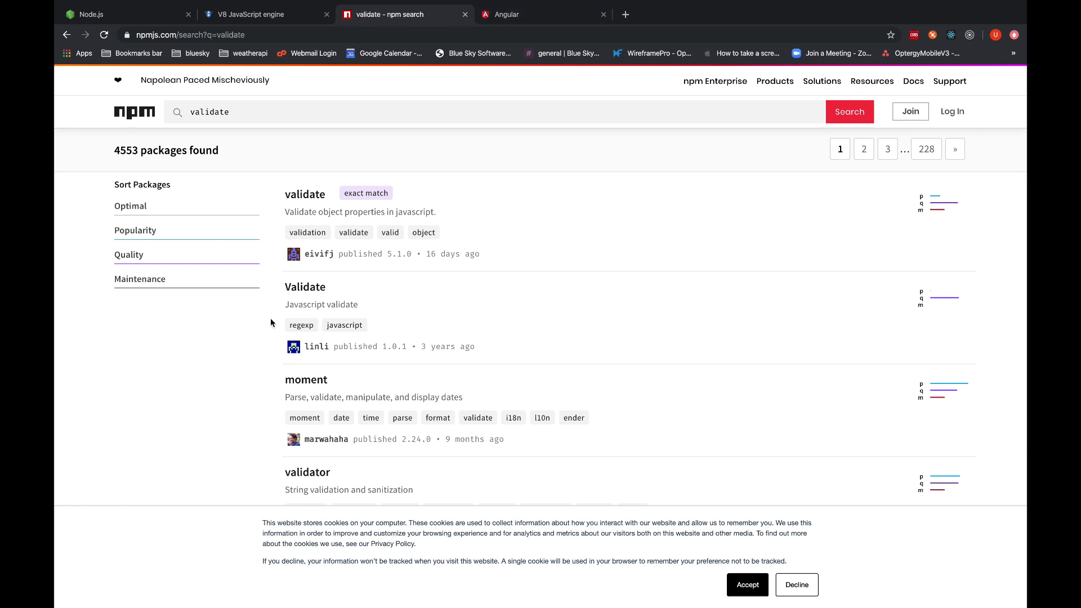
mouse_move(242, 332)
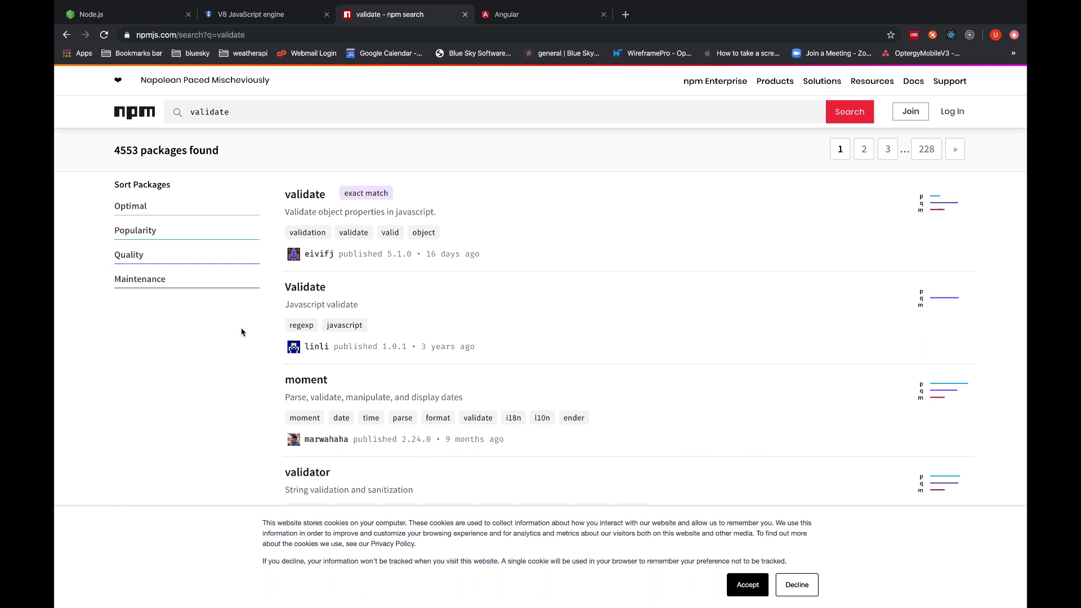
mouse_move(270, 321)
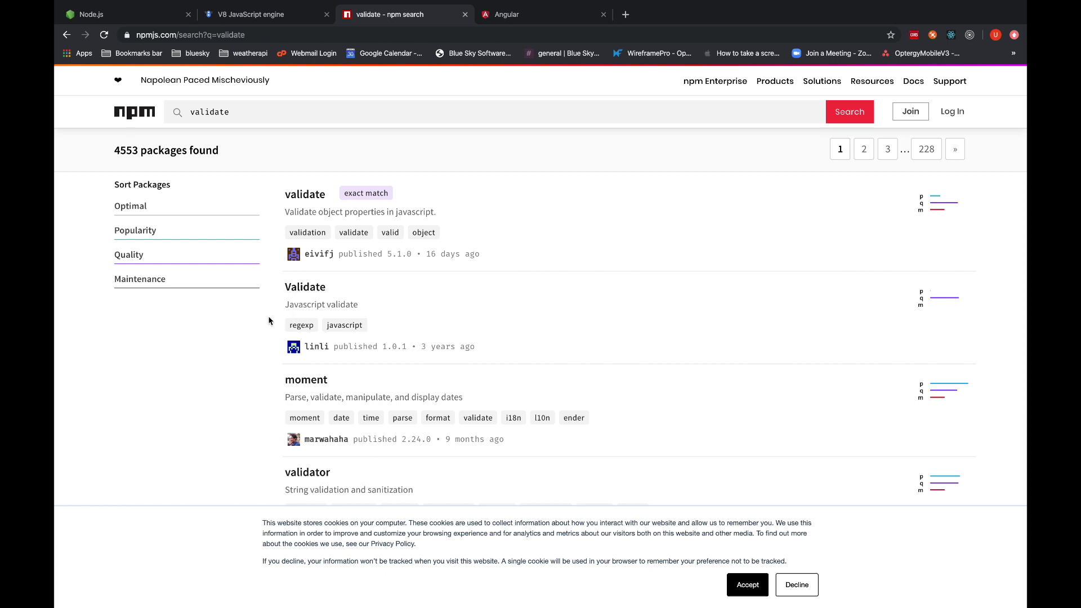
left_click(537, 14)
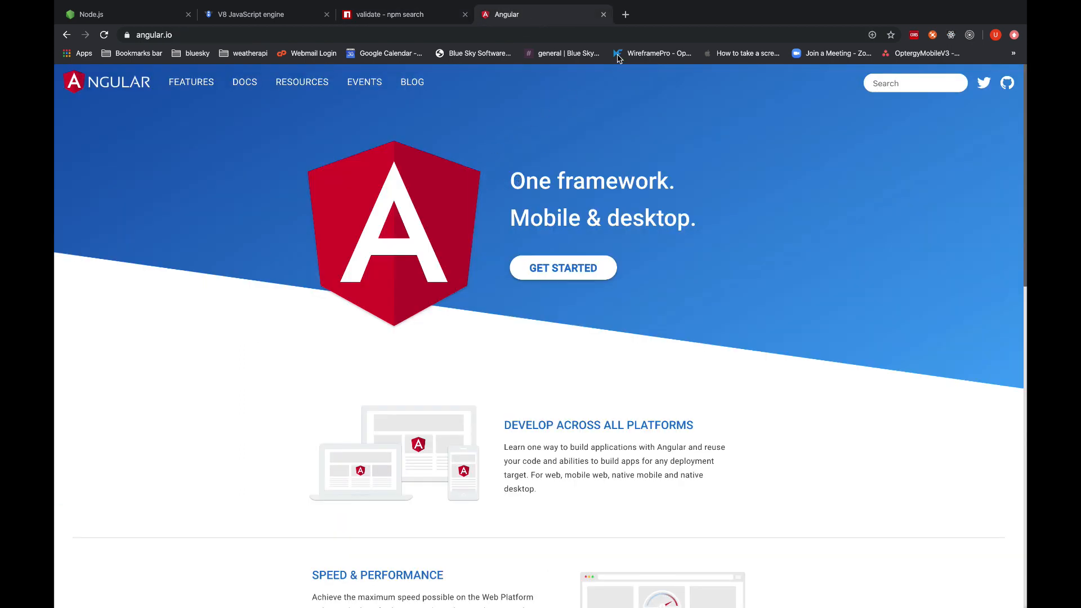
left_click(390, 14)
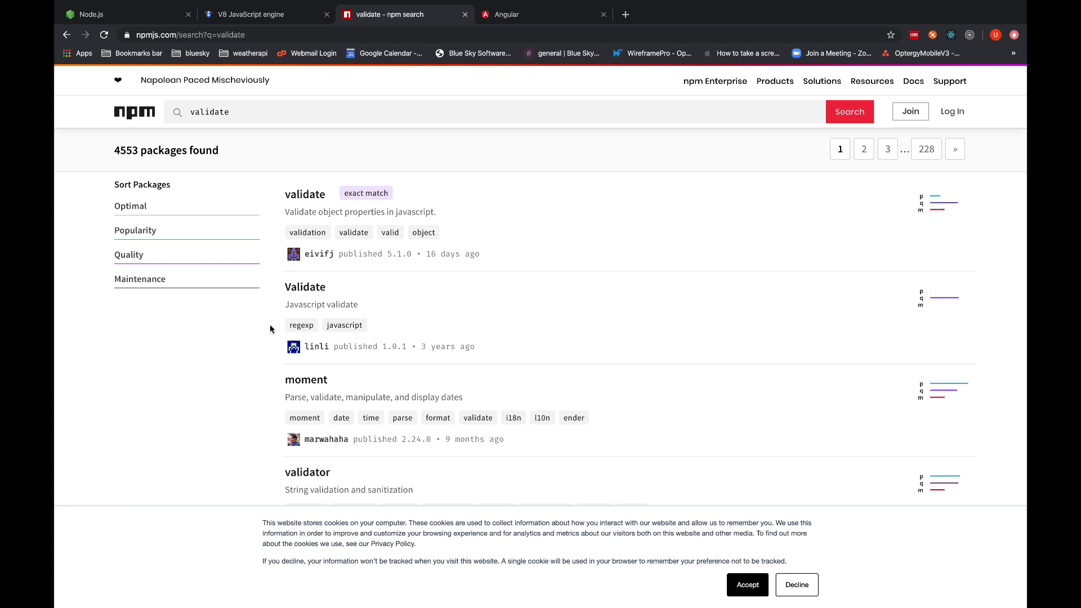
mouse_move(268, 318)
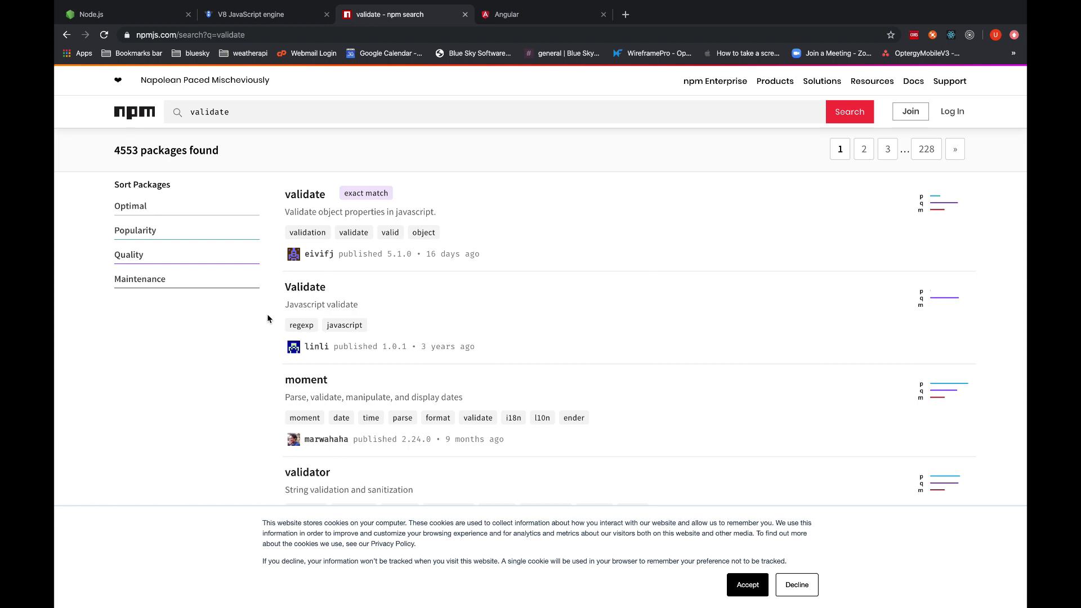
Alternate between the react search results and npm validate results, scrolling each.
scroll("down", 3)
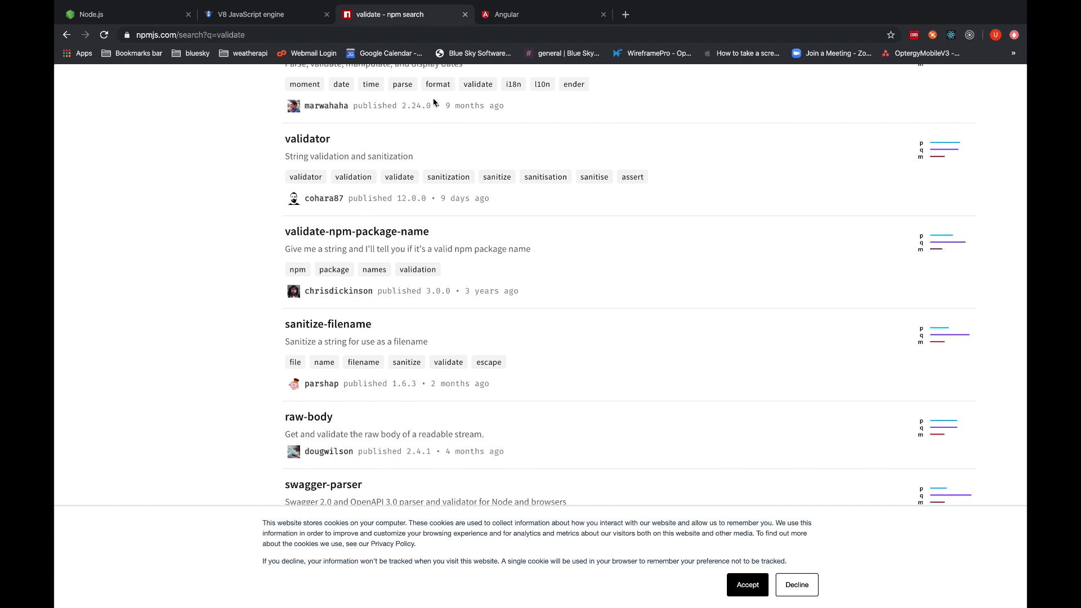
left_click(624, 14)
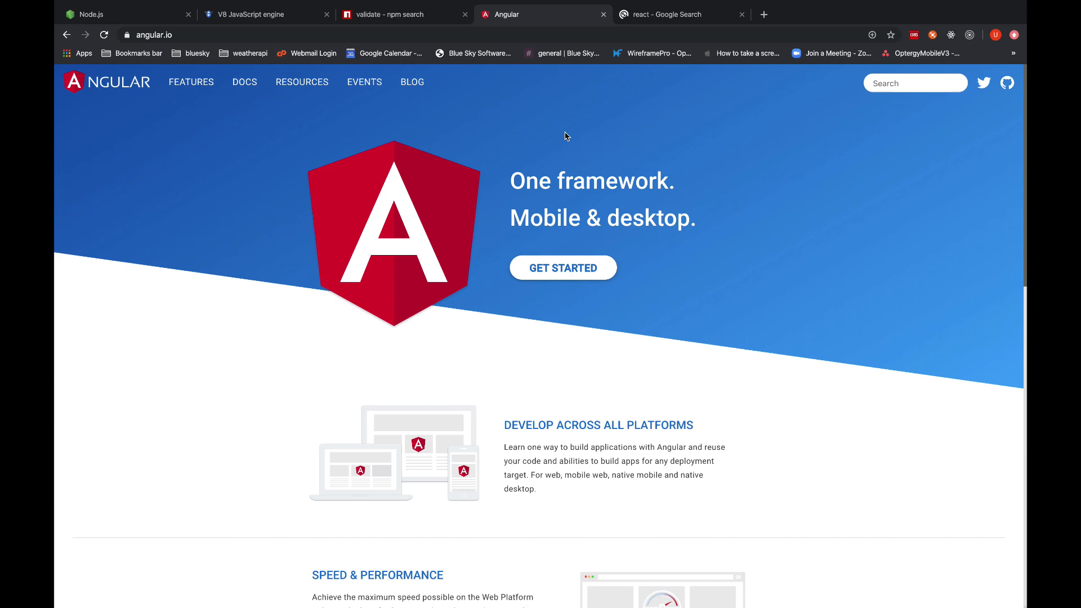
left_click(679, 13)
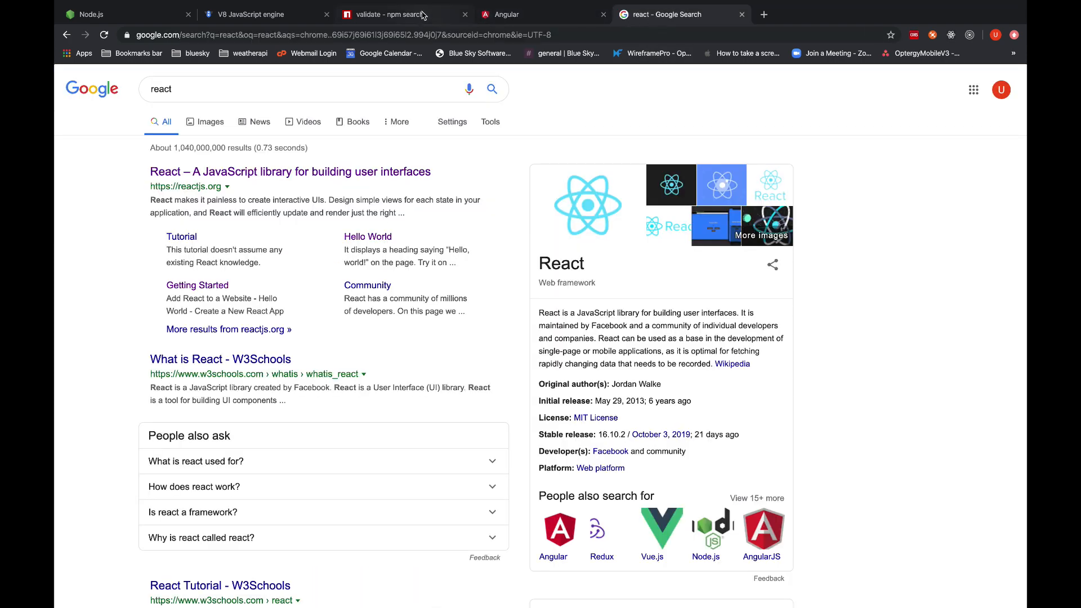
left_click(386, 13)
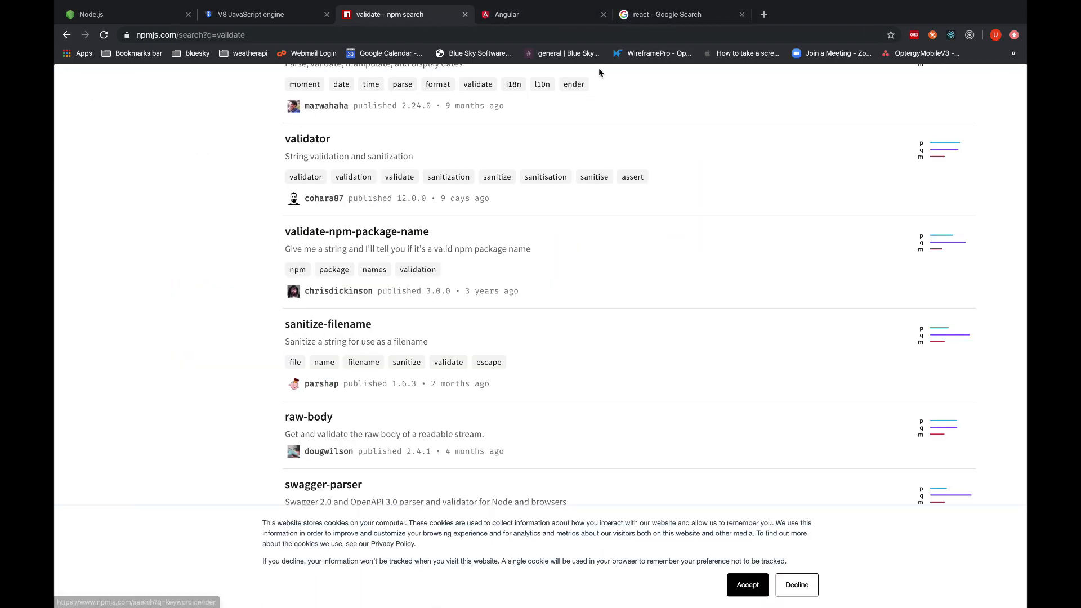
left_click(665, 13)
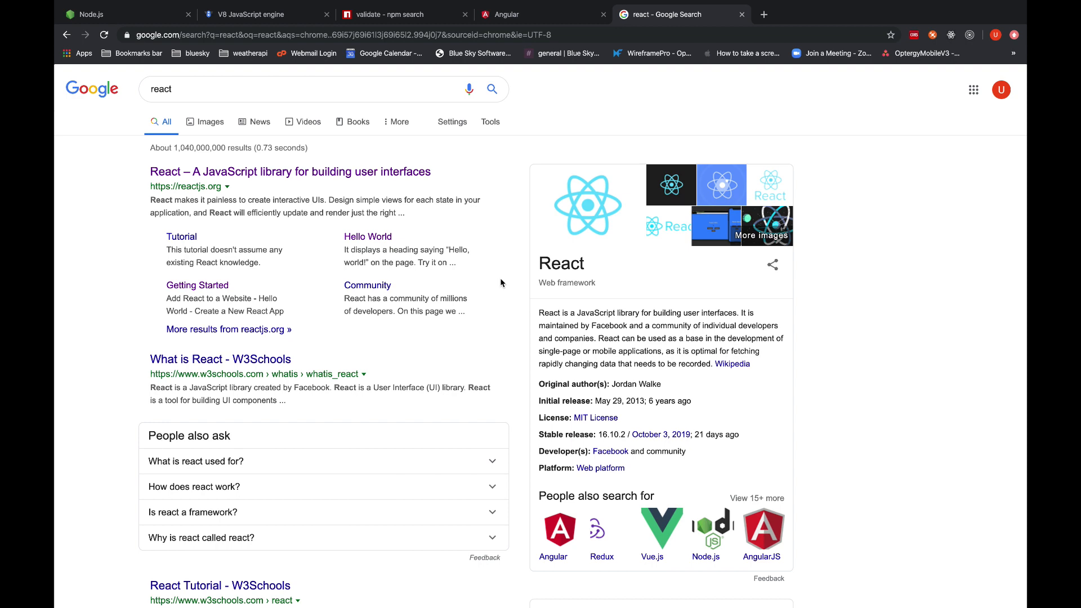
scroll("down", 3)
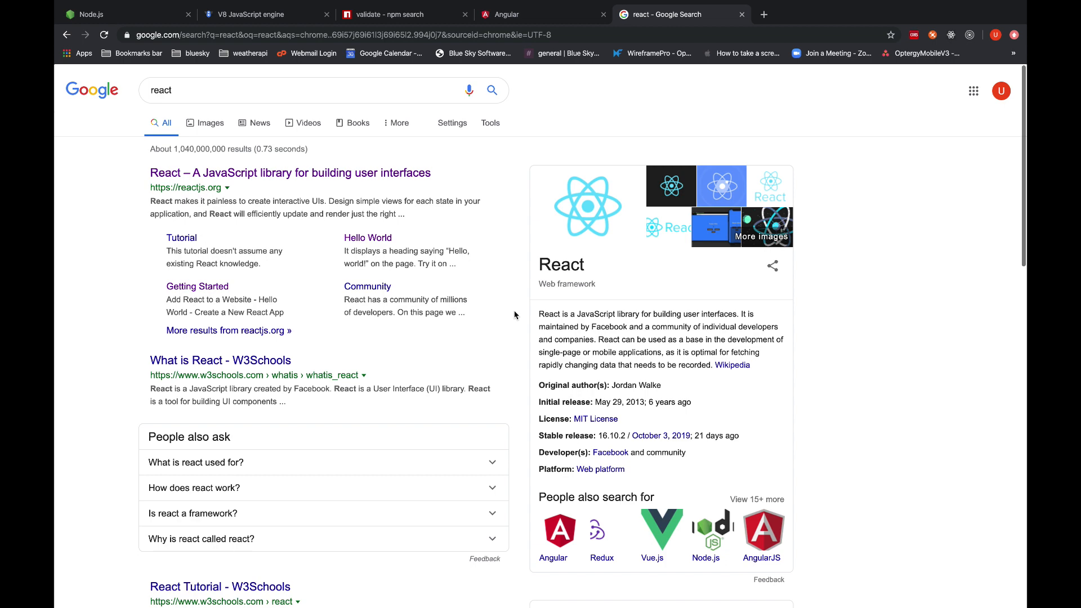
left_click(406, 13)
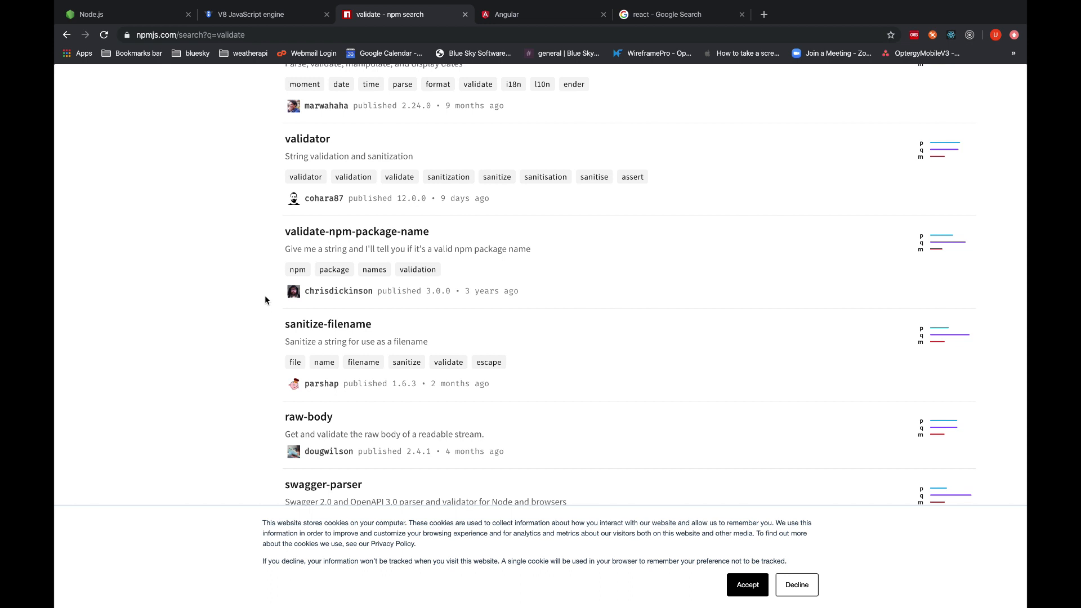
Scroll the npm results, revisit the Angular homepage, and end on the react search results.
scroll("down", 3)
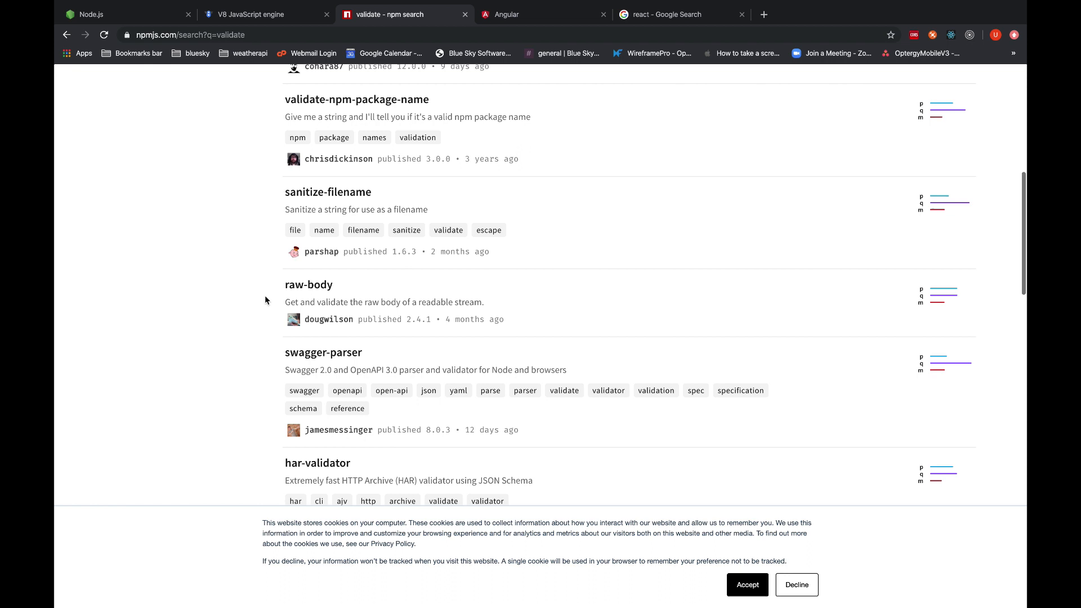
mouse_move(541, 26)
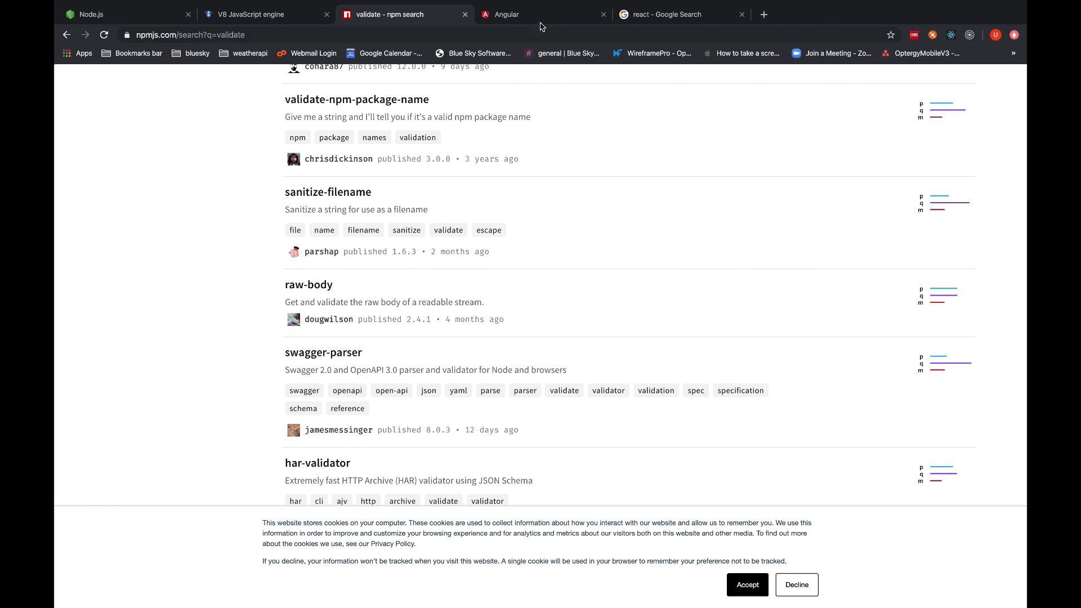
left_click(541, 13)
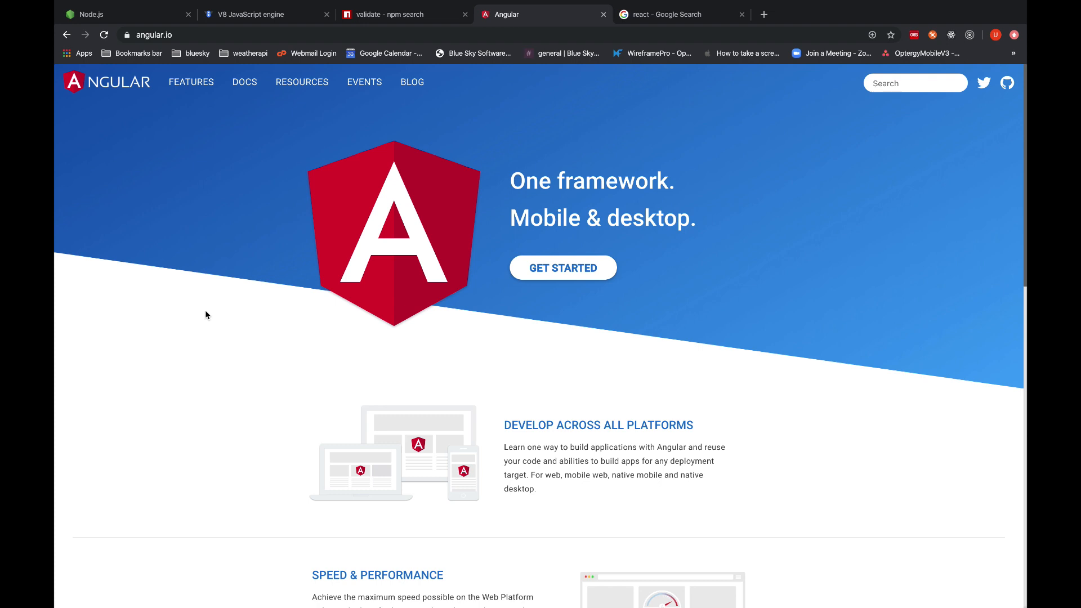
left_click(386, 14)
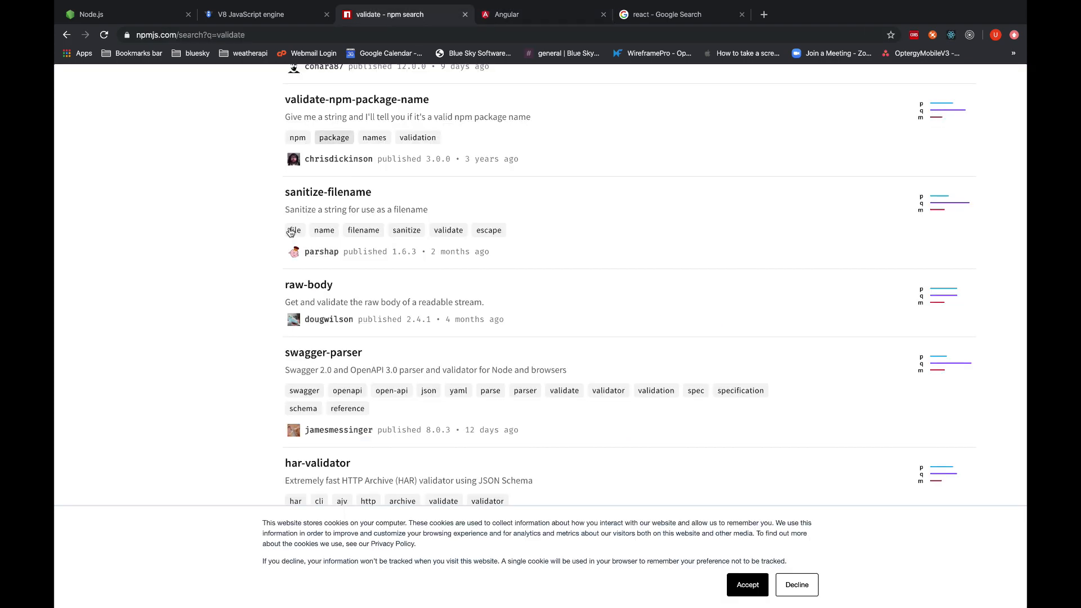
left_click(531, 13)
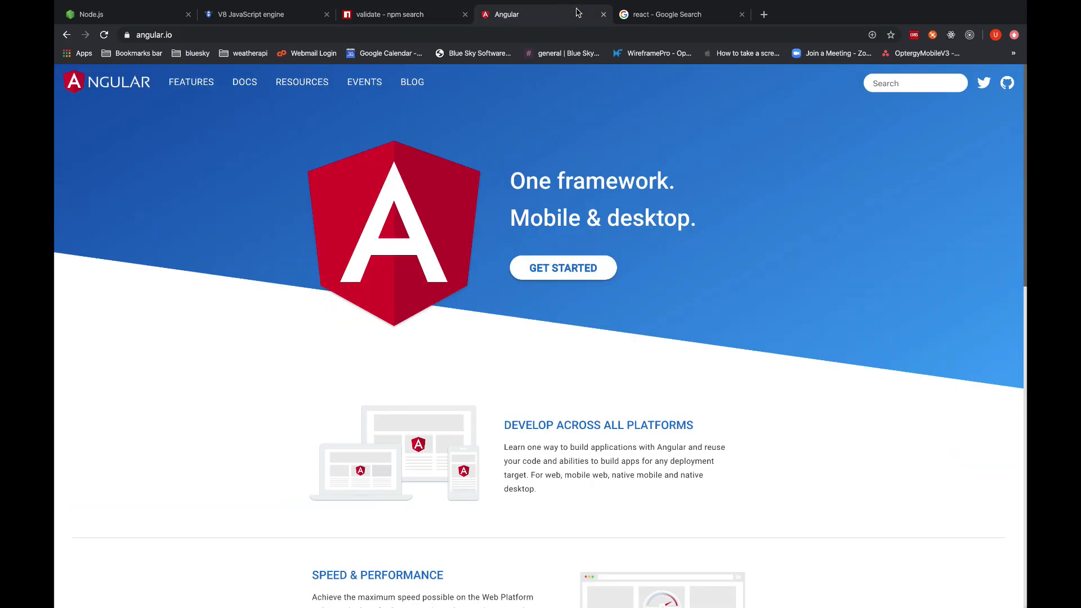
left_click(676, 14)
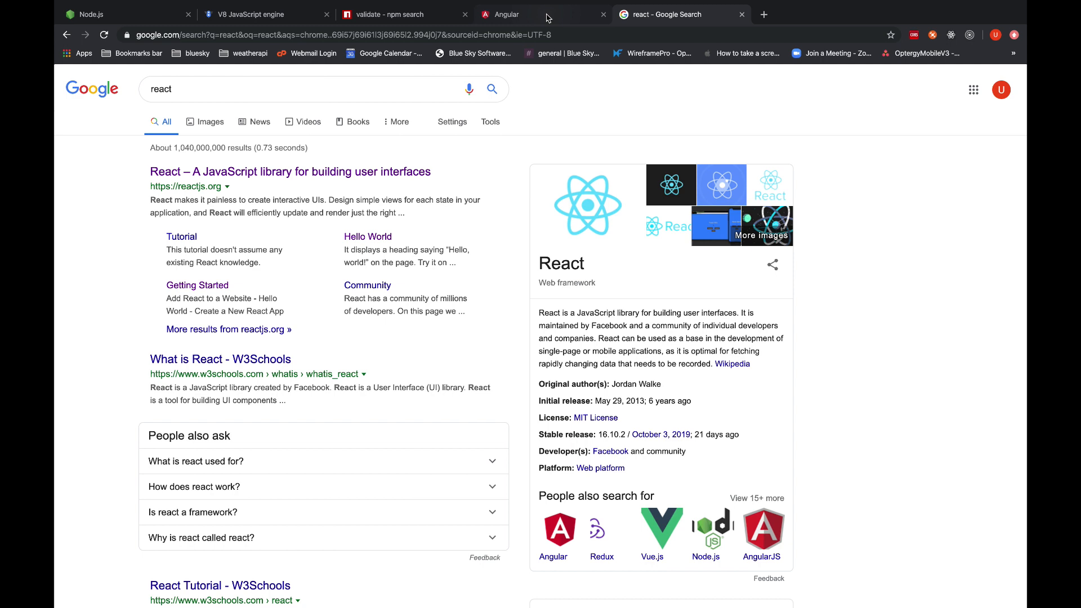
mouse_move(547, 18)
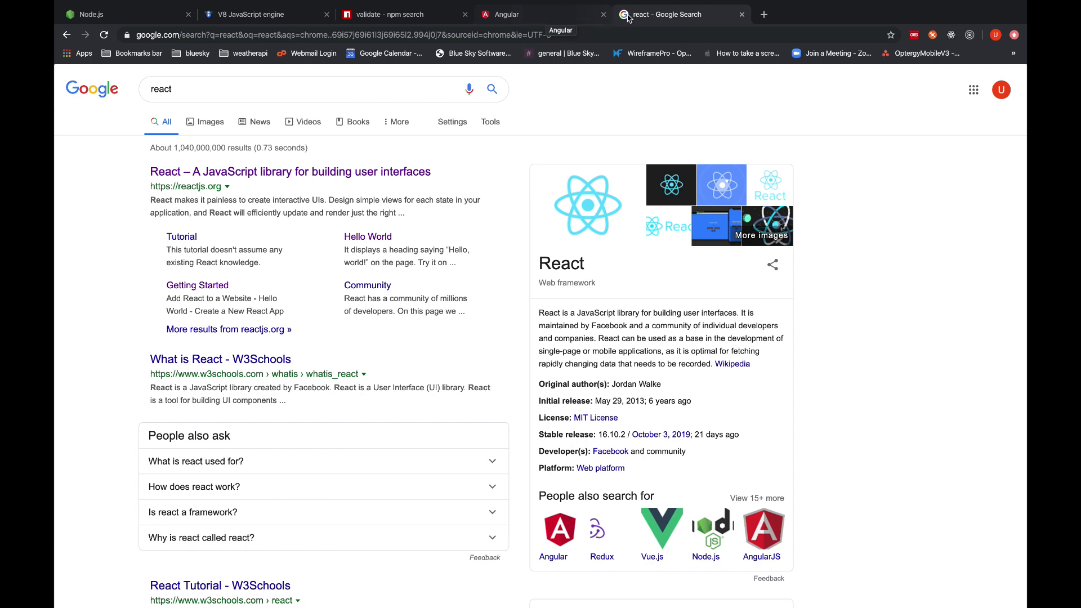
mouse_move(414, 33)
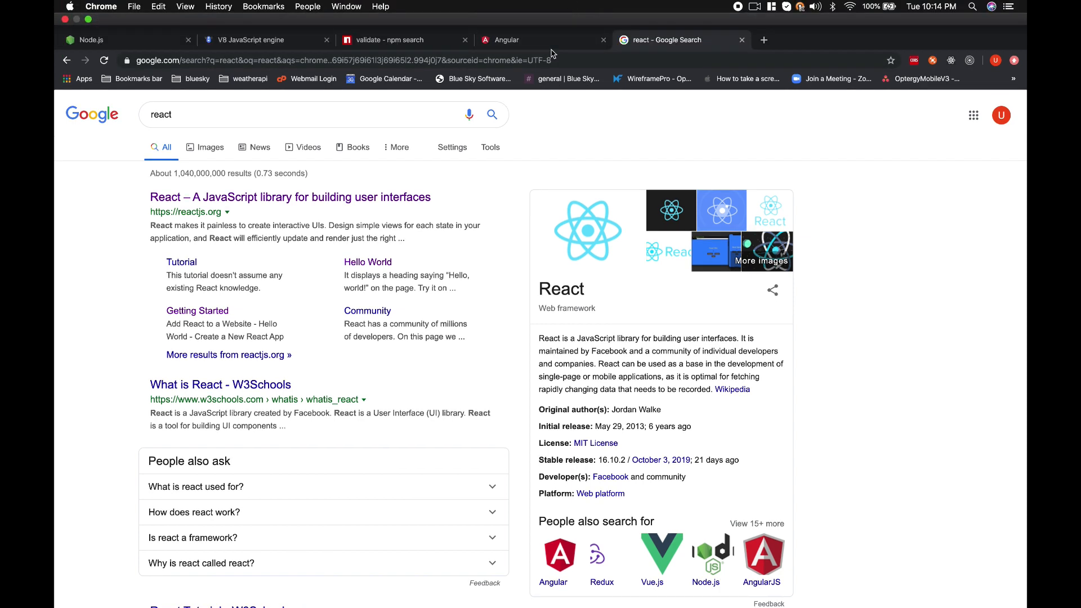
Search Google for json and highlight, then deselect, the JSON definition in the panel.
left_click(290, 114)
type("json")
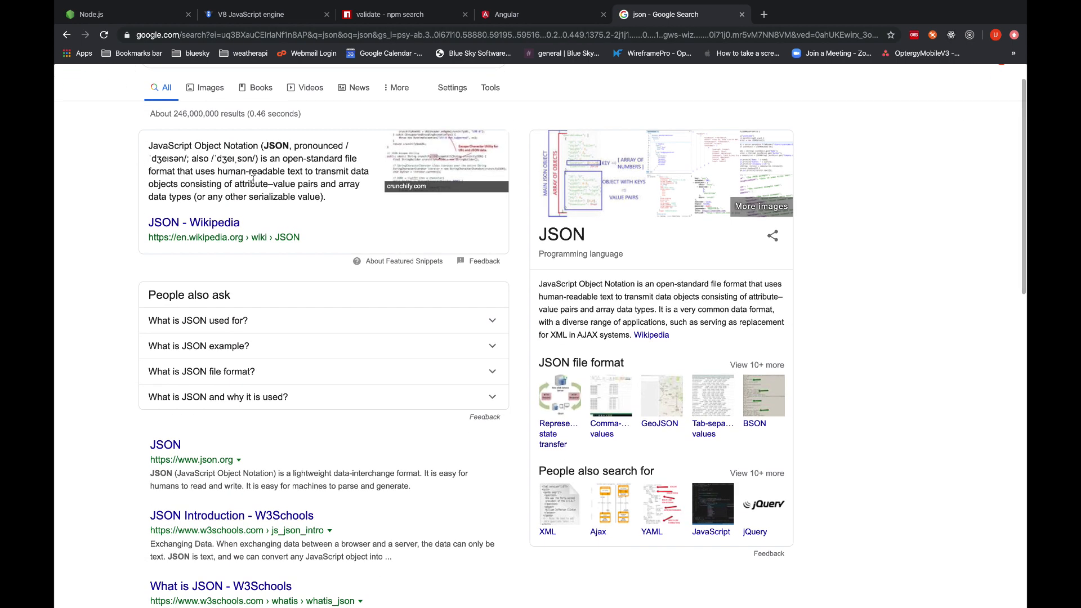
mouse_move(103, 307)
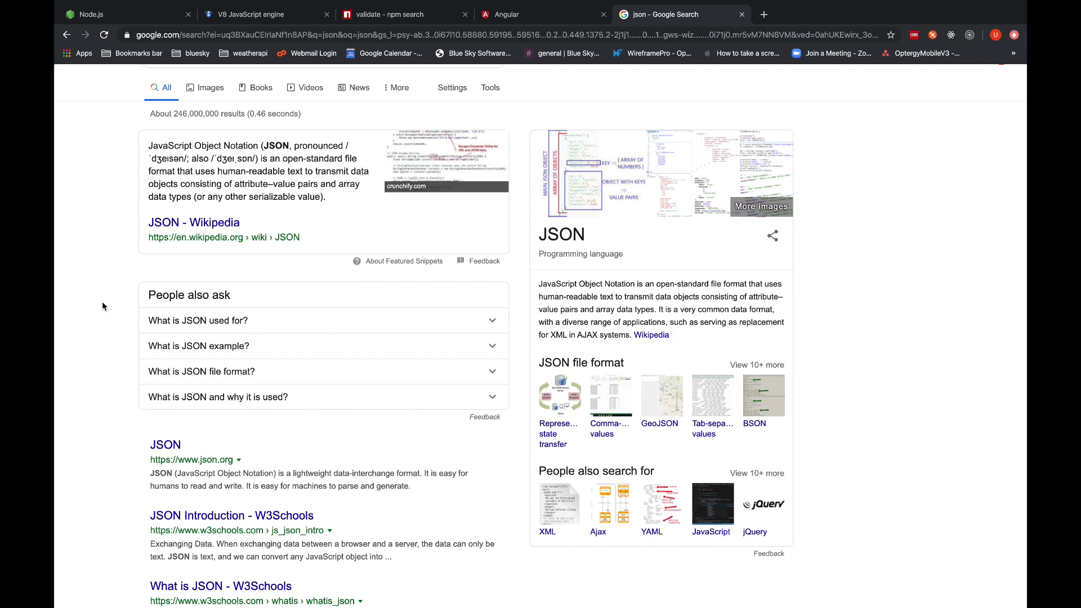
mouse_move(542, 283)
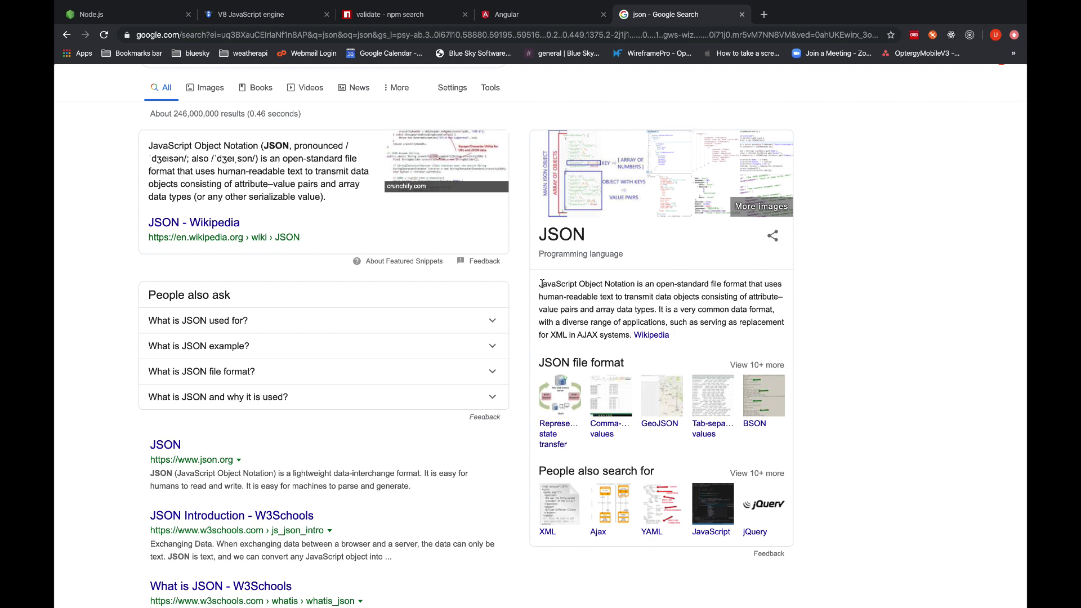
left_click_drag(539, 283, 657, 309)
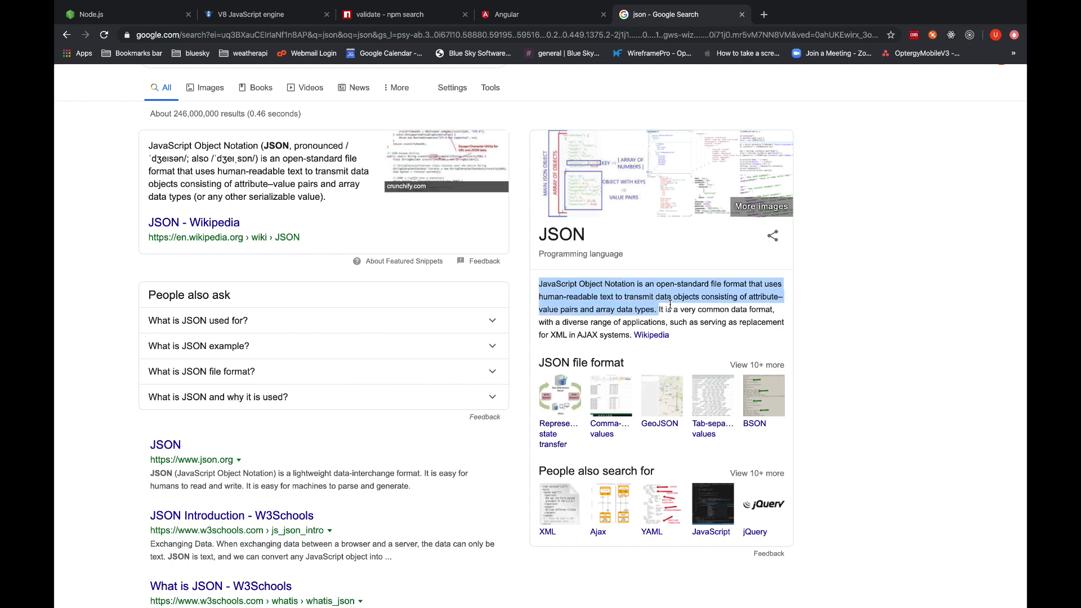
left_click(822, 295)
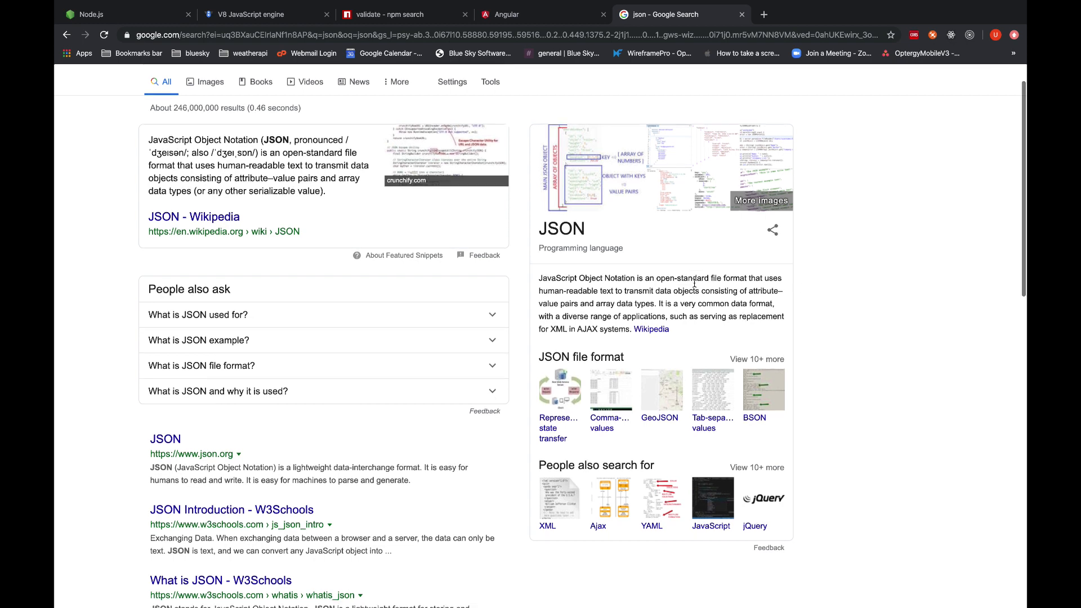
scroll("down", 3)
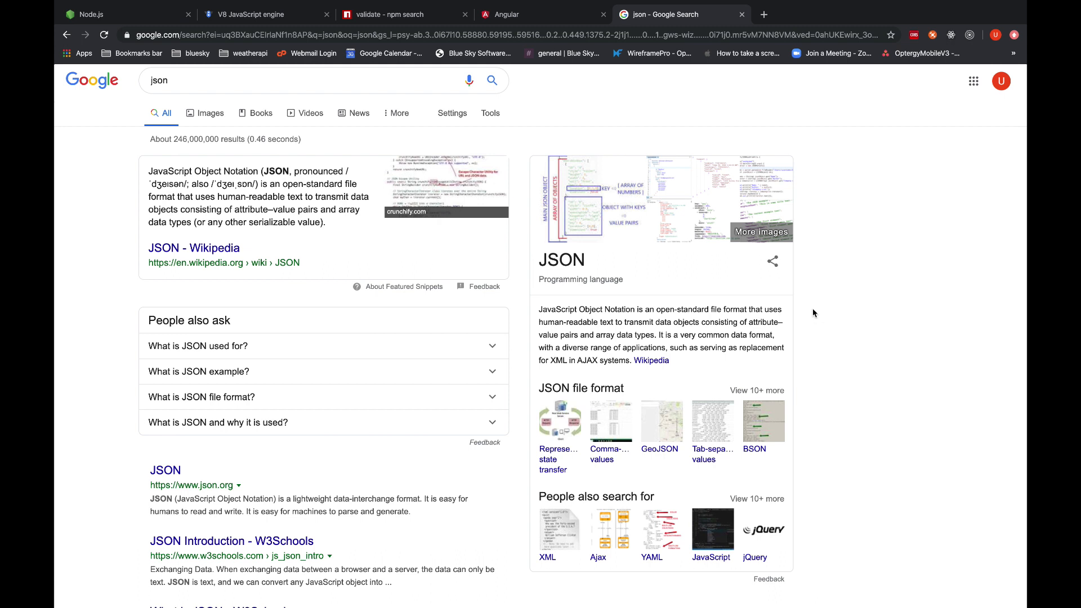
mouse_move(93, 315)
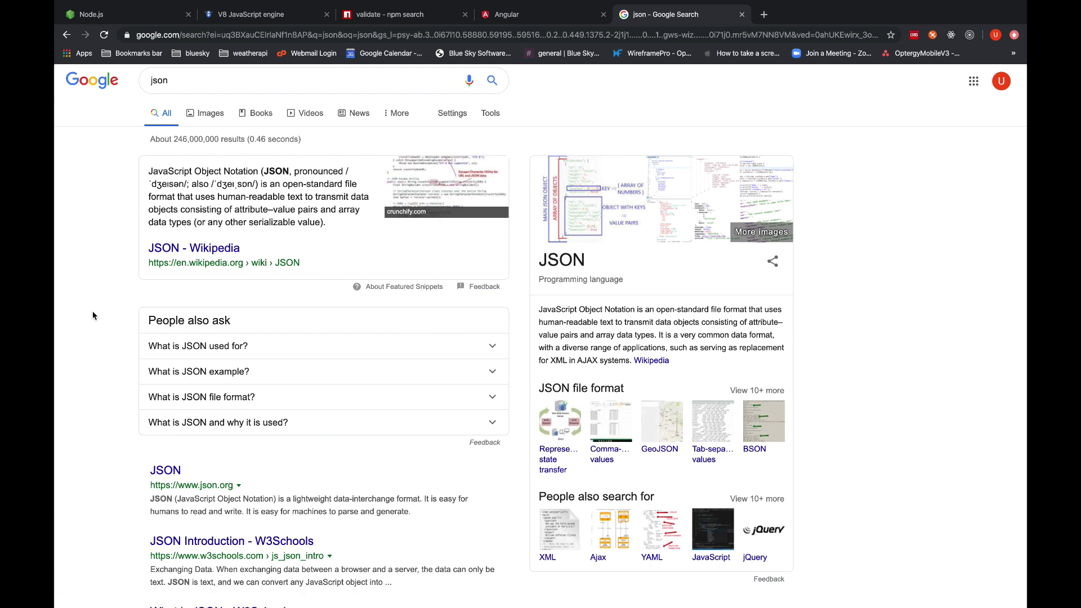
mouse_move(95, 323)
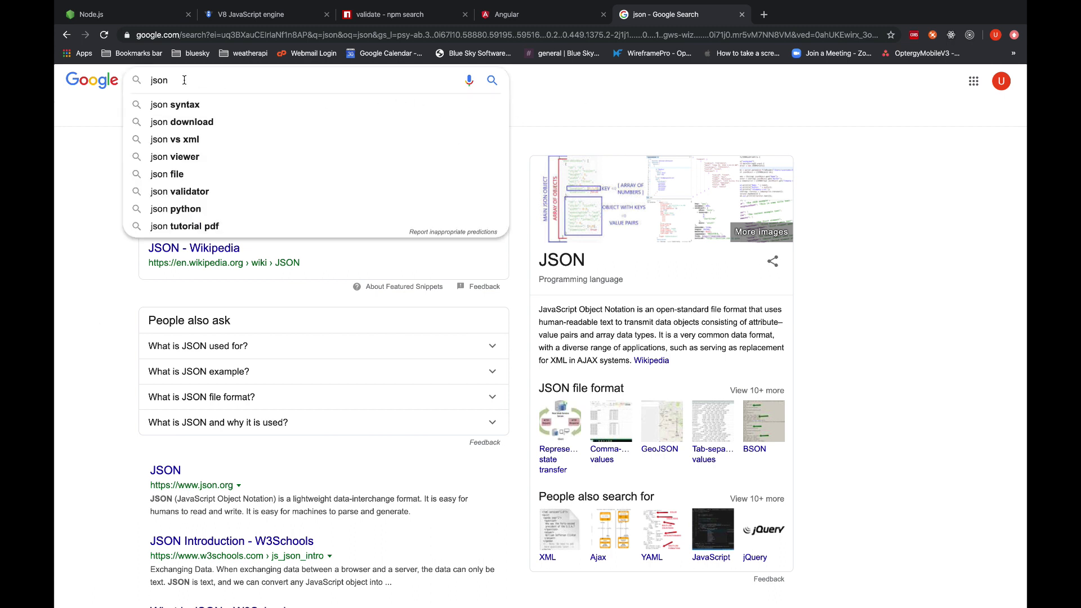
Search 'json example', open W3Schools JSON Objects, select 'name', then return to npm validate results.
type("example")
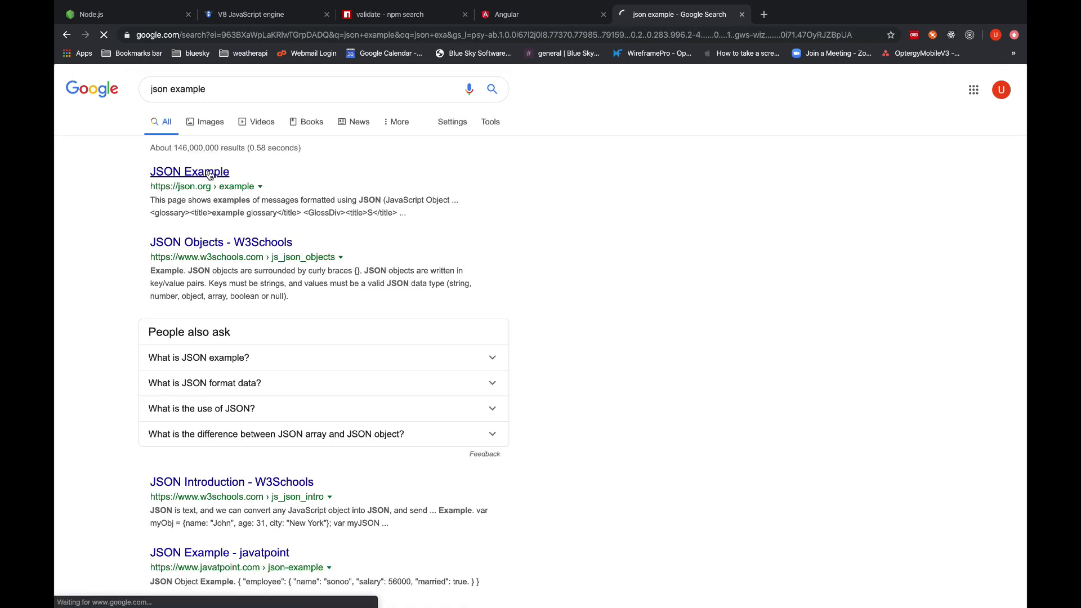
left_click(189, 172)
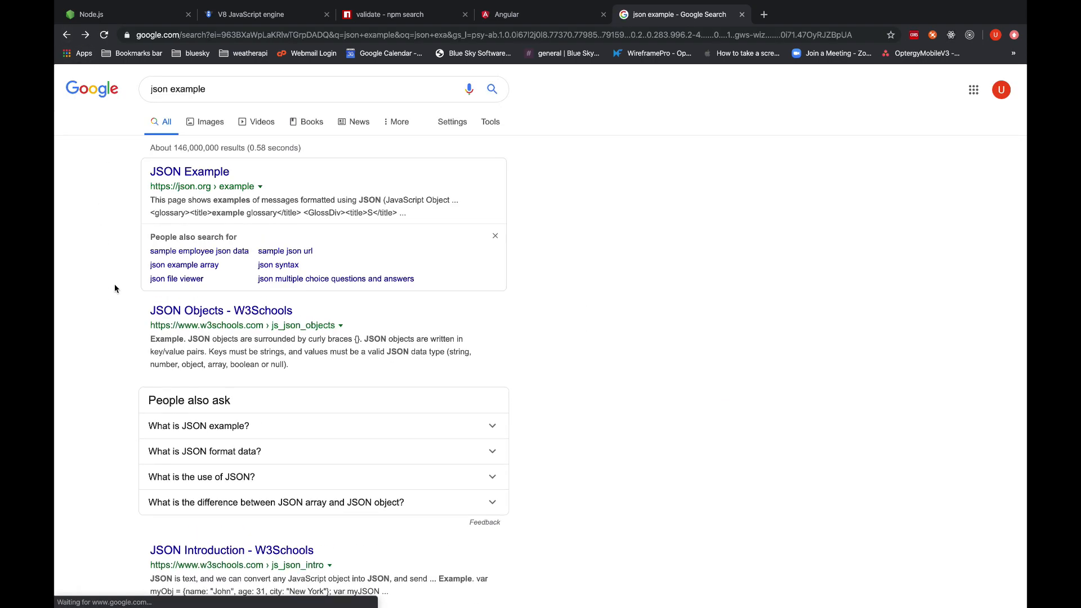
left_click(221, 310)
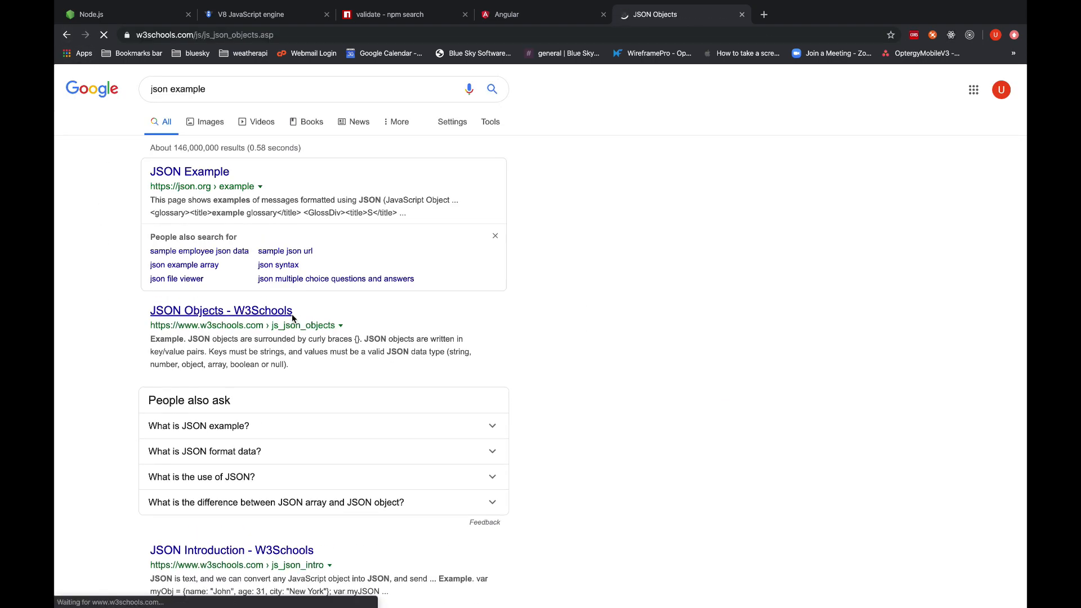
left_click(221, 310)
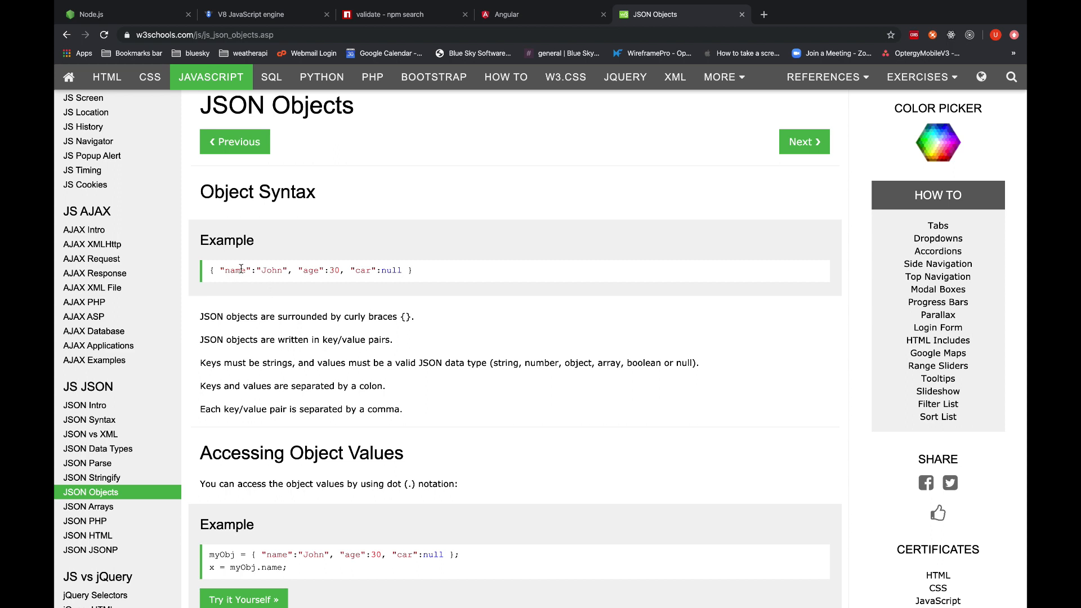
double_click(235, 269)
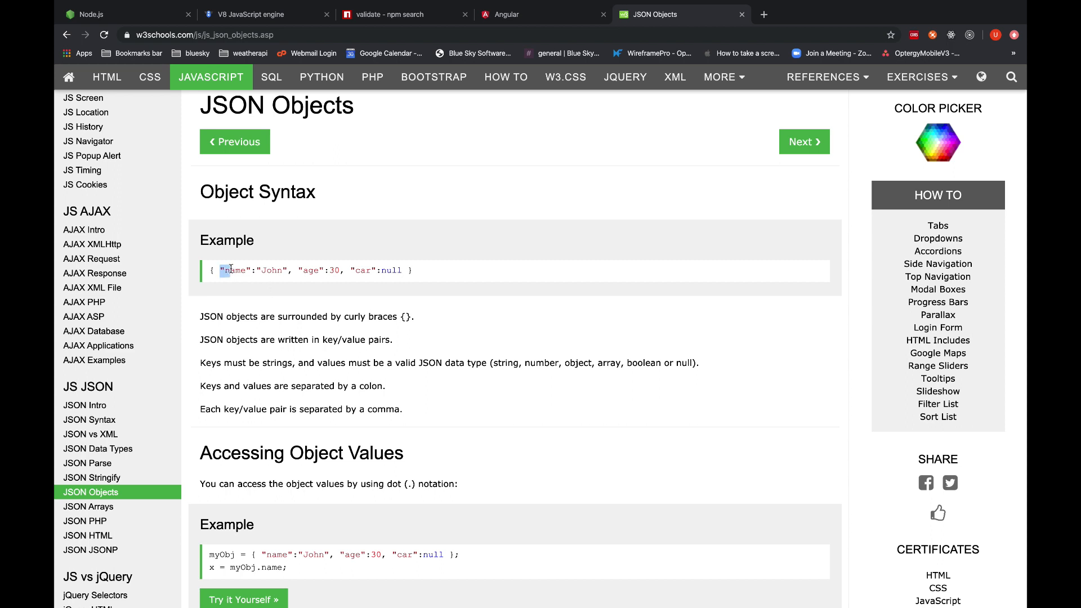
double_click(236, 270)
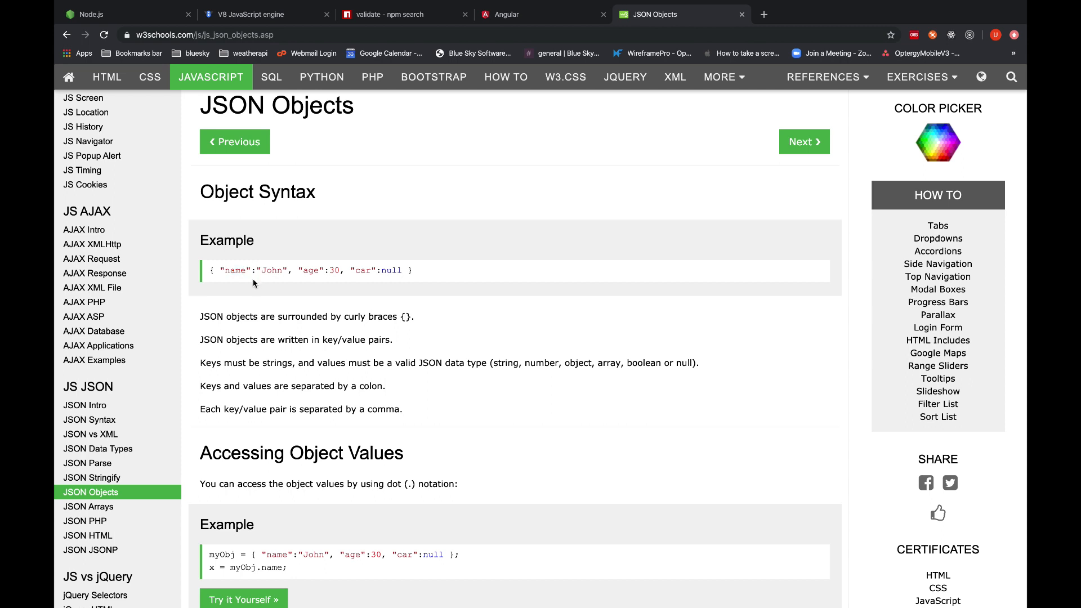
mouse_move(265, 290)
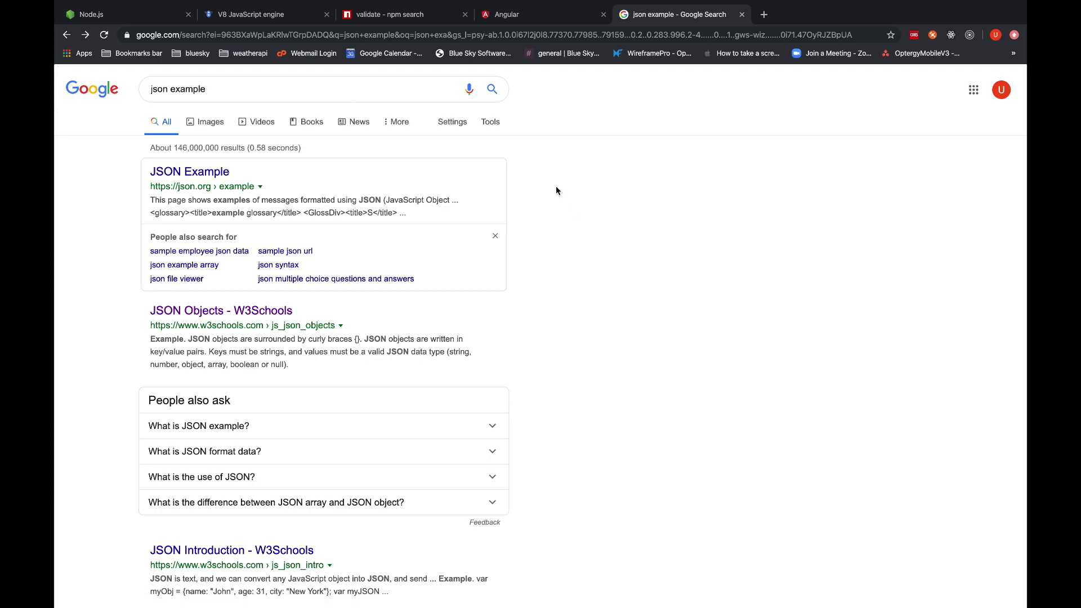
left_click(386, 13)
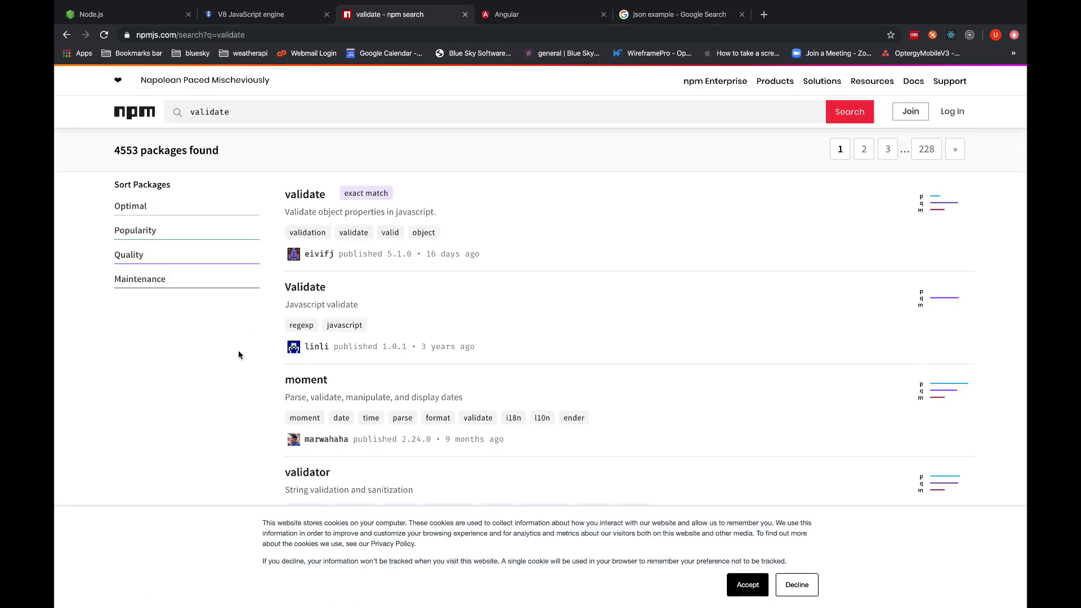
Search npm for express, open its package page, and scroll back to the Readme top.
left_click(241, 112)
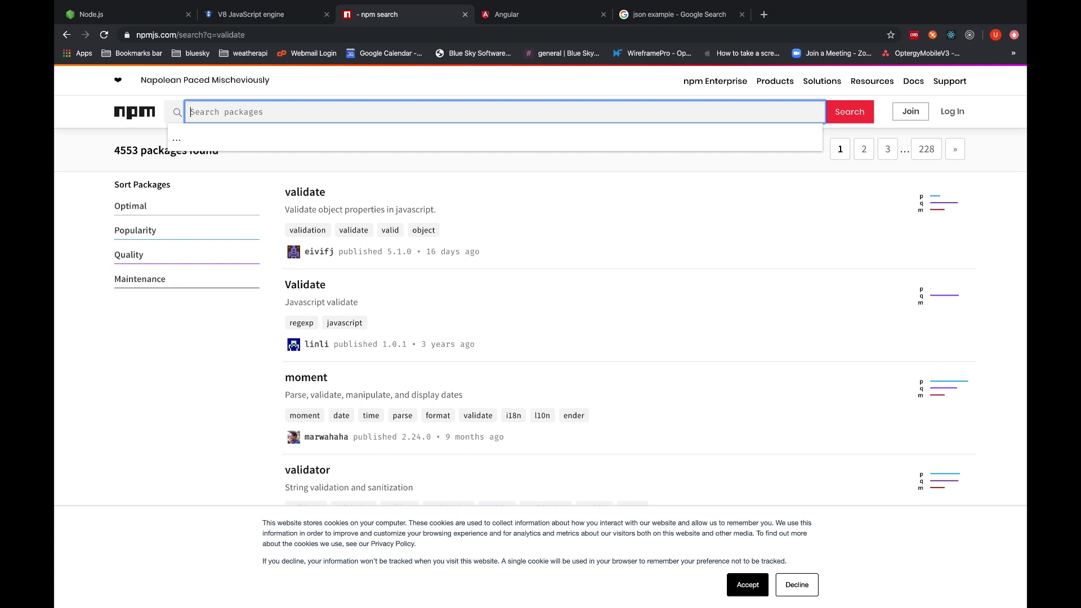
type("express")
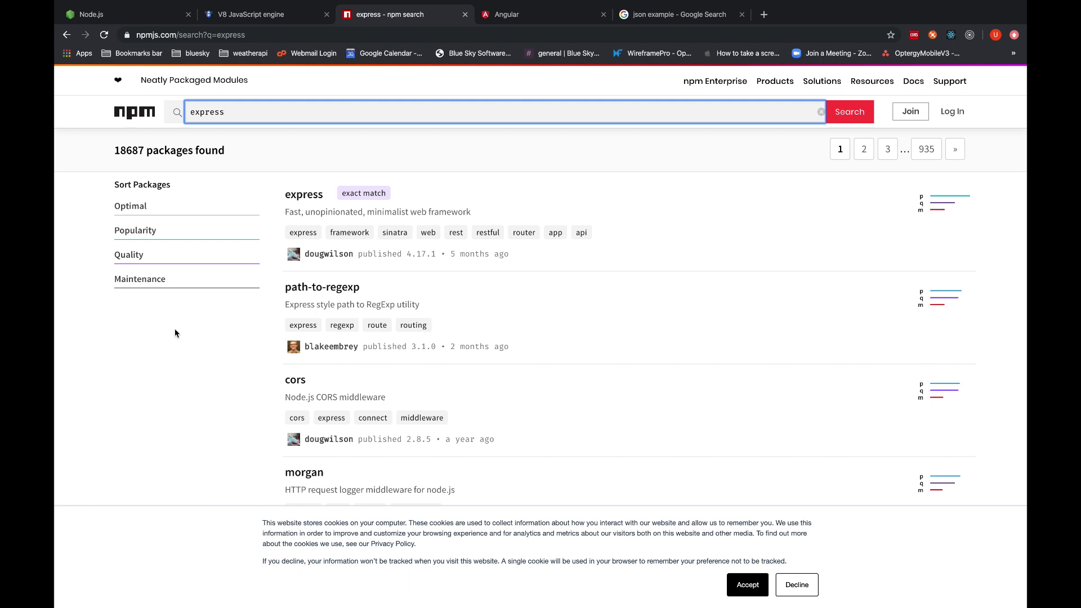
left_click(303, 194)
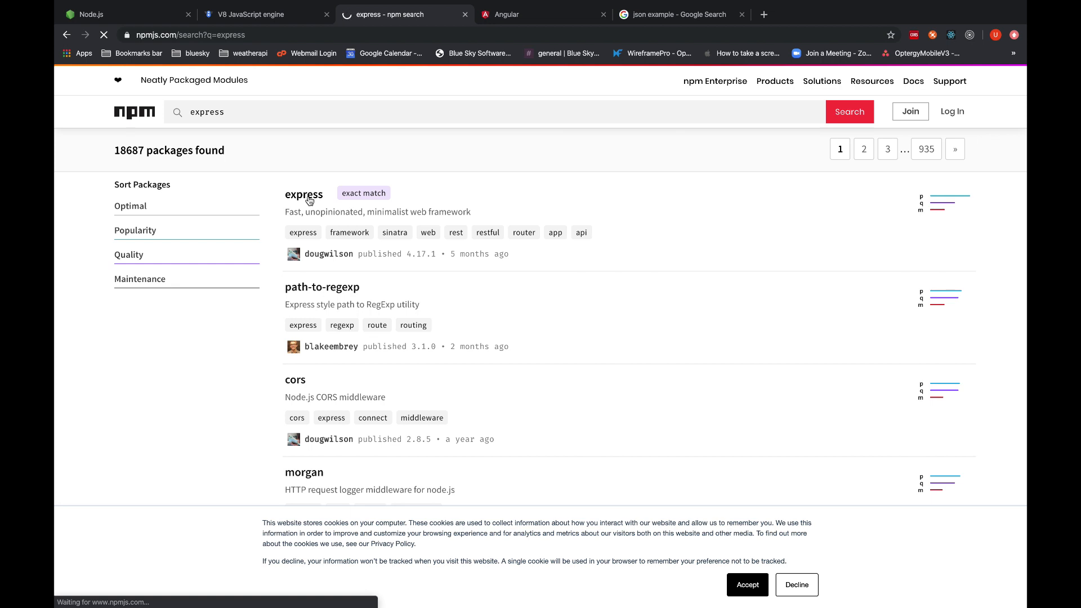
left_click(303, 195)
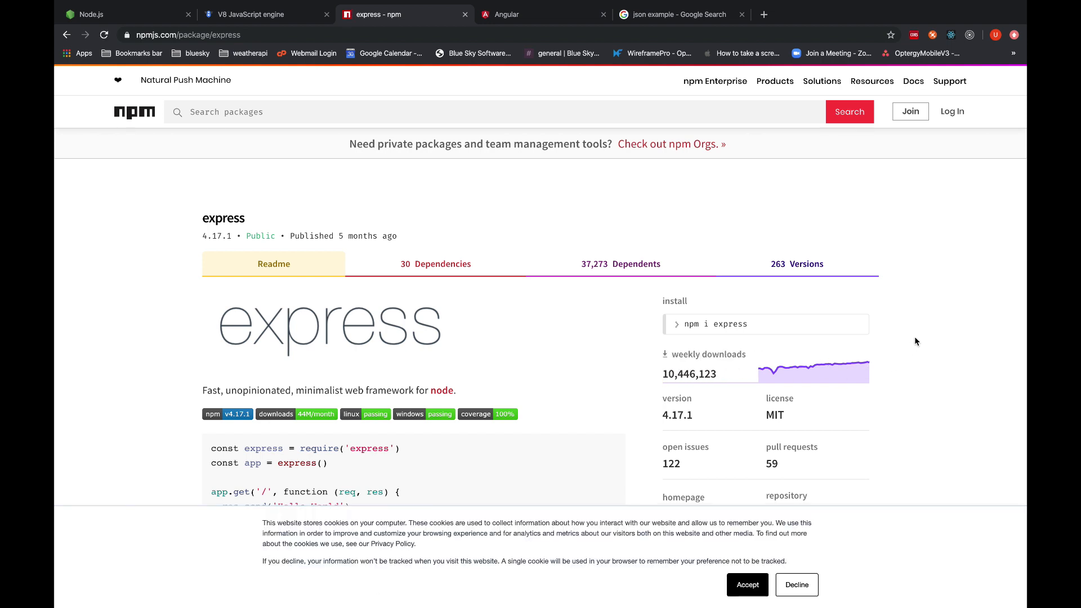
scroll("down", 3)
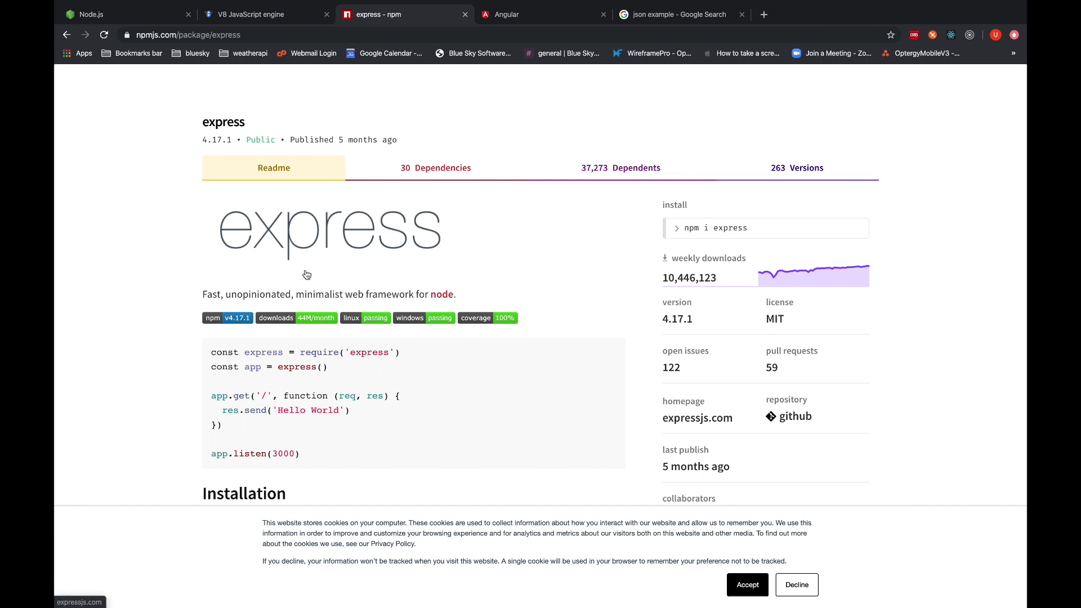
mouse_move(128, 312)
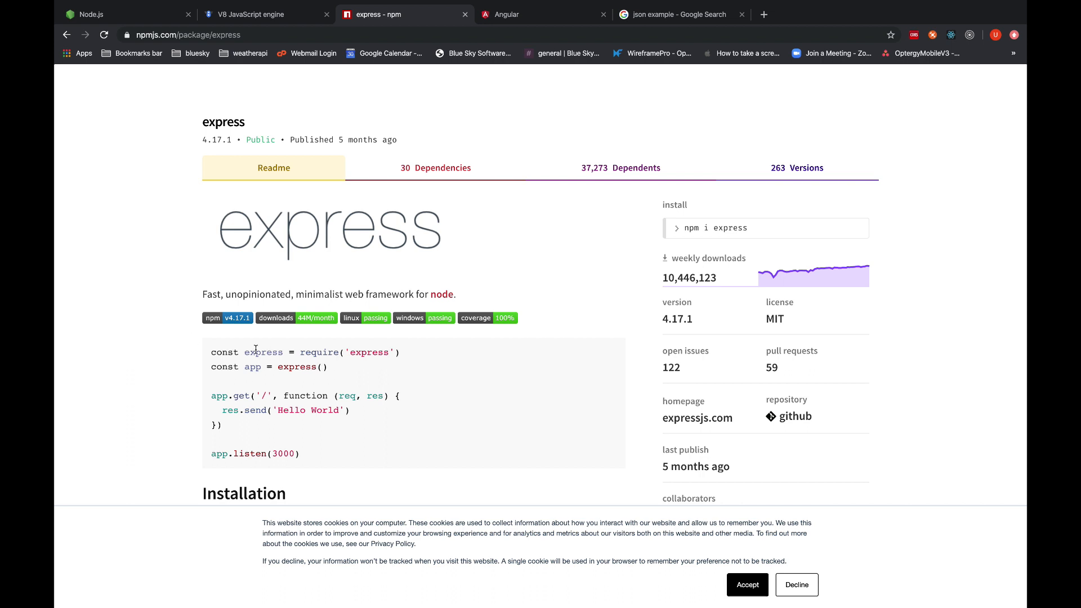
mouse_move(322, 350)
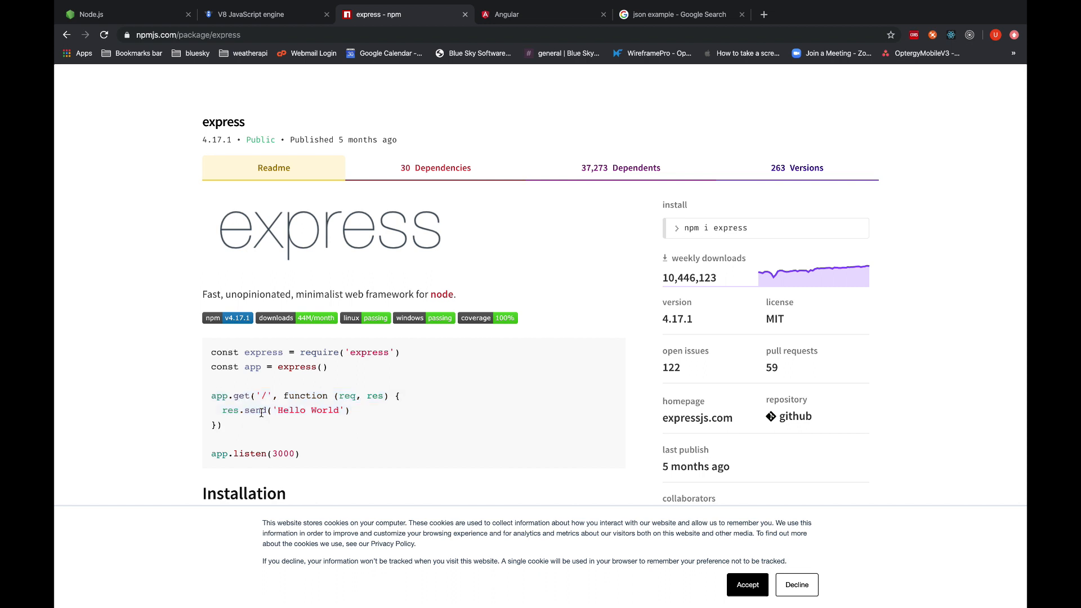
left_click_drag(212, 396, 221, 425)
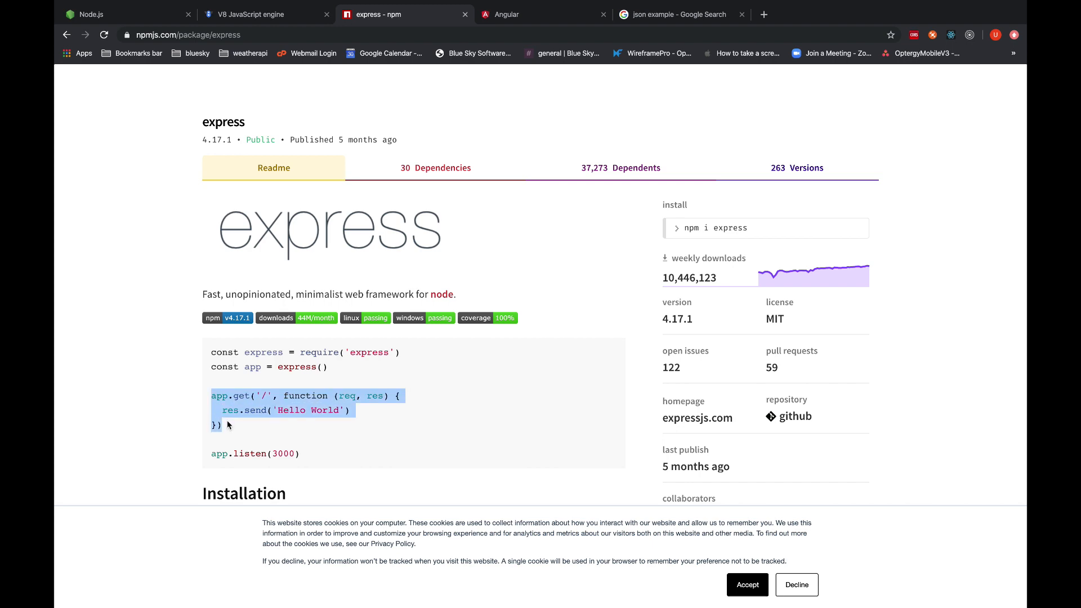
scroll("up", 3)
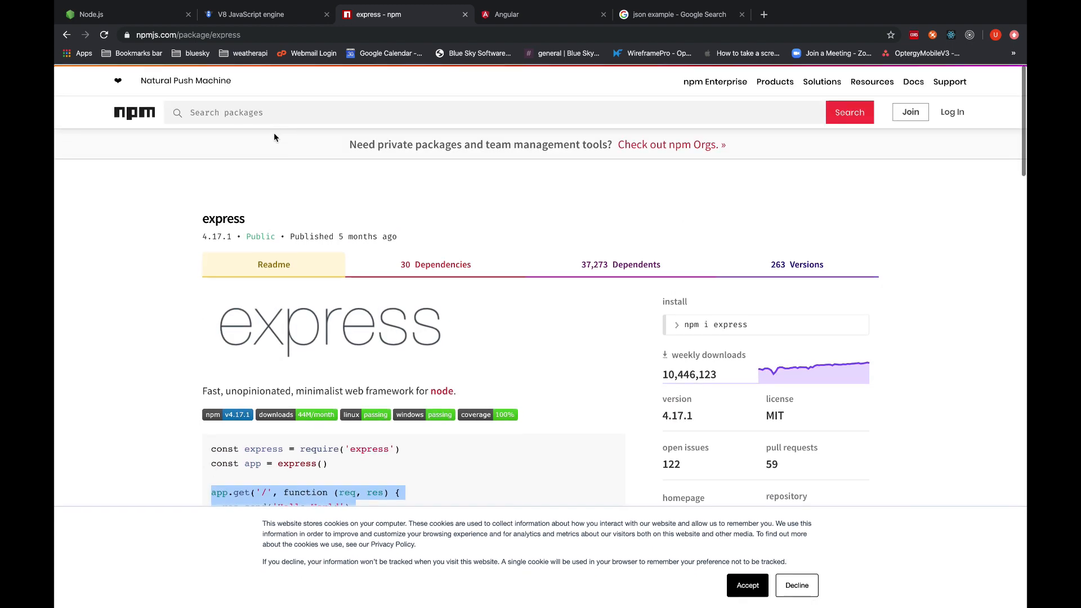
Search npm for loopback, open the loopback 3.26.0 package page, and scroll its Readme.
type("loopback")
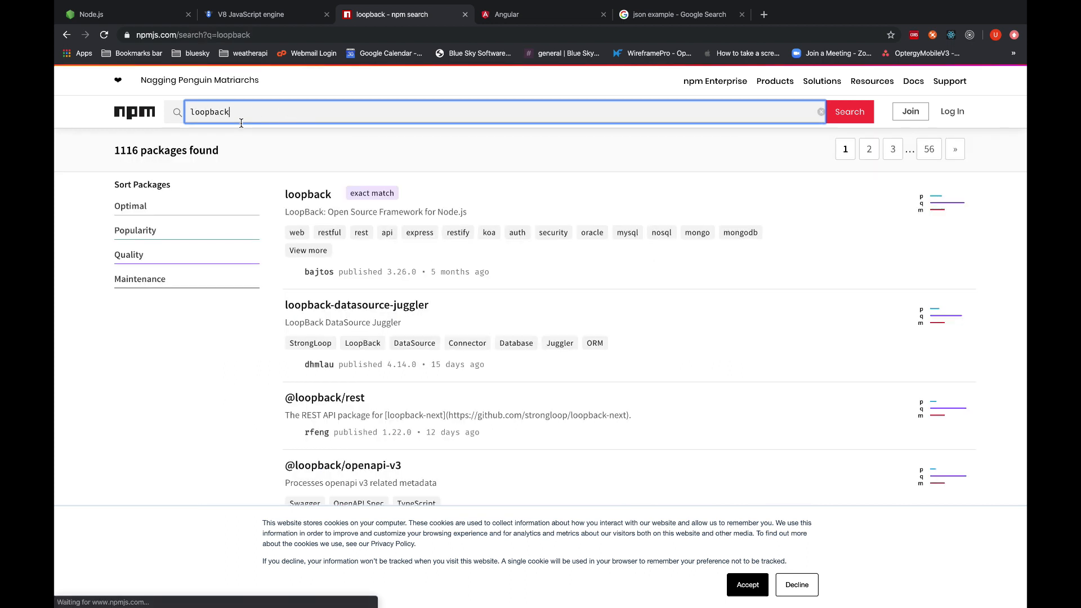
left_click(308, 194)
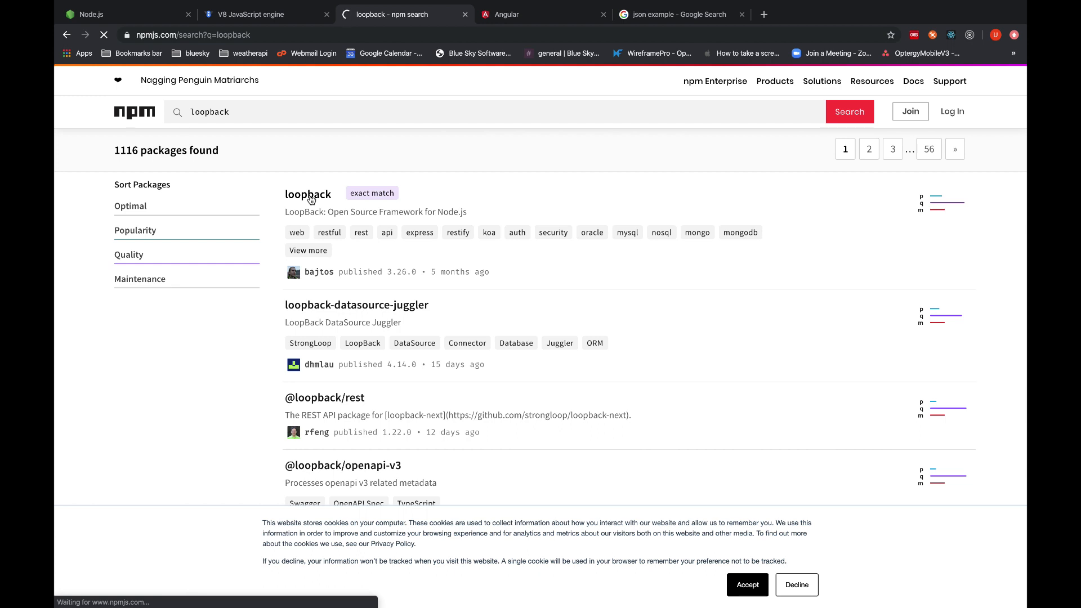
left_click(308, 193)
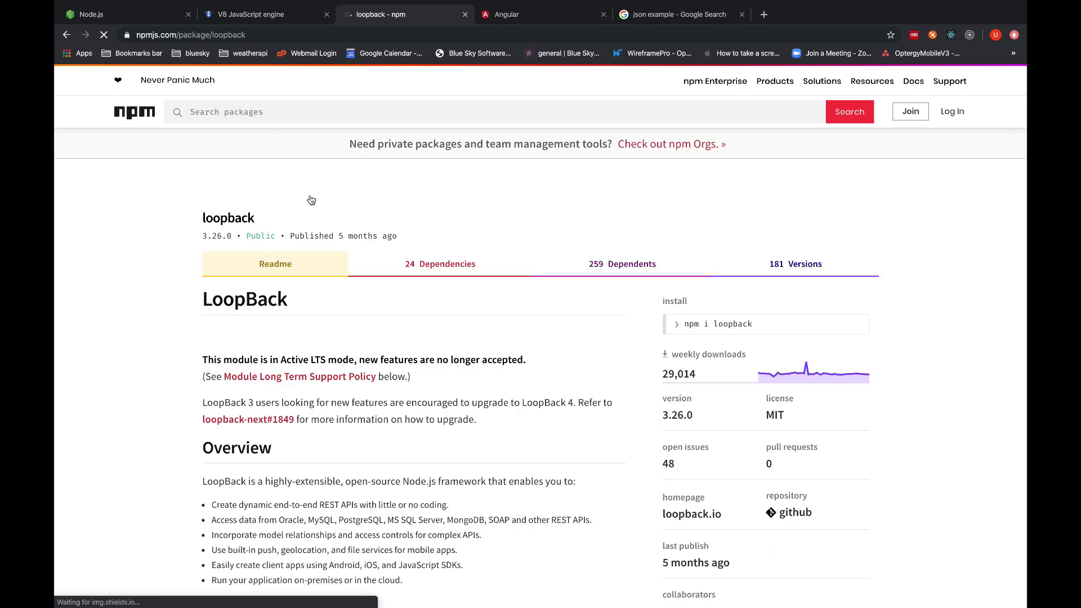
scroll("down", 3)
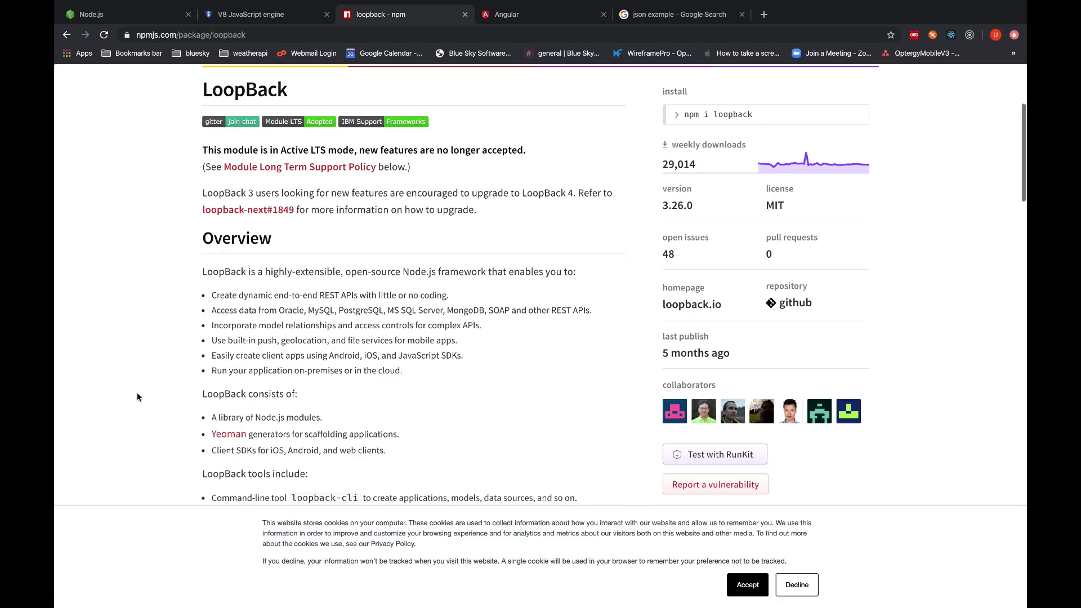
scroll("down", 3)
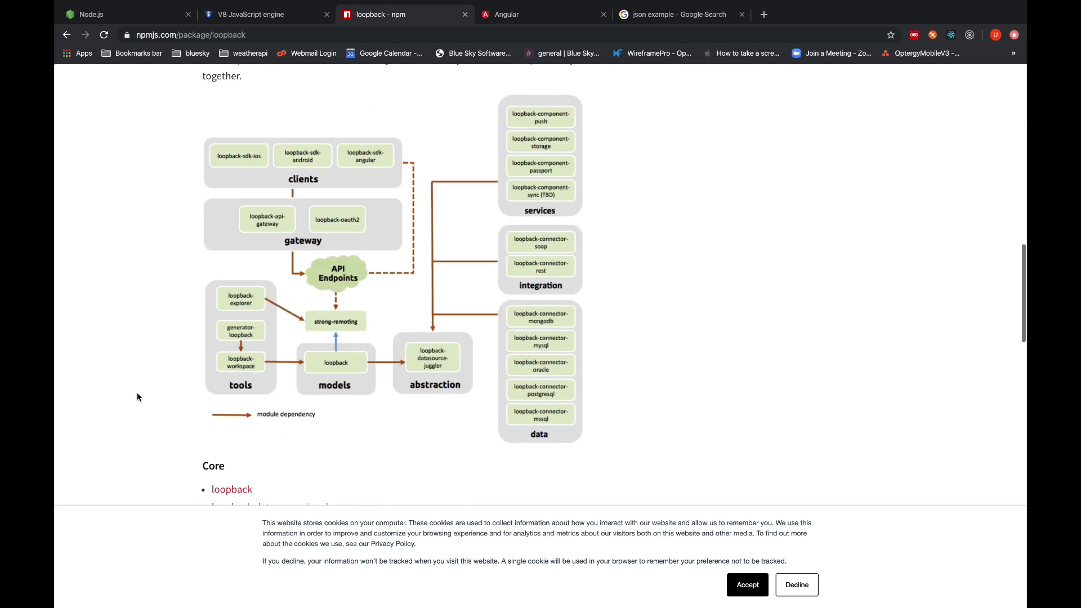
scroll("down", 3)
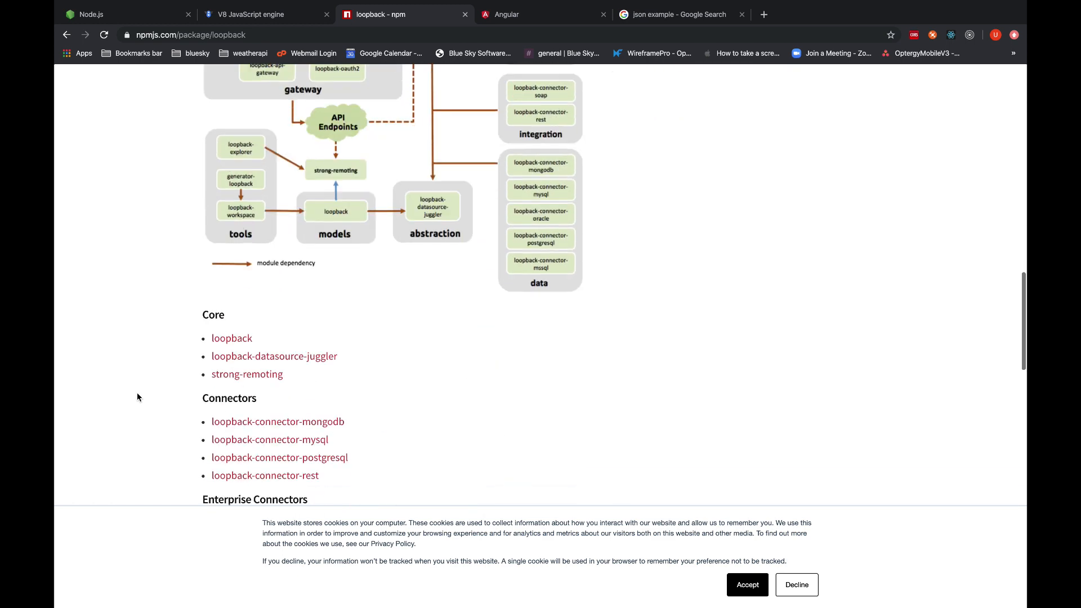
scroll("down", 3)
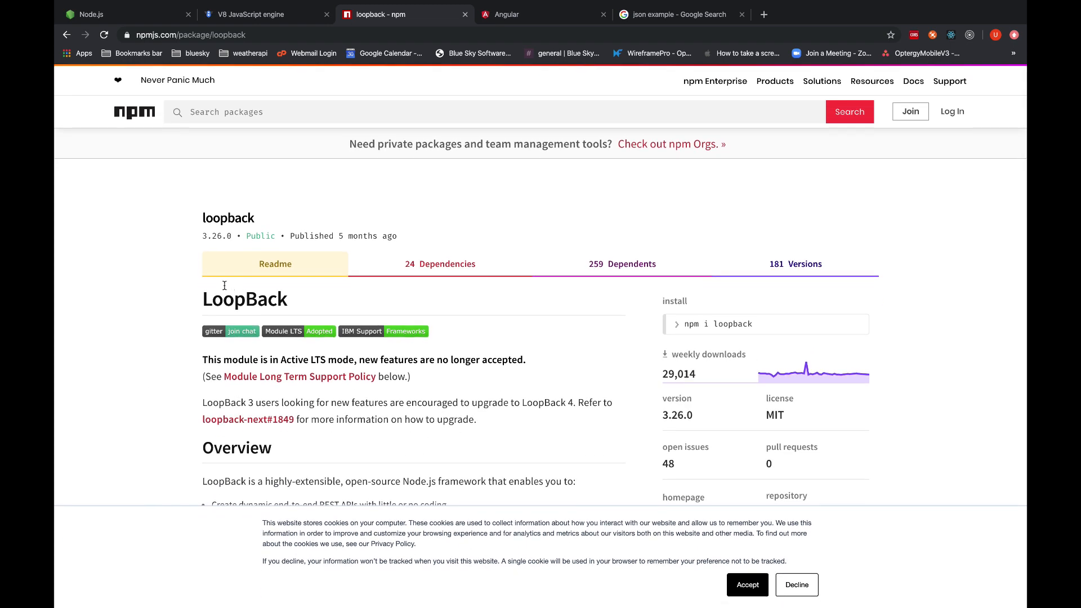
double_click(245, 298)
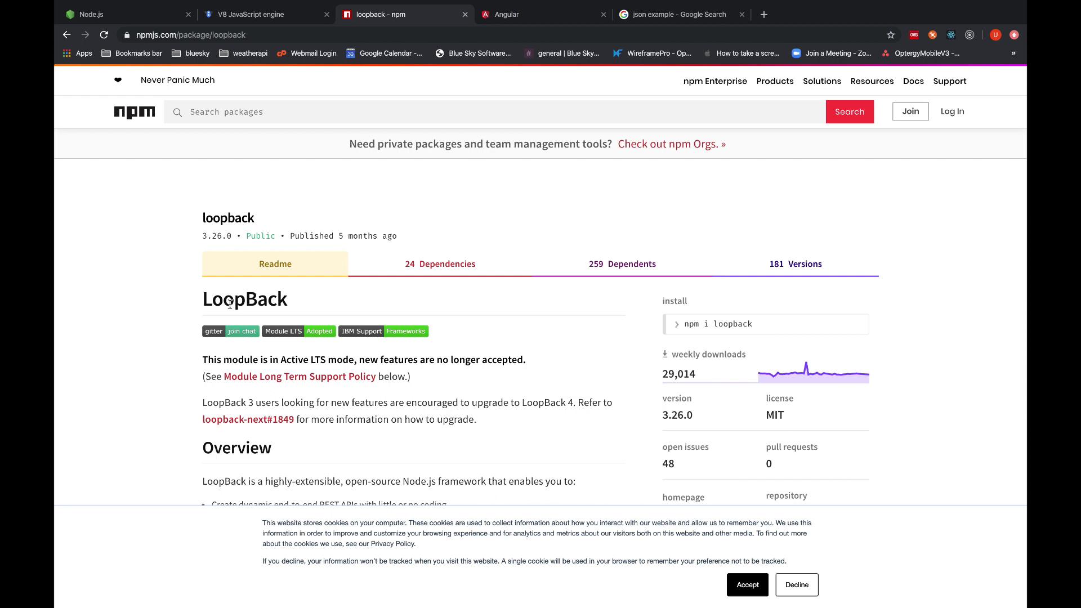
mouse_move(137, 207)
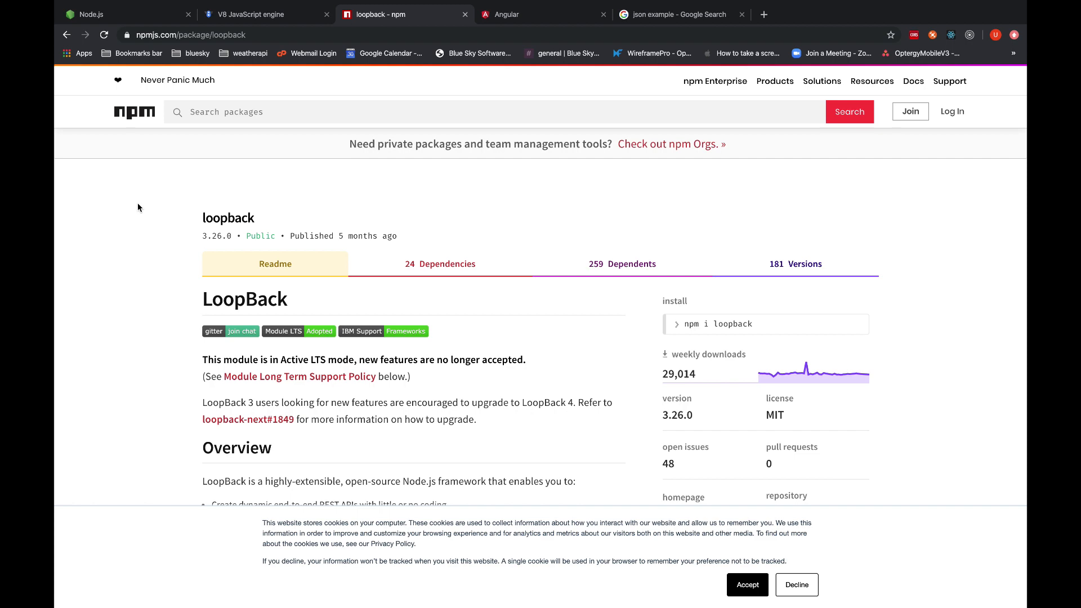
View the V8 site, select 'C++' in its description, then return to the Node.js homepage.
left_click(255, 14)
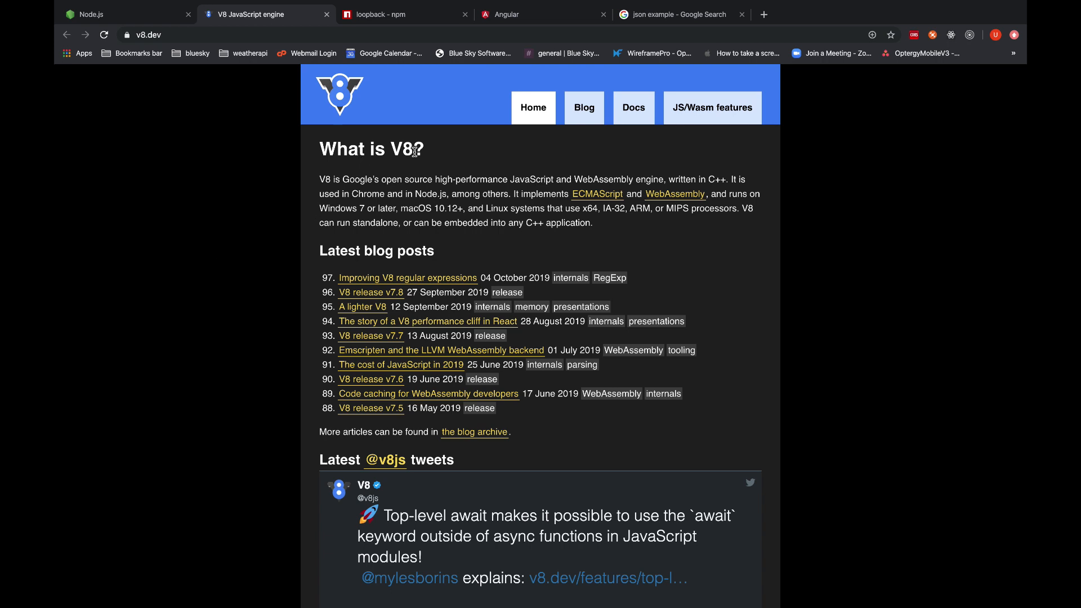
mouse_move(619, 168)
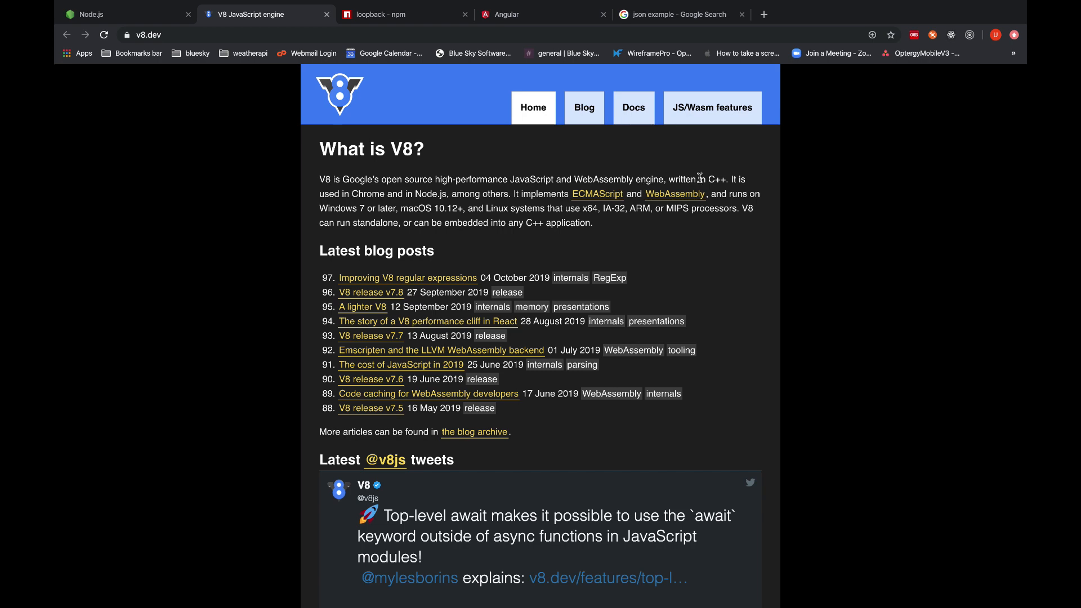
double_click(717, 179)
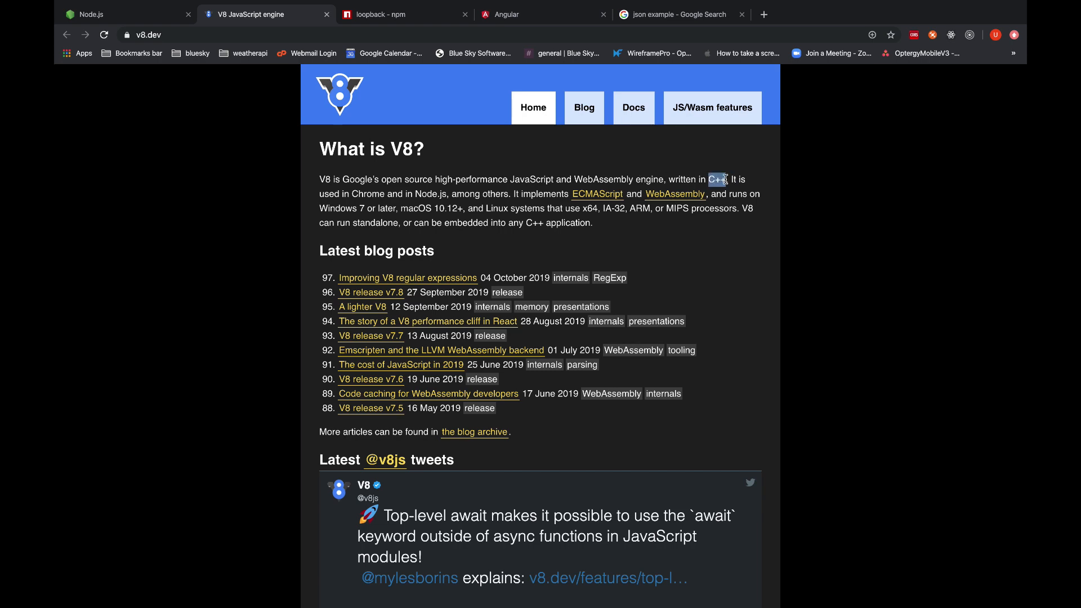
left_click(104, 13)
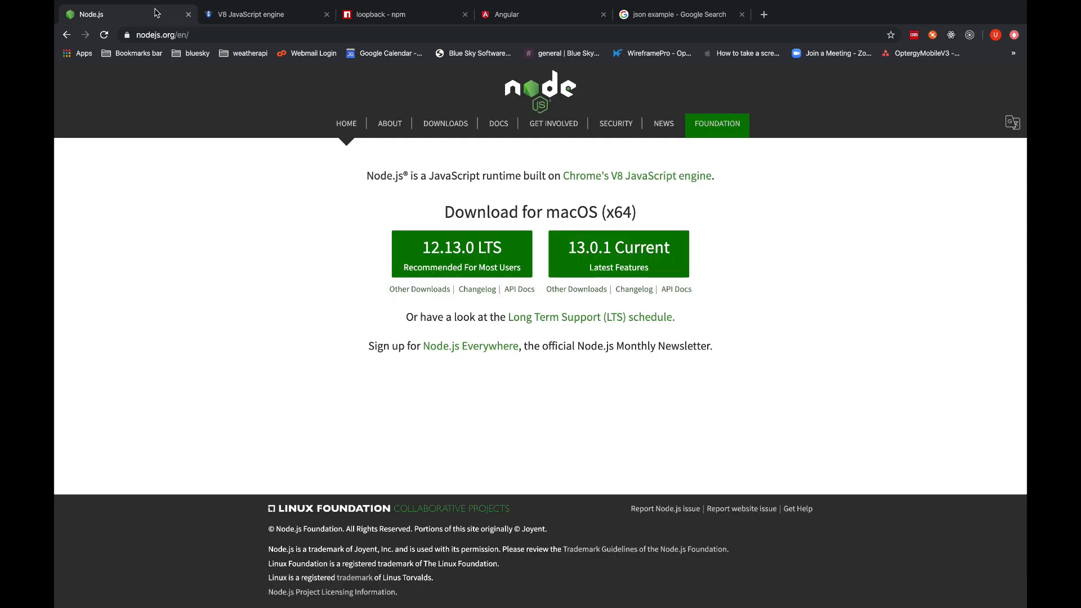
mouse_move(227, 293)
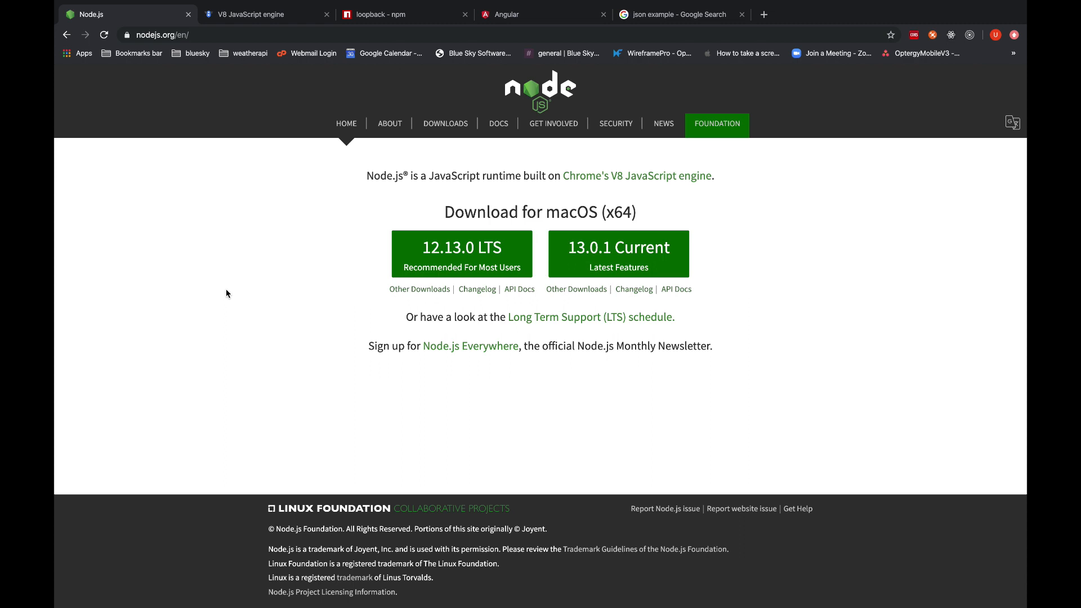
mouse_move(238, 307)
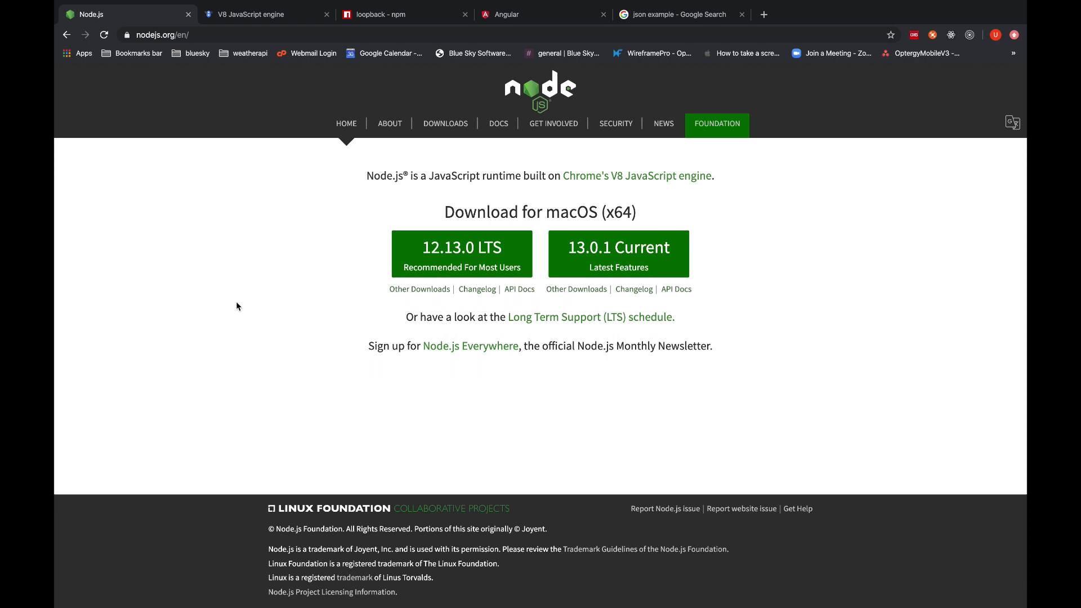
Search Google for 'async vs sync' in a new tab.
left_click(900, 14)
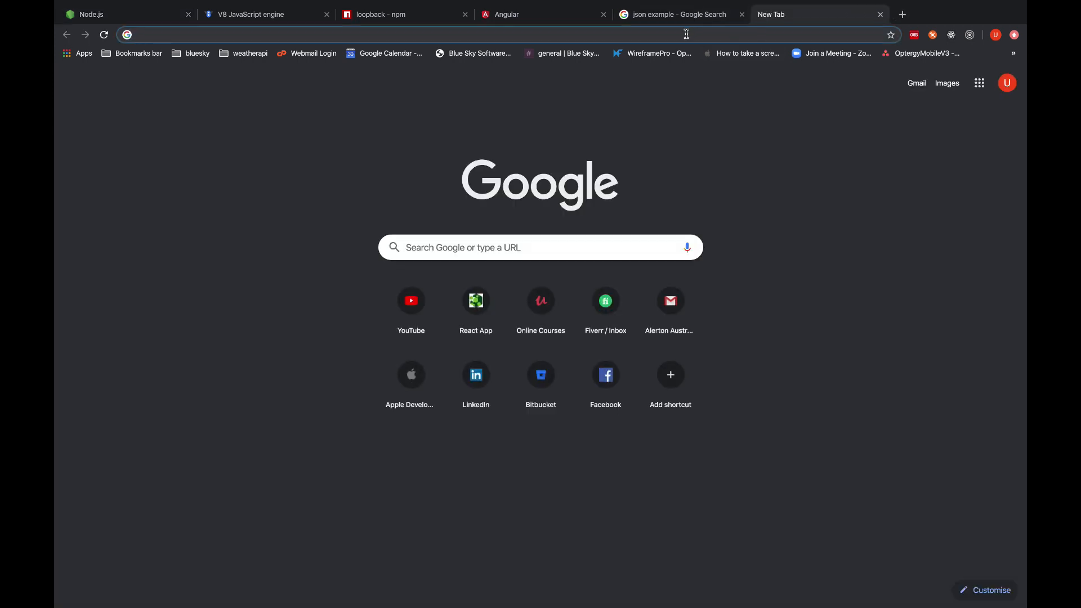
type("as")
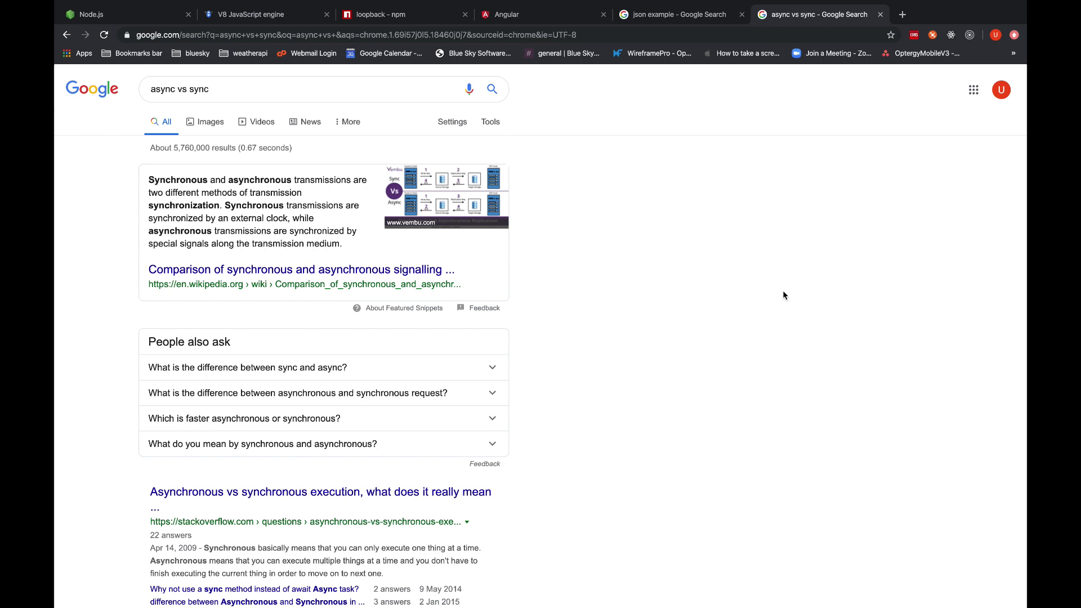
mouse_move(710, 184)
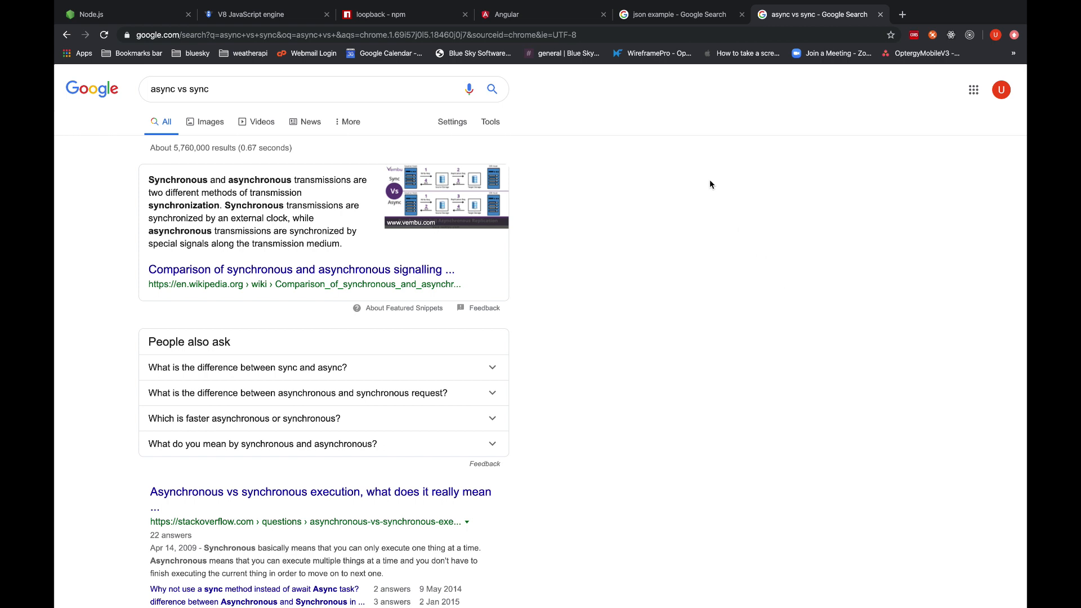
mouse_move(172, 171)
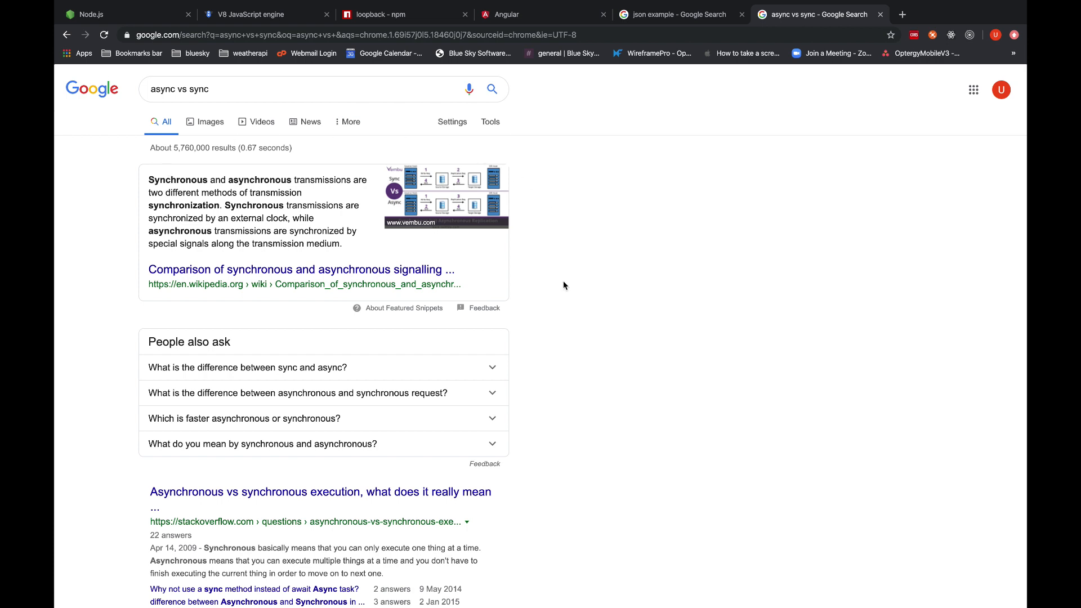
mouse_move(498, 354)
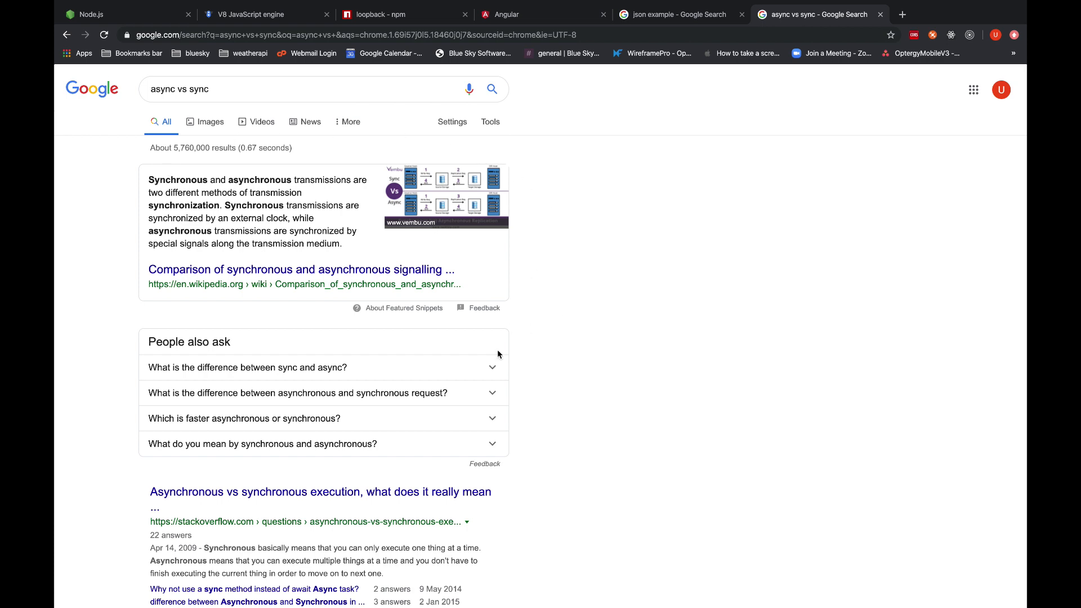
mouse_move(114, 335)
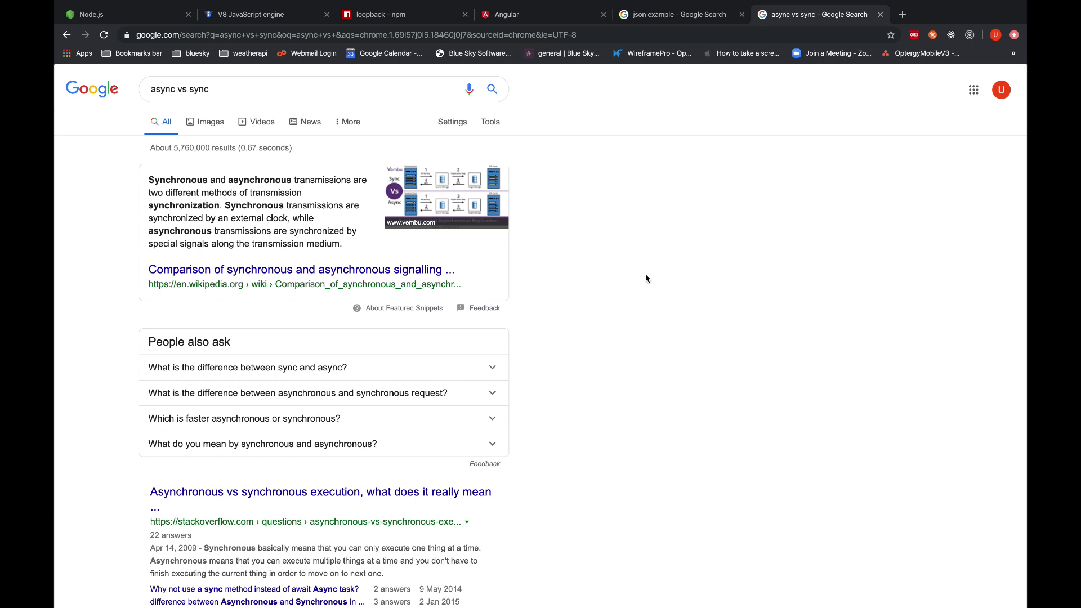
mouse_move(725, 291)
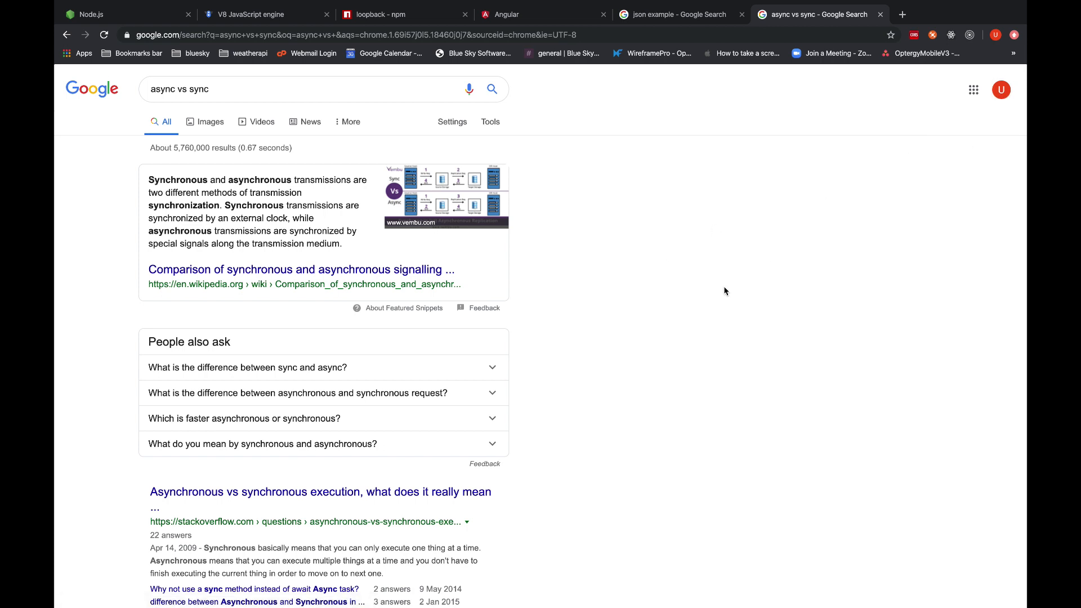
mouse_move(576, 285)
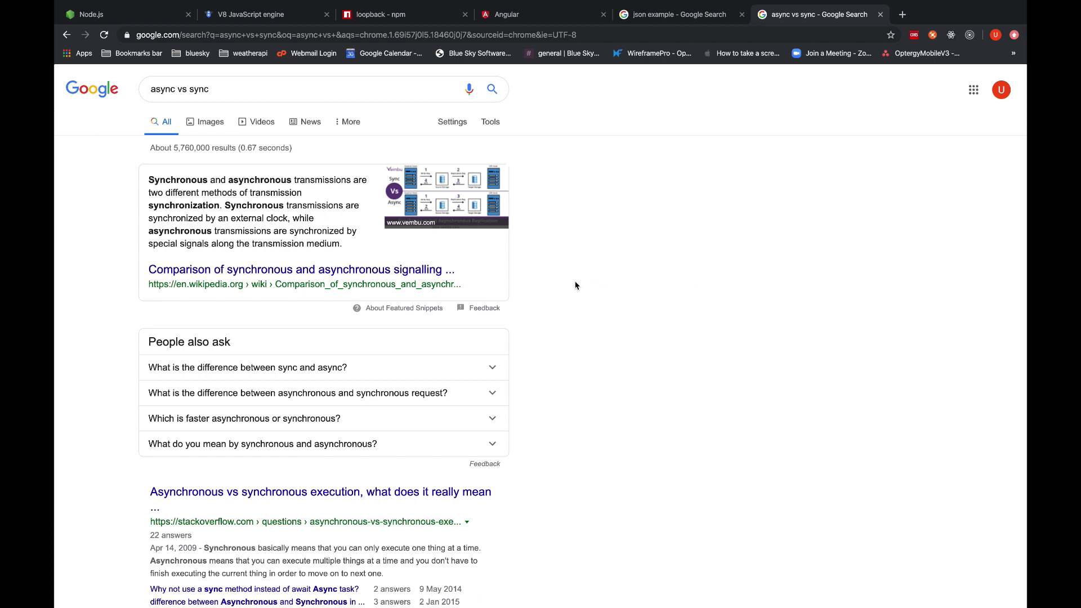
mouse_move(552, 315)
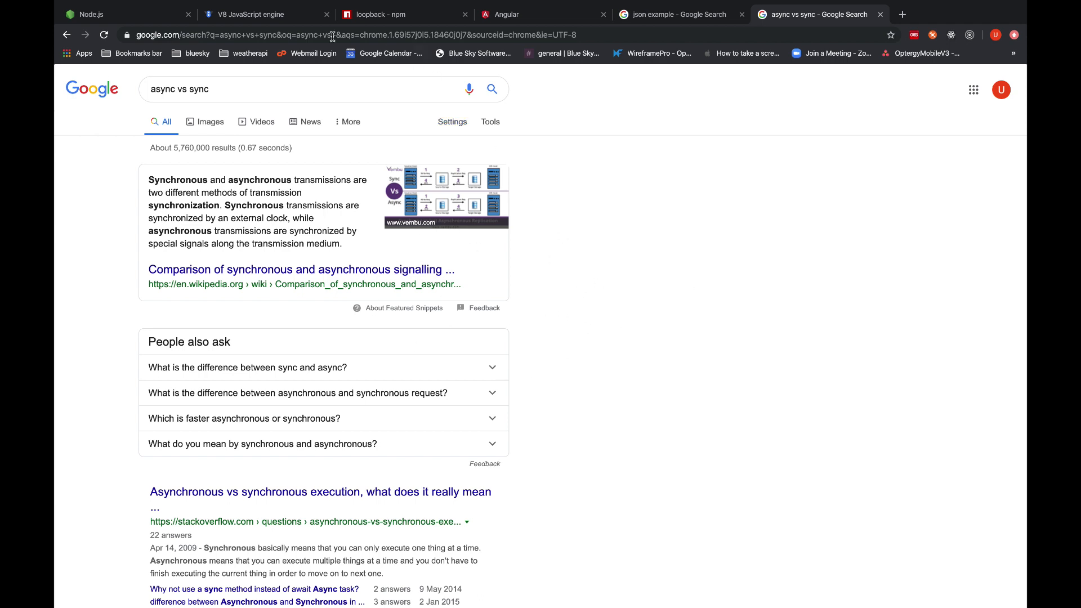
Switch back to the Node.js homepage showing 12.13.0 LTS and 13.0.1 Current.
left_click(90, 13)
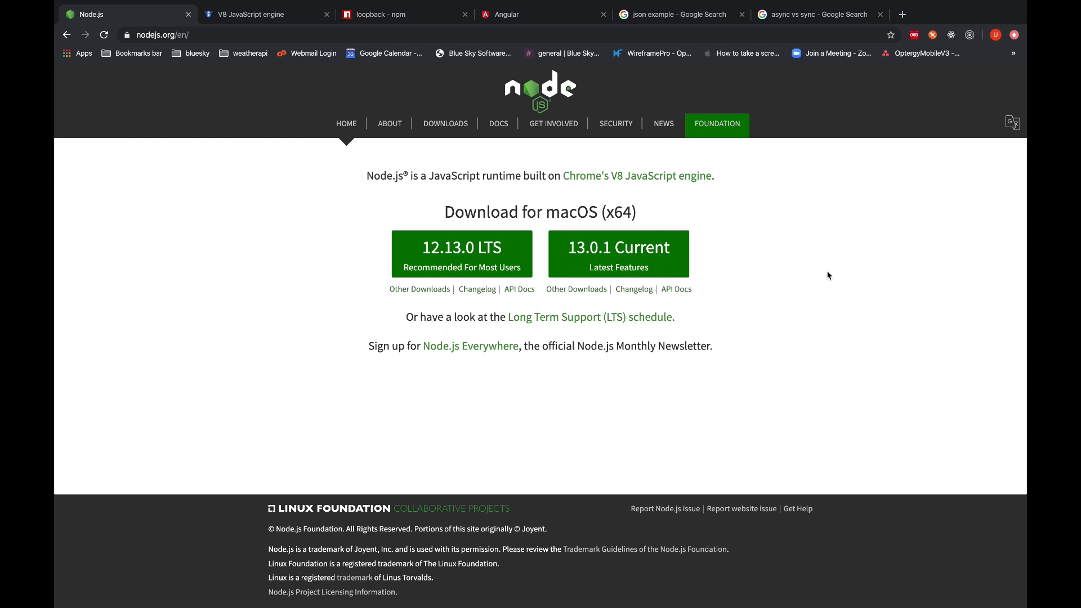
mouse_move(787, 278)
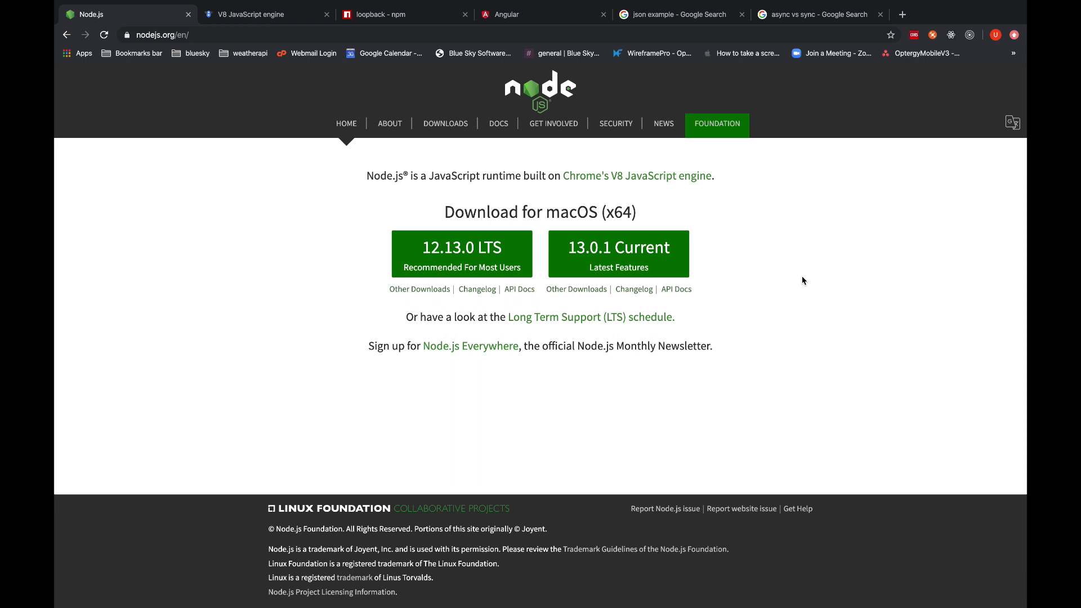
mouse_move(862, 105)
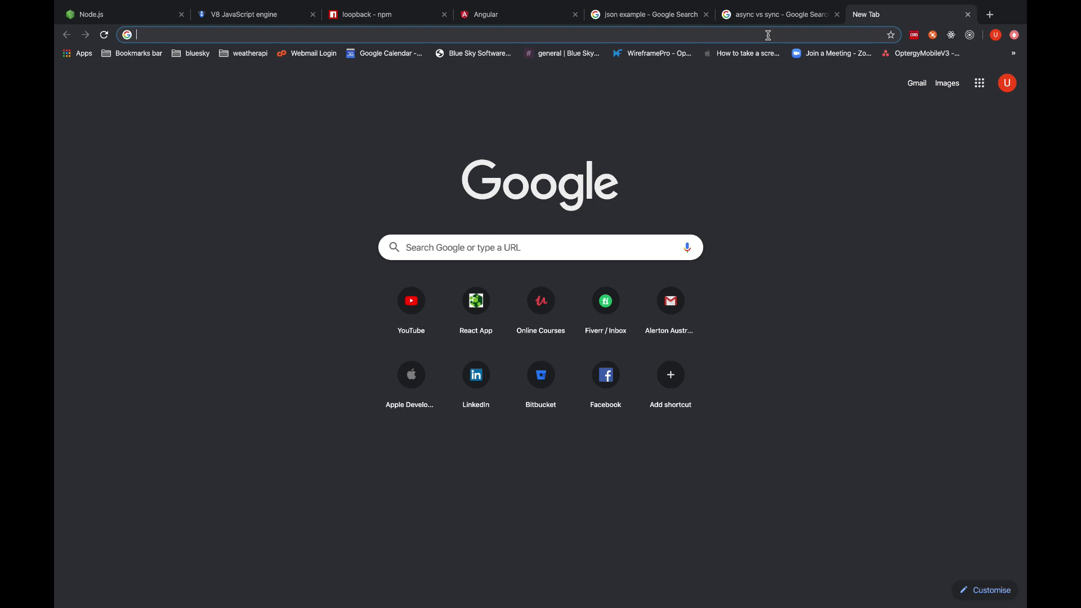
Enter 'web scraping' in the omnibox to load Google results in a new tab.
type("web scraping")
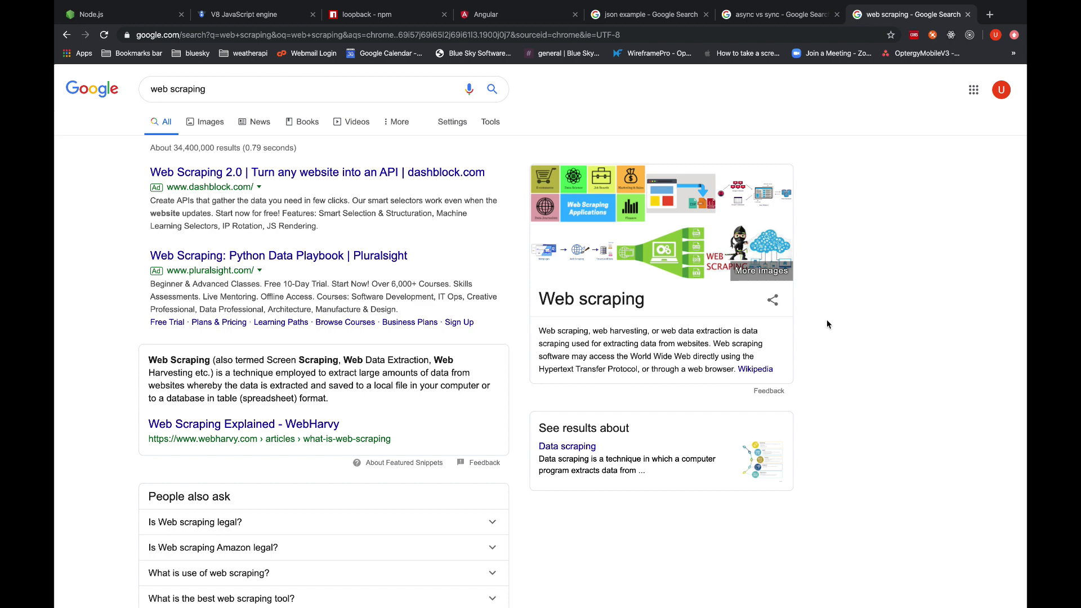
mouse_move(827, 247)
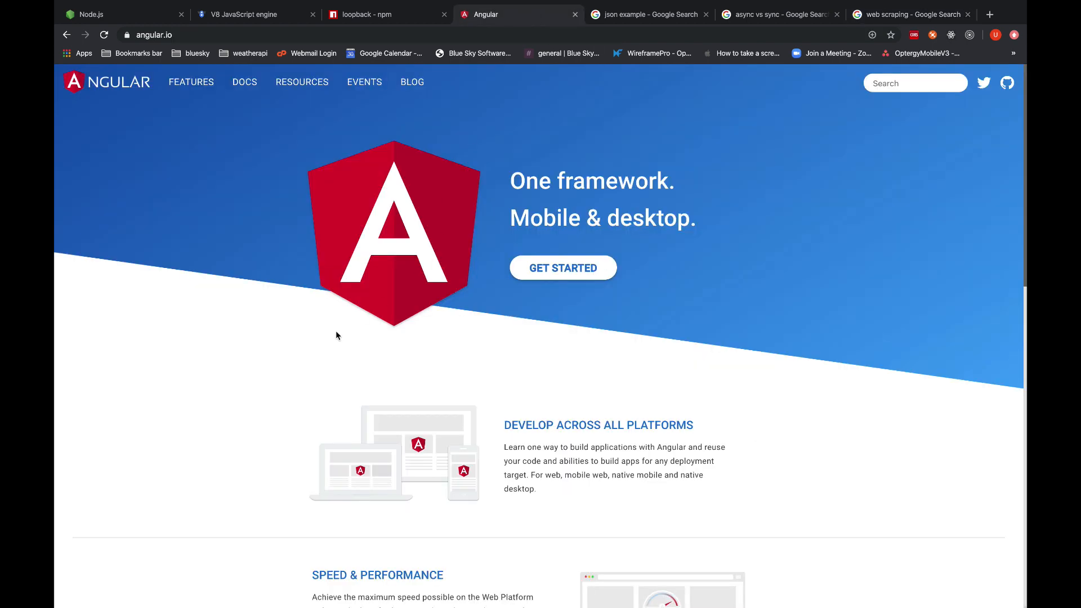
Scroll over the Angular homepage, then return to the Node.js homepage tab.
scroll("down", 3)
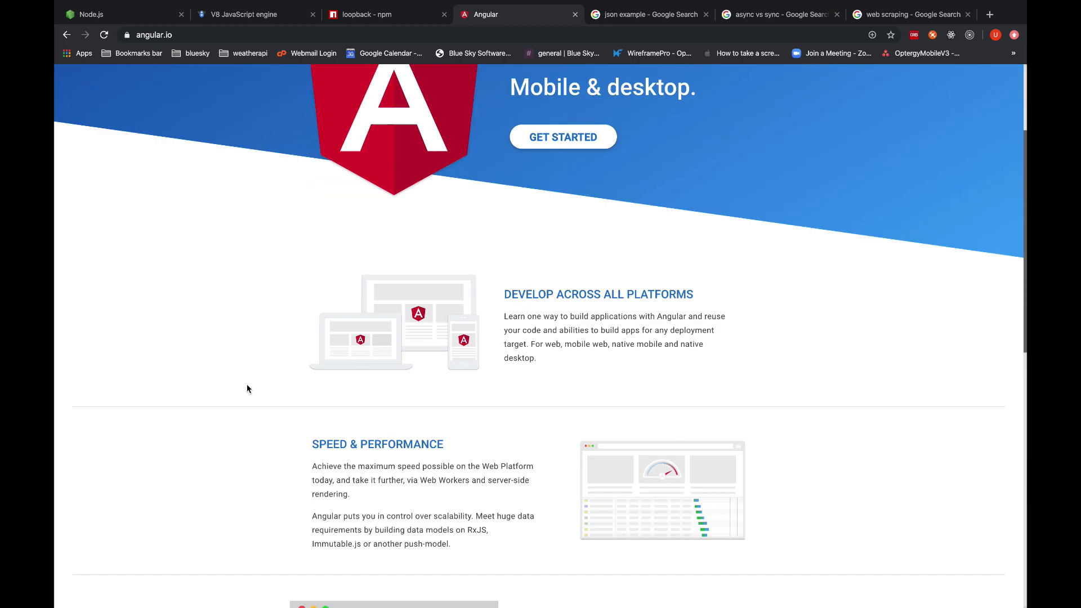
scroll("up", 3)
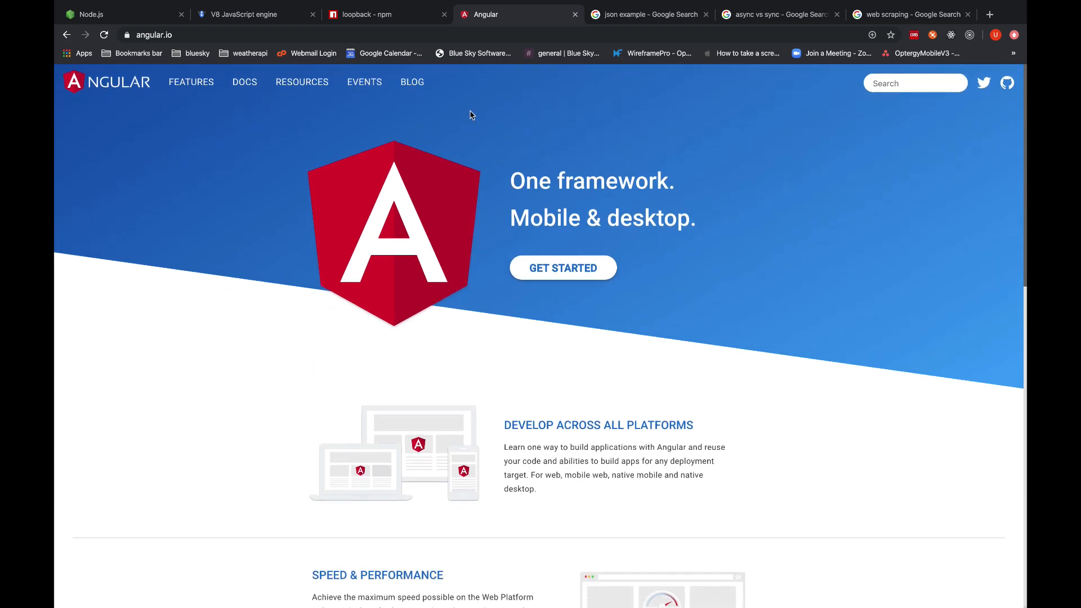
mouse_move(777, 344)
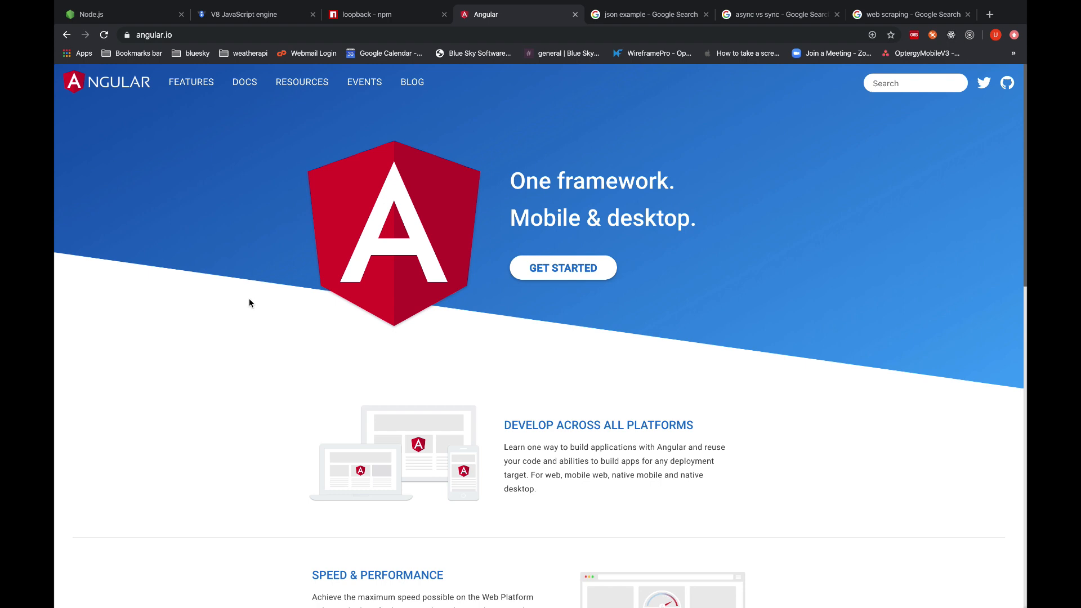
mouse_move(235, 312)
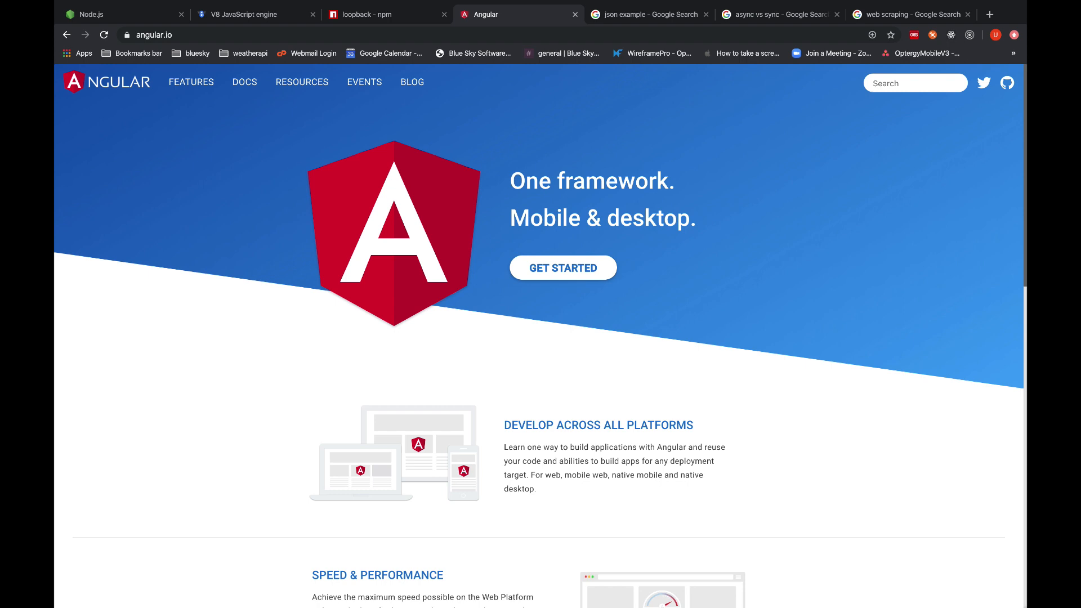
mouse_move(191, 325)
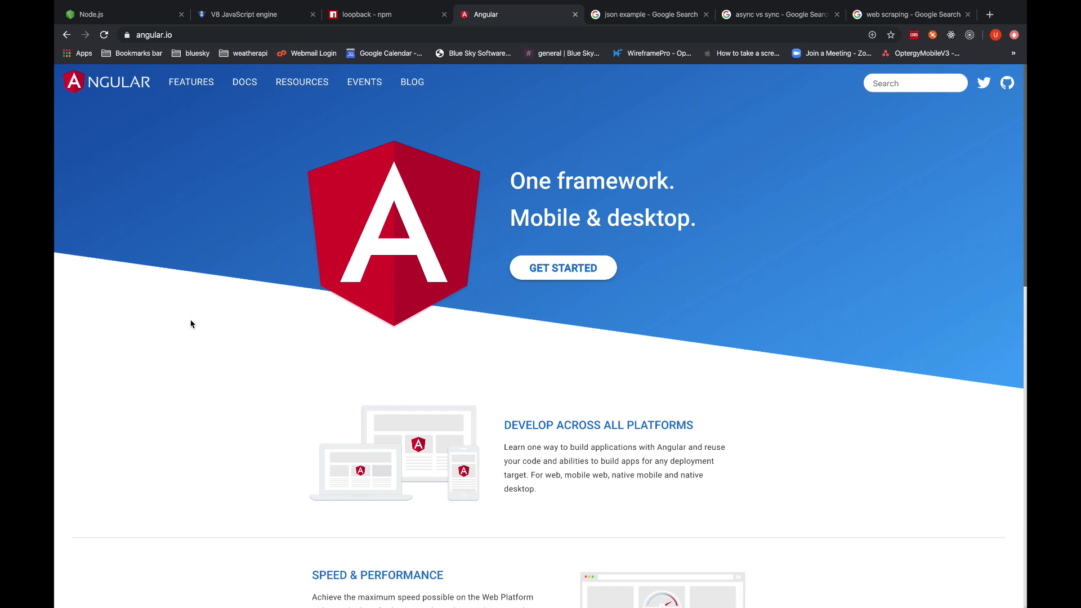
left_click(90, 13)
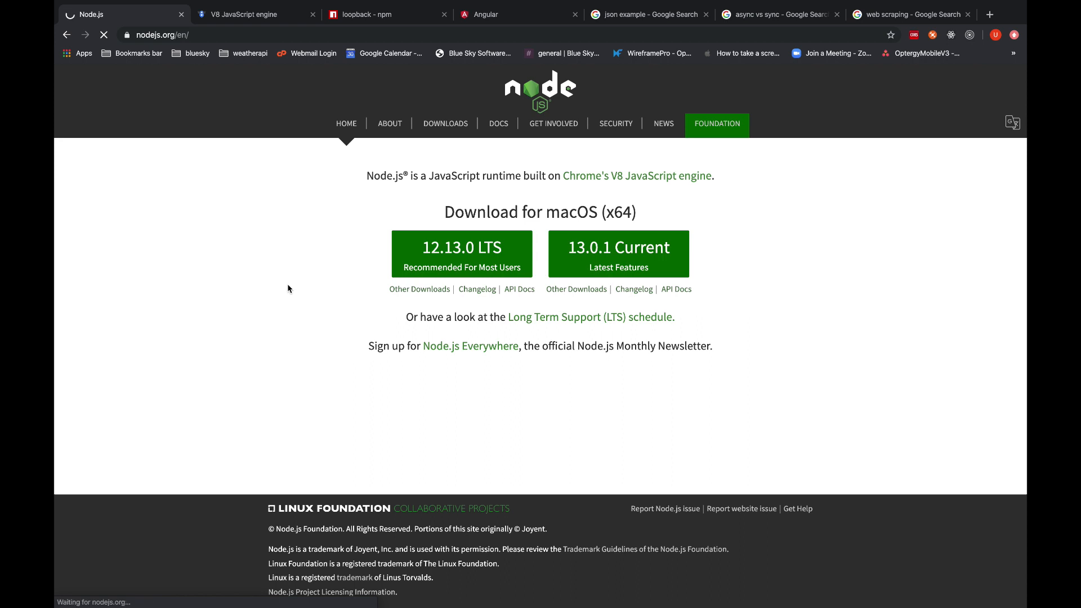
Go to the Node.js Docs overview and open the v12.13.0 LTS API reference.
left_click(498, 124)
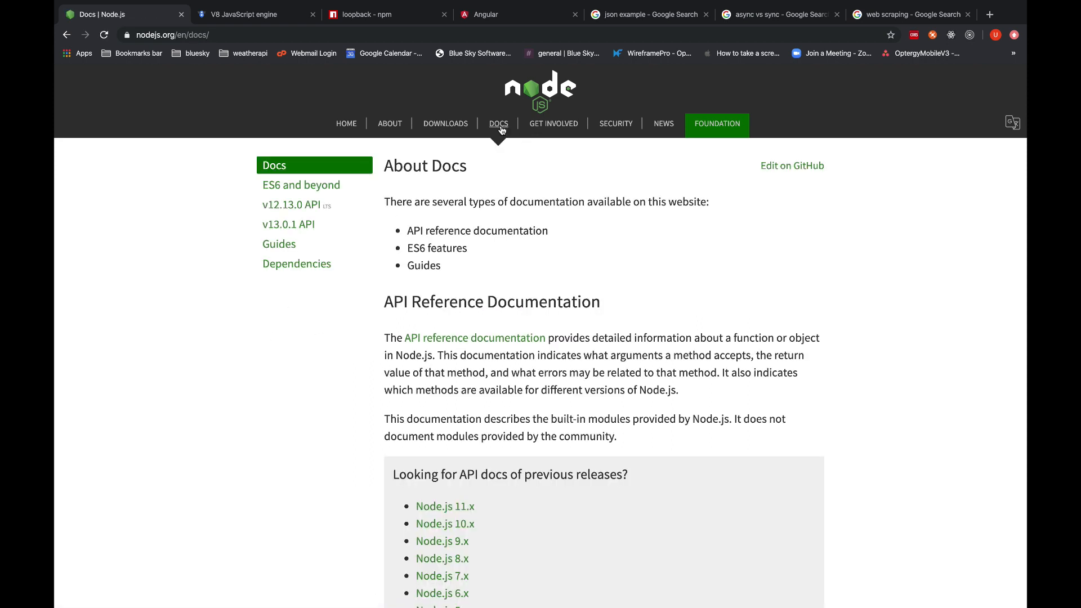
left_click(291, 205)
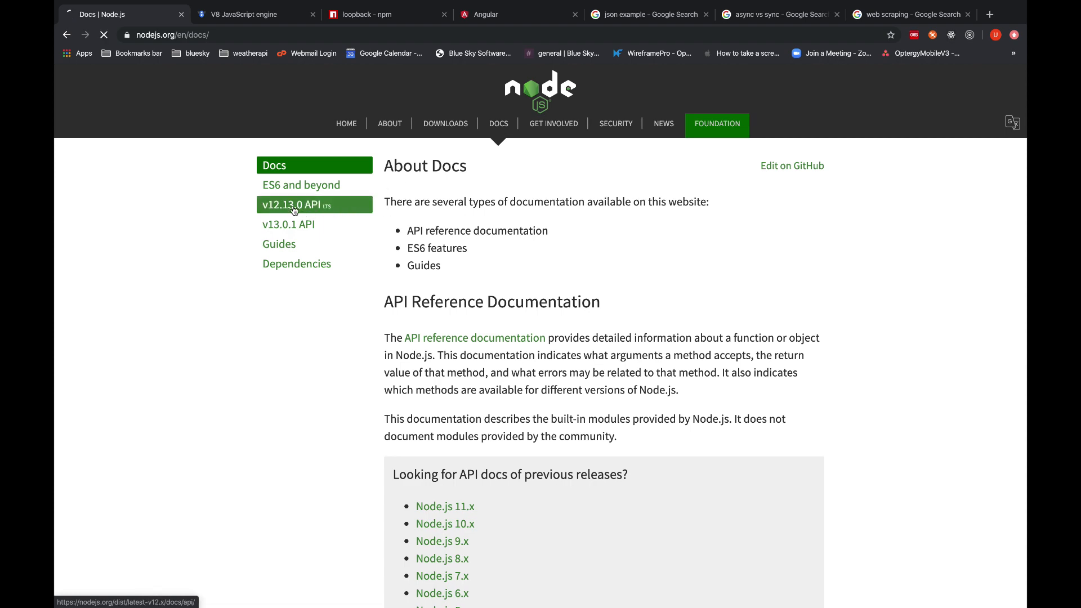
left_click(289, 205)
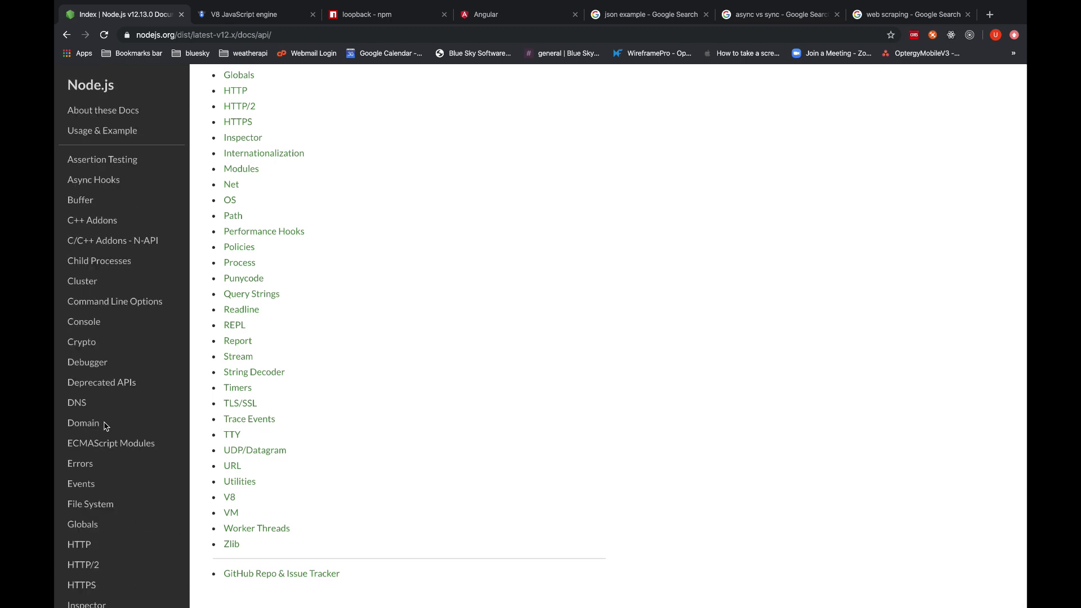
mouse_move(98, 346)
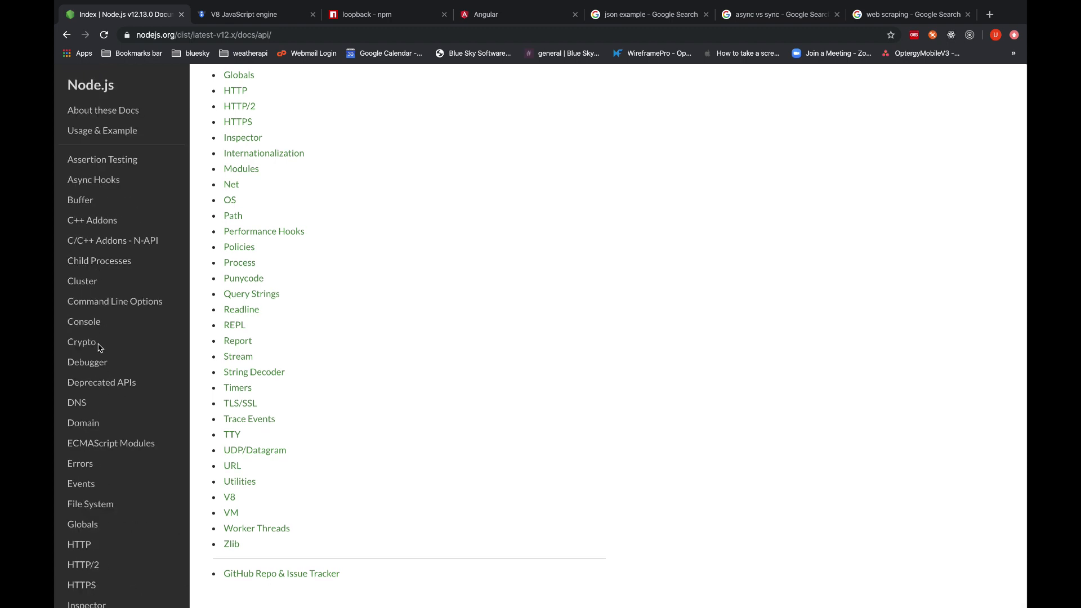
mouse_move(83, 350)
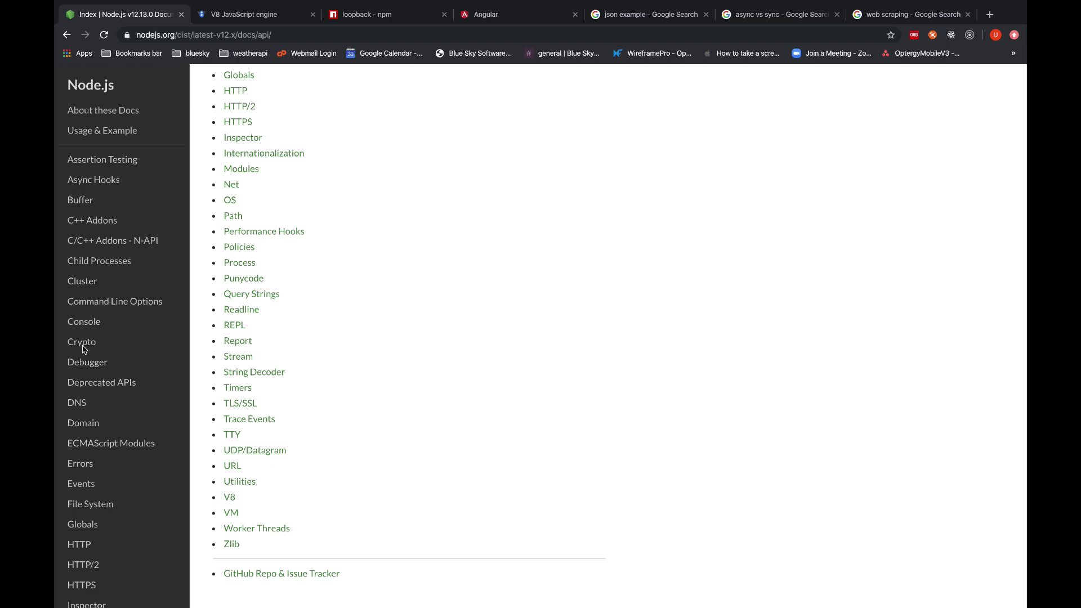
scroll("down", 3)
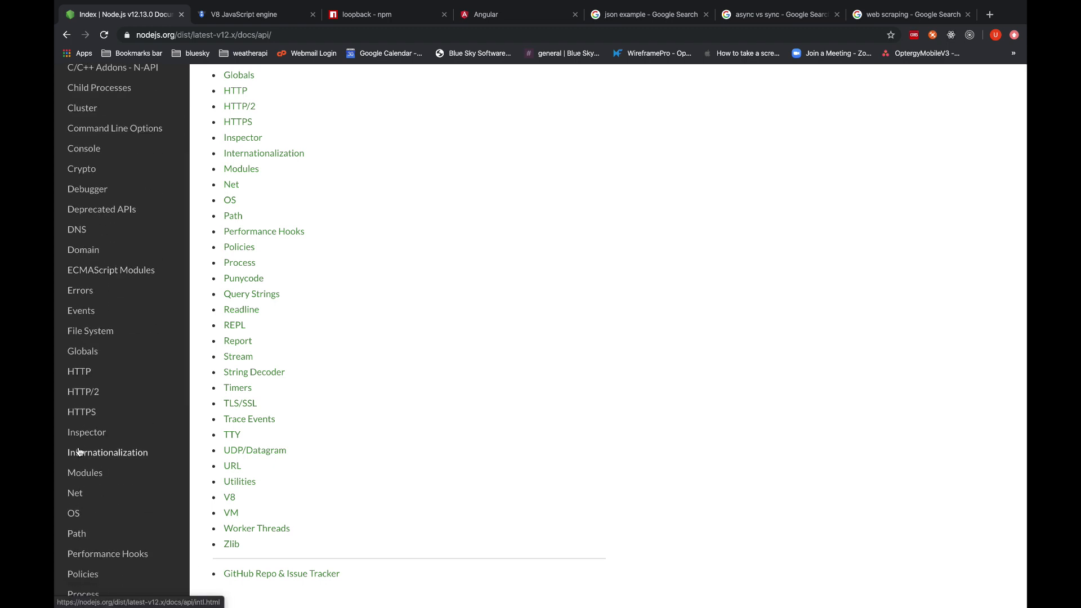
scroll("down", 3)
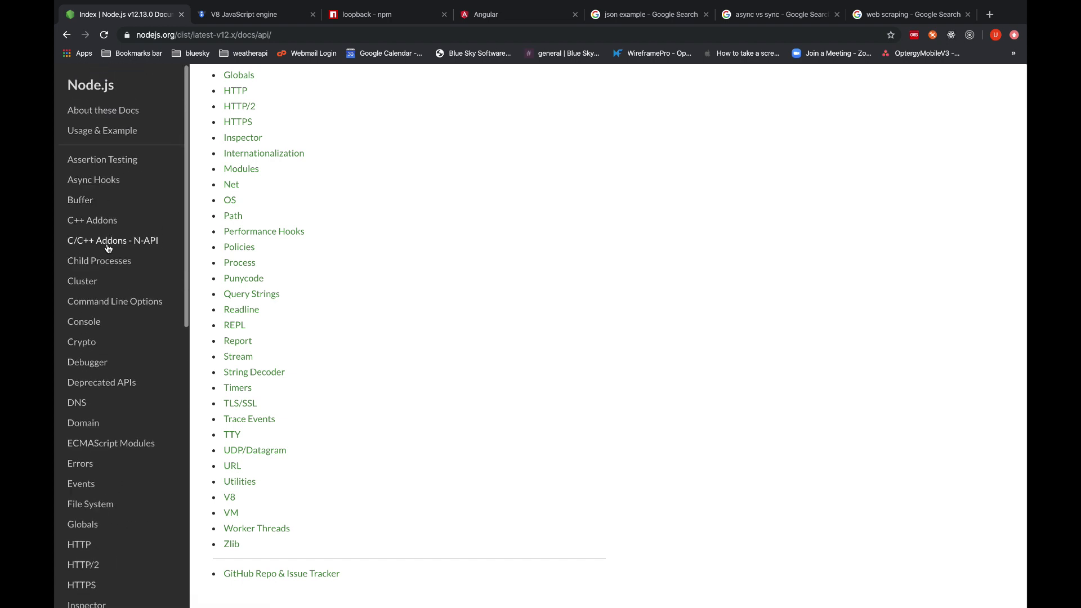
mouse_move(111, 240)
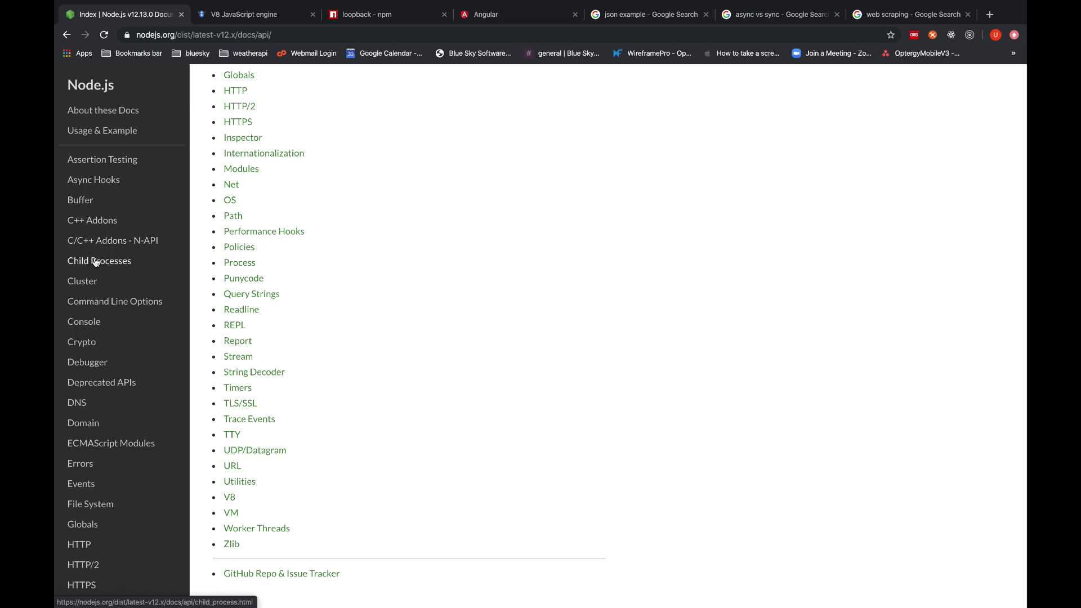
mouse_move(97, 351)
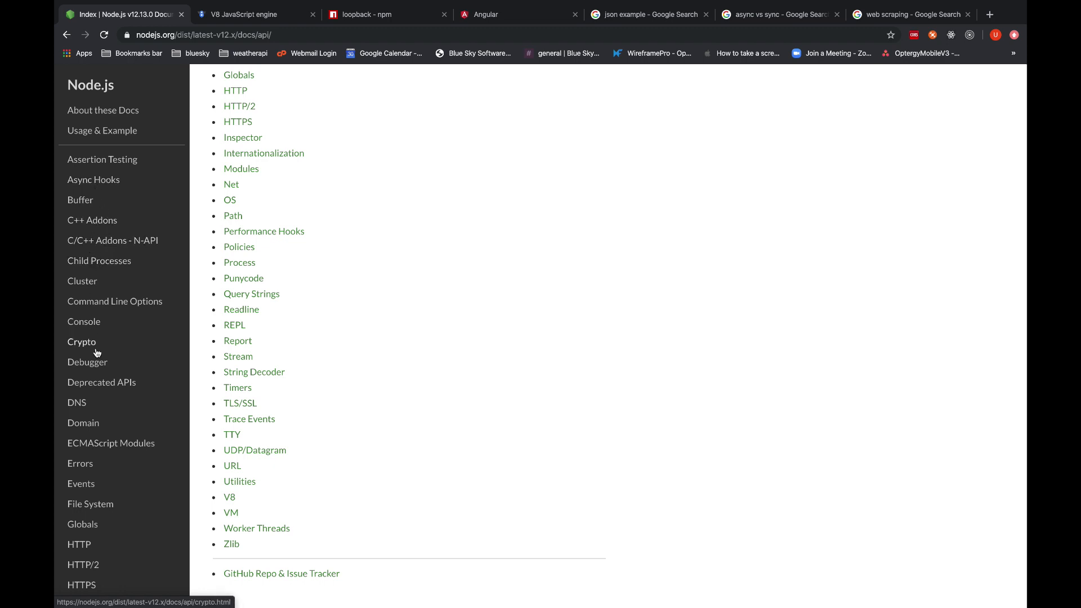
scroll("down", 3)
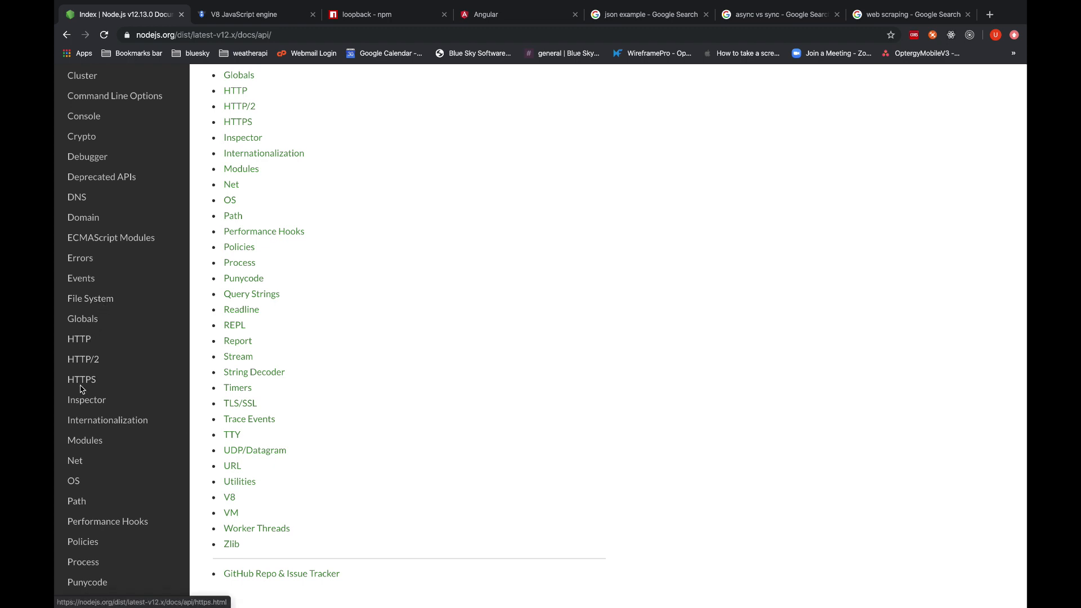
scroll("down", 3)
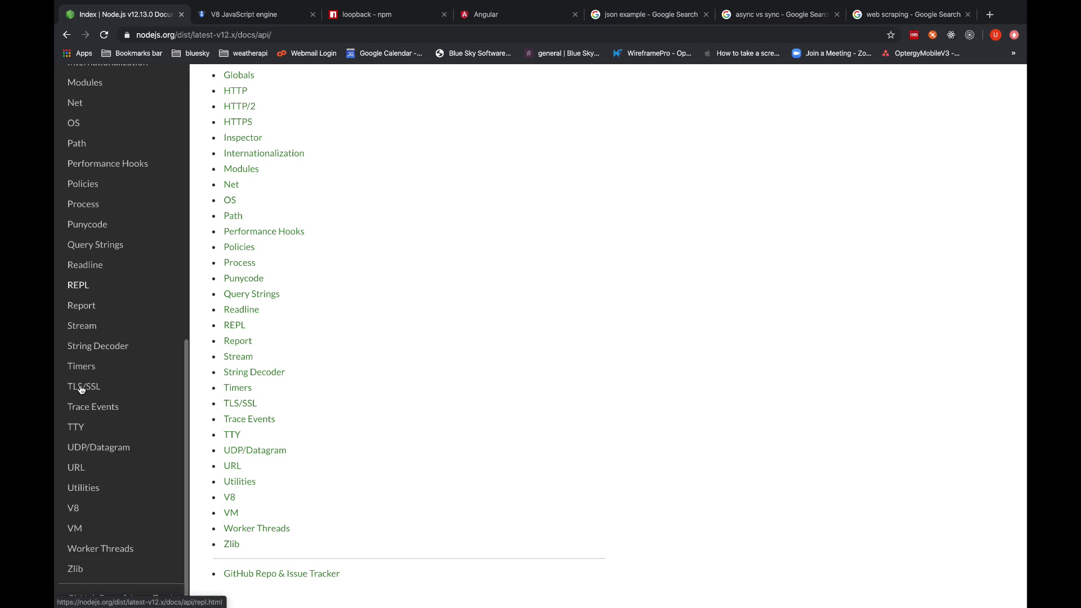
scroll("down", 3)
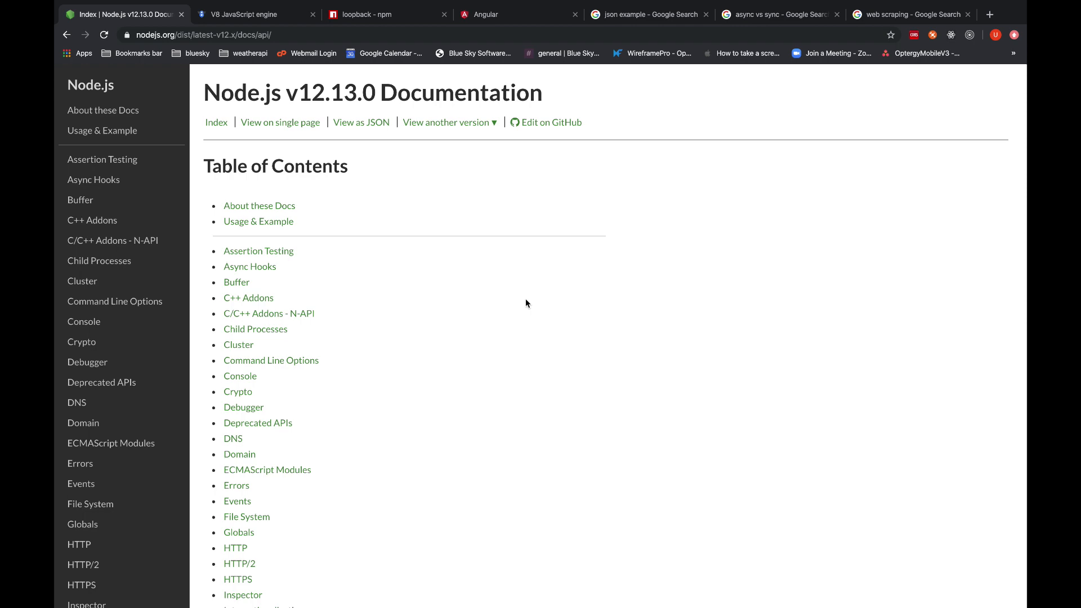
left_click(248, 13)
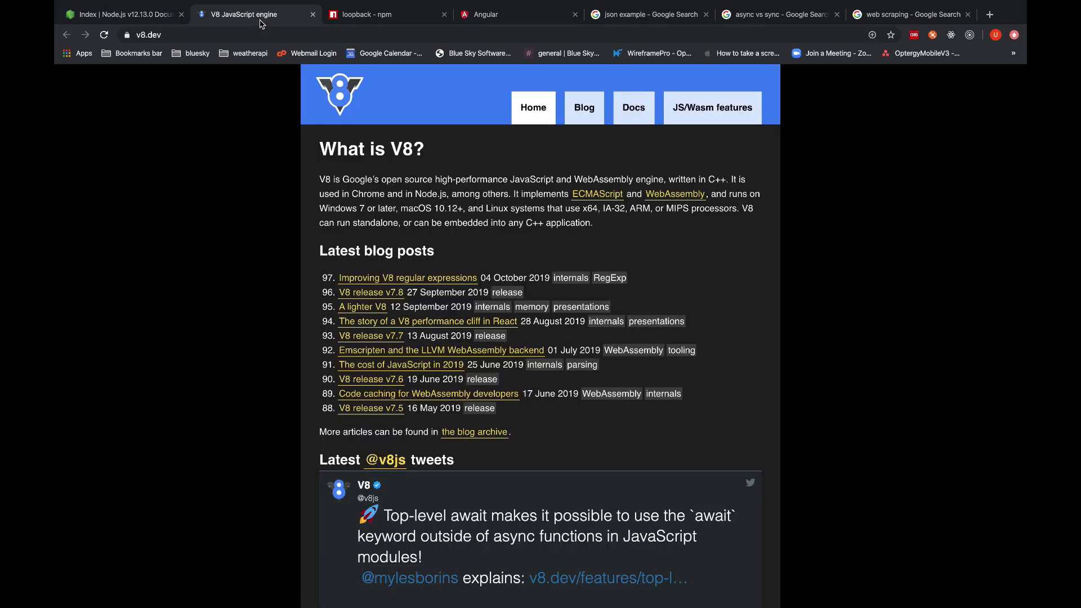
mouse_move(147, 30)
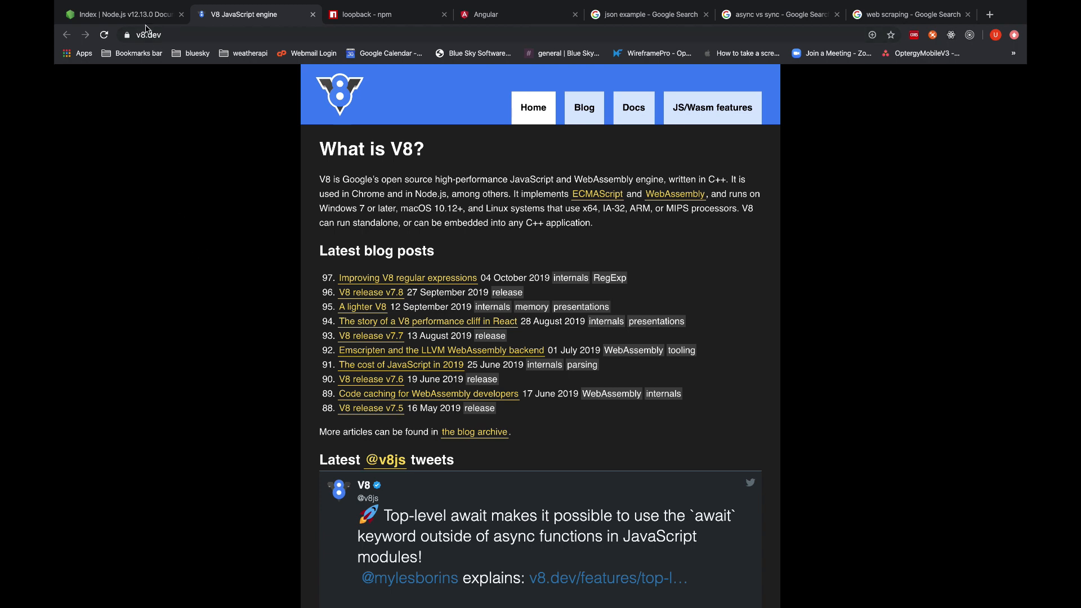
left_click(123, 14)
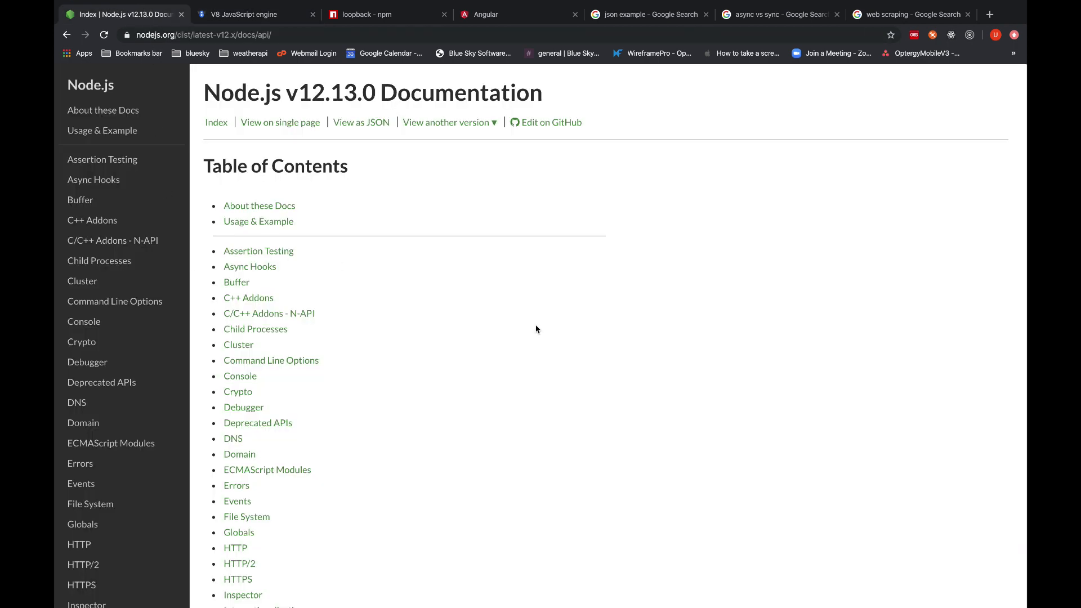